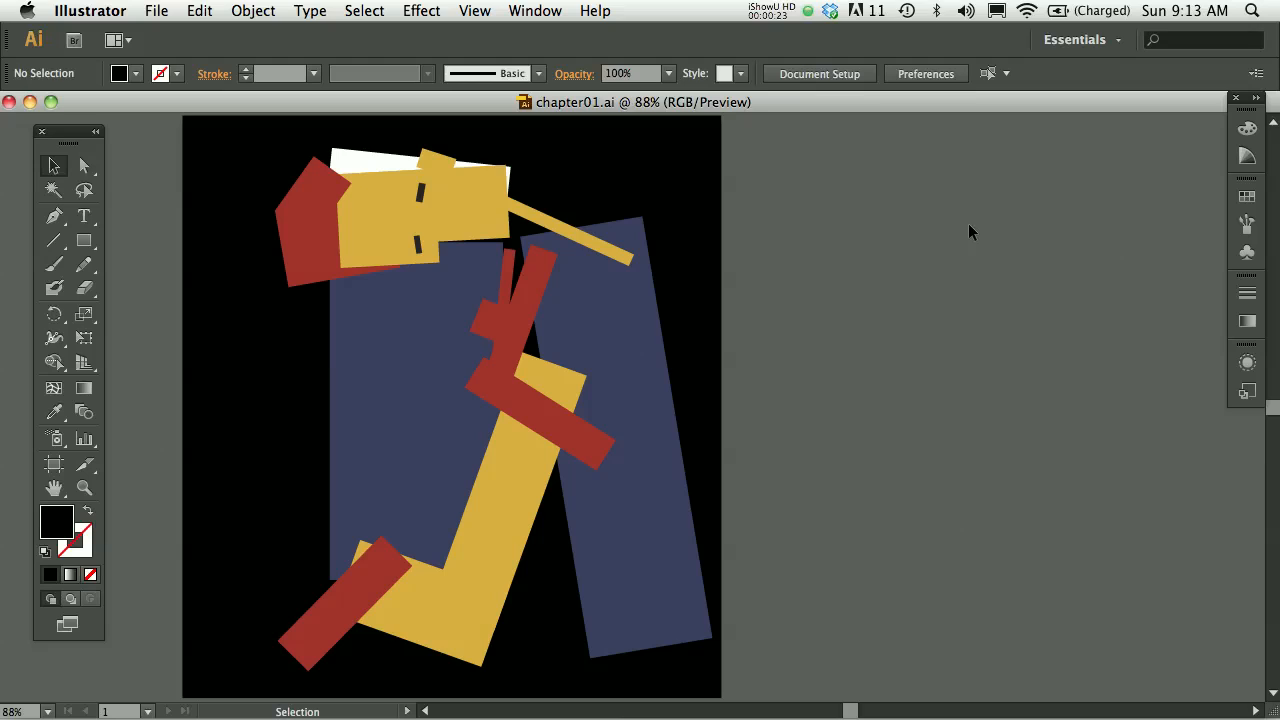
mouse_move(556, 8)
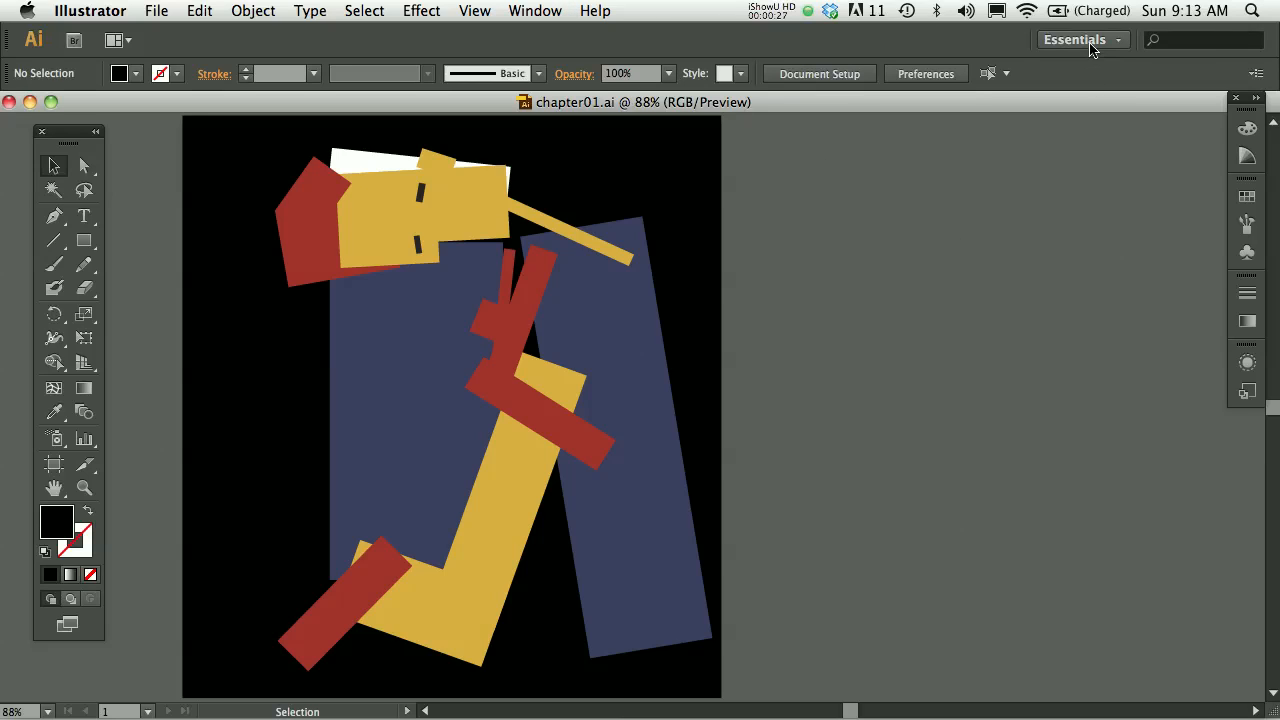
Step: Bring up the Window menu listing the panels that can be shown or hidden
click(1080, 40)
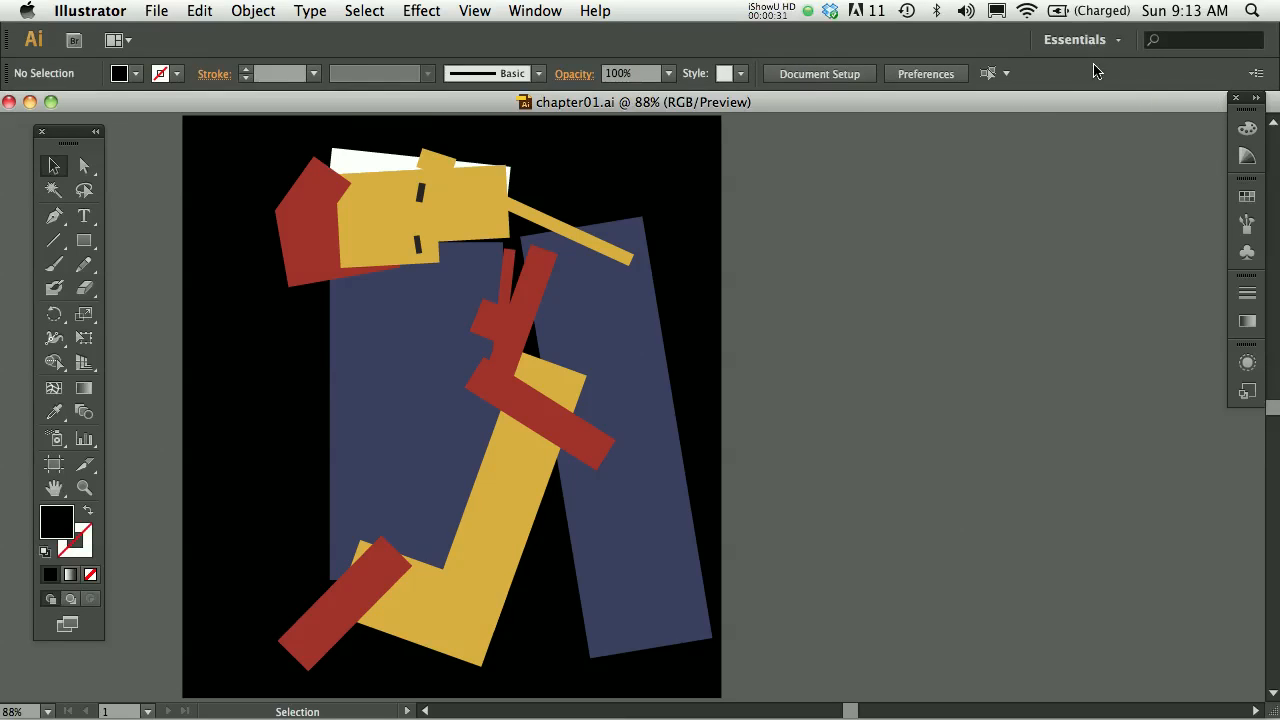
click(536, 12)
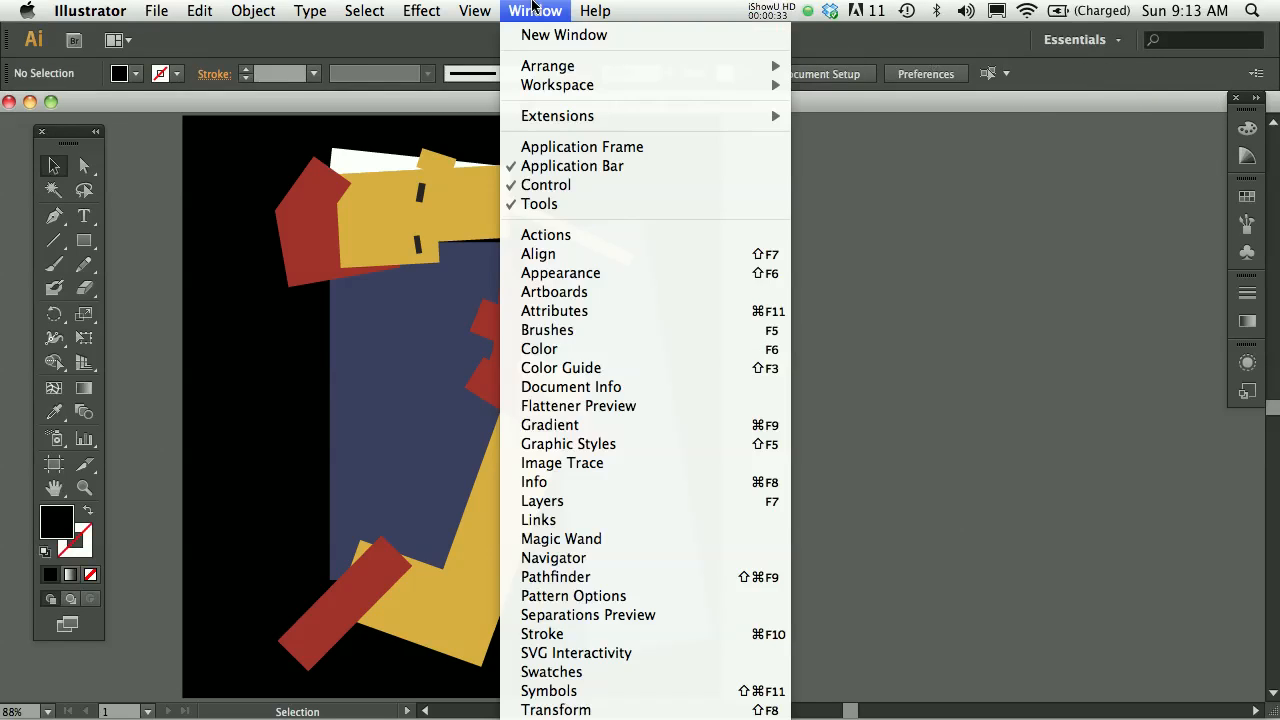
Step: Show the Layers panel, hide Layer 2's abstraction and make Layer 1 active
click(542, 500)
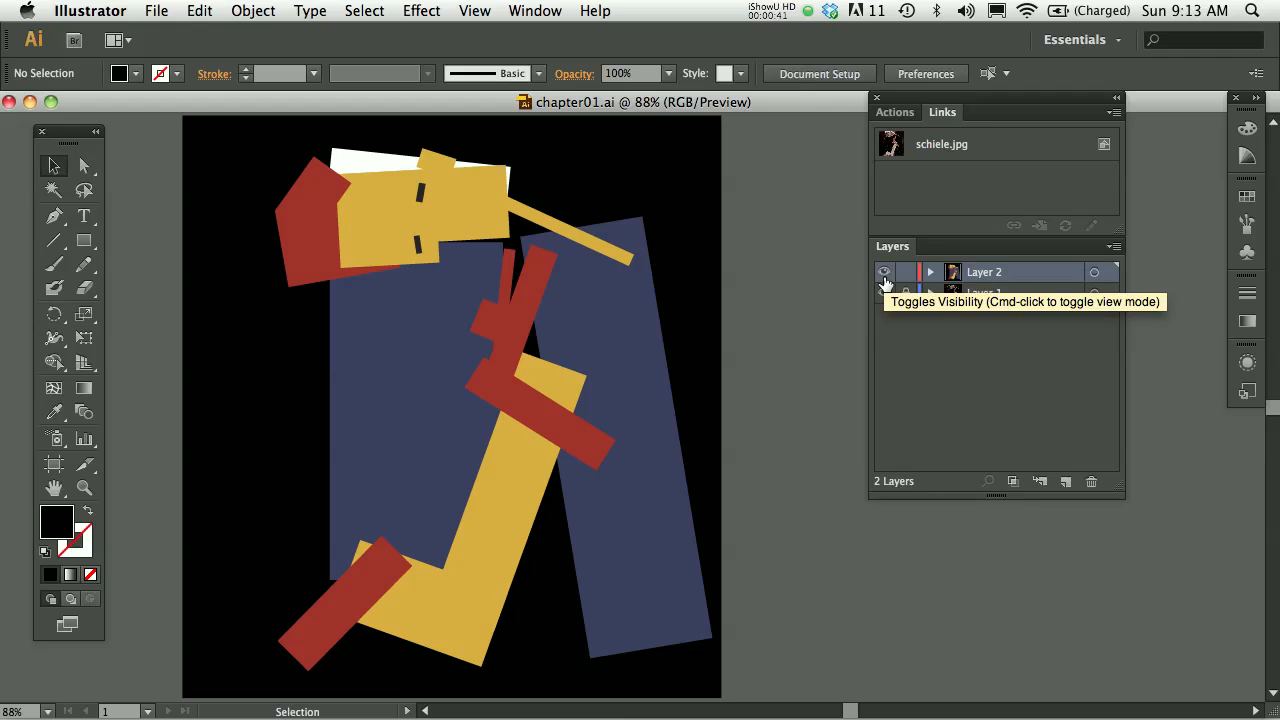
click(884, 292)
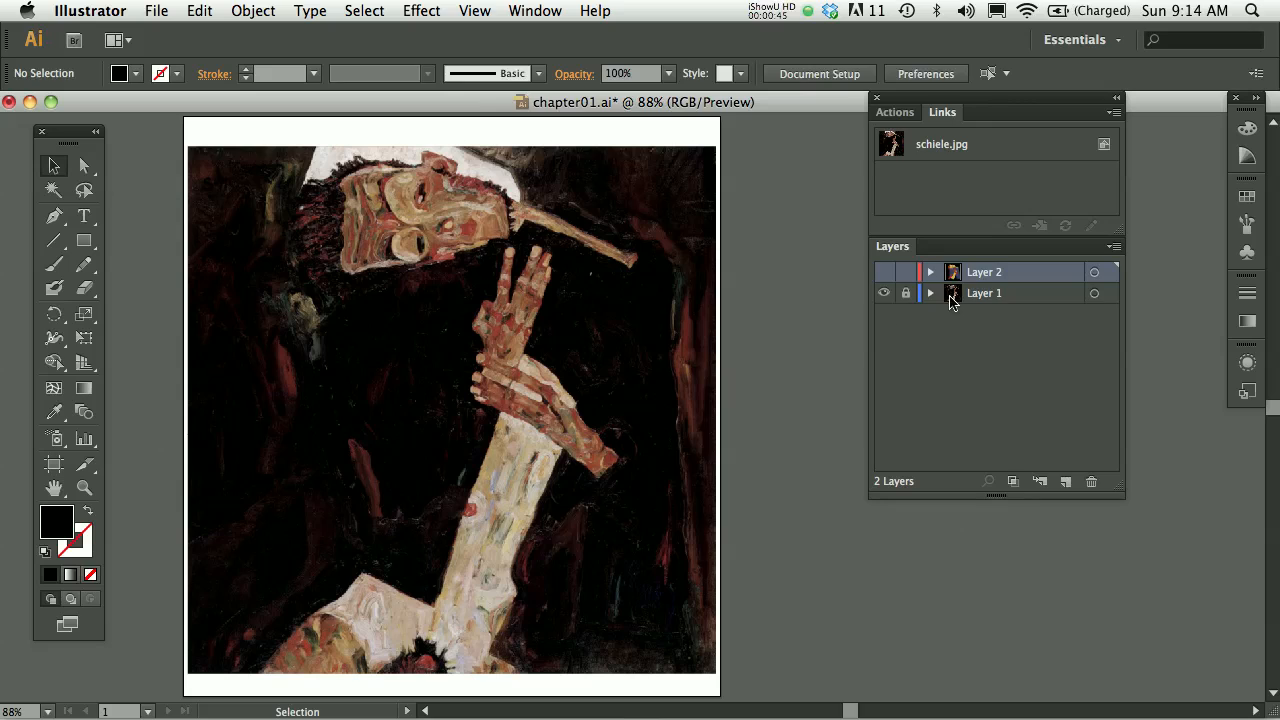
click(984, 292)
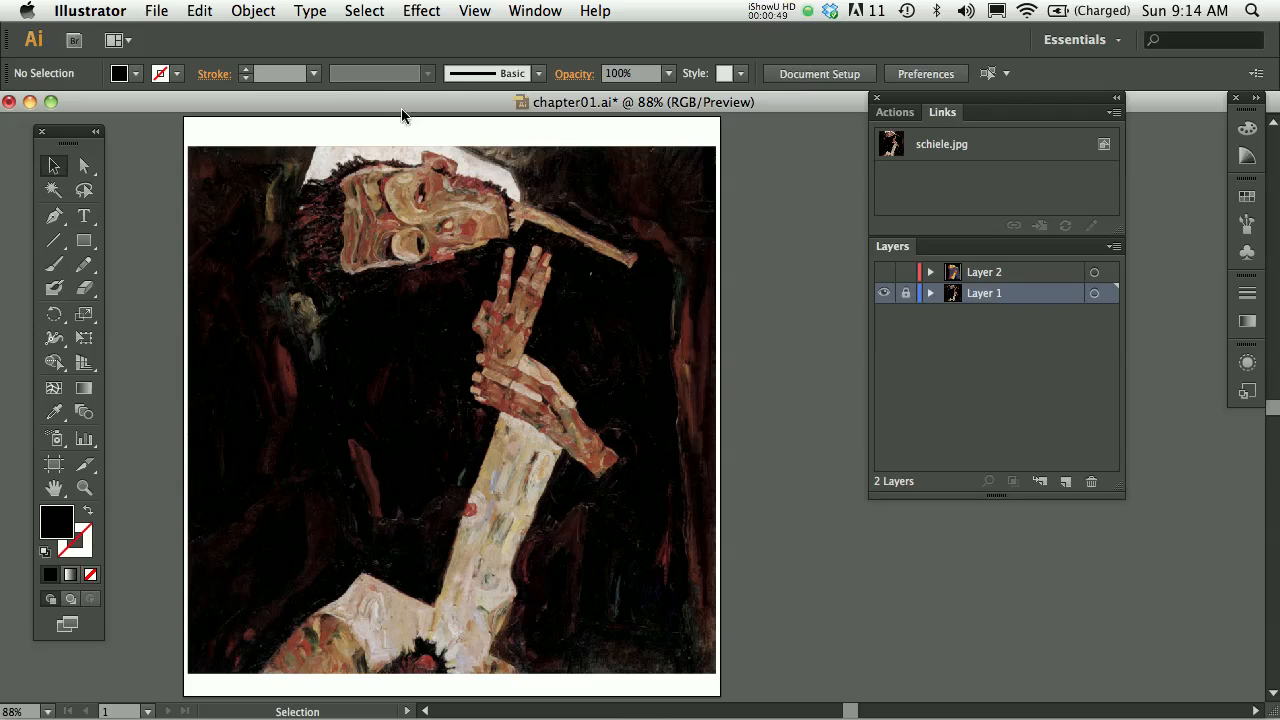
Step: Glance at the File menu and dismiss it without choosing a command
click(156, 12)
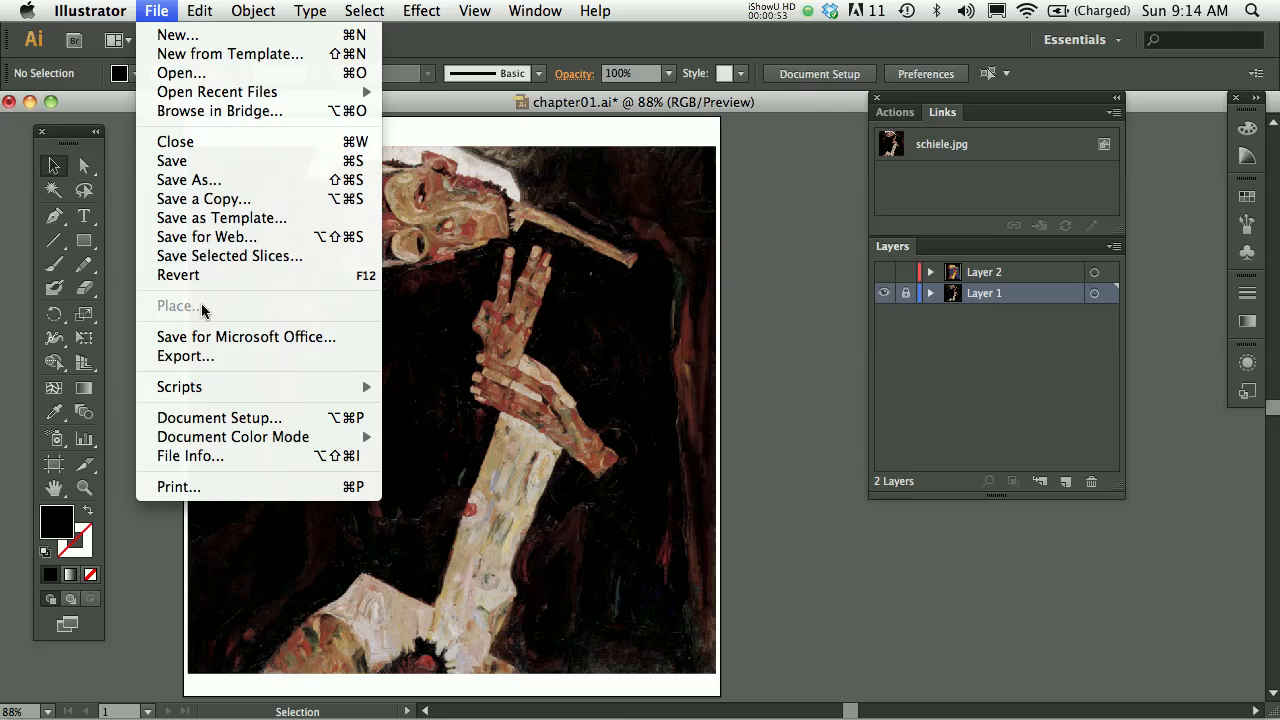
mouse_move(798, 292)
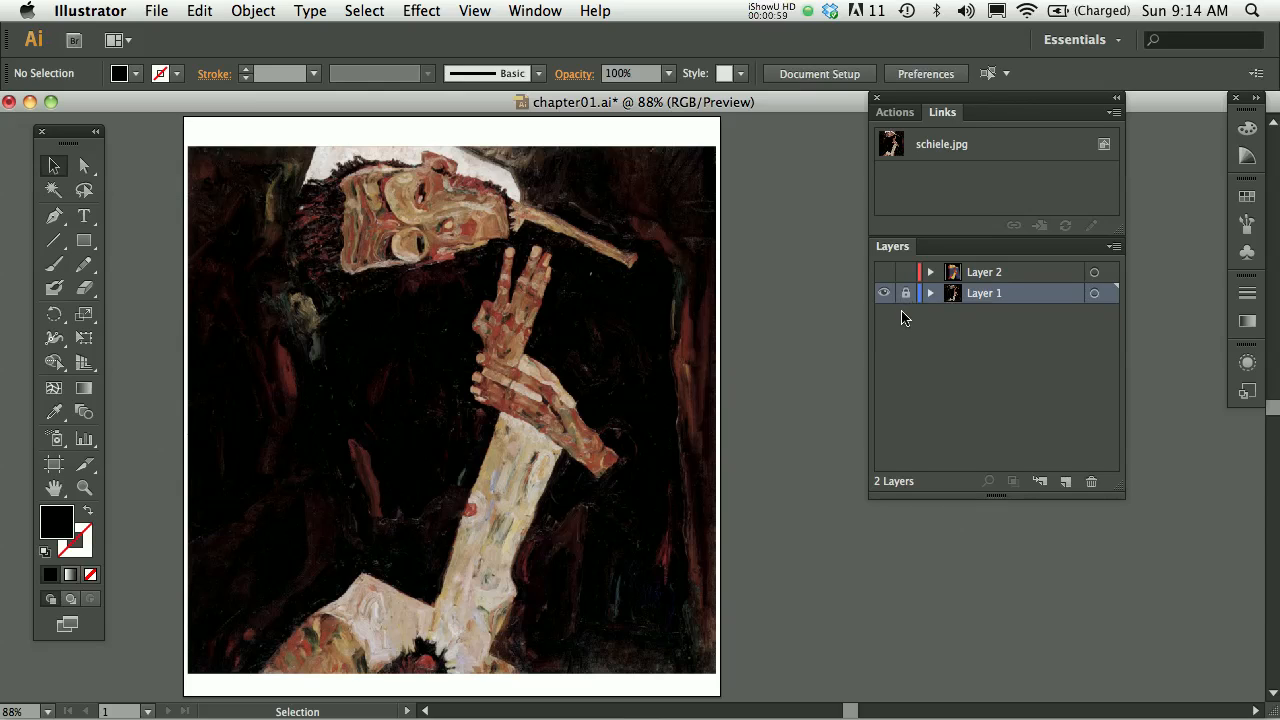
click(904, 292)
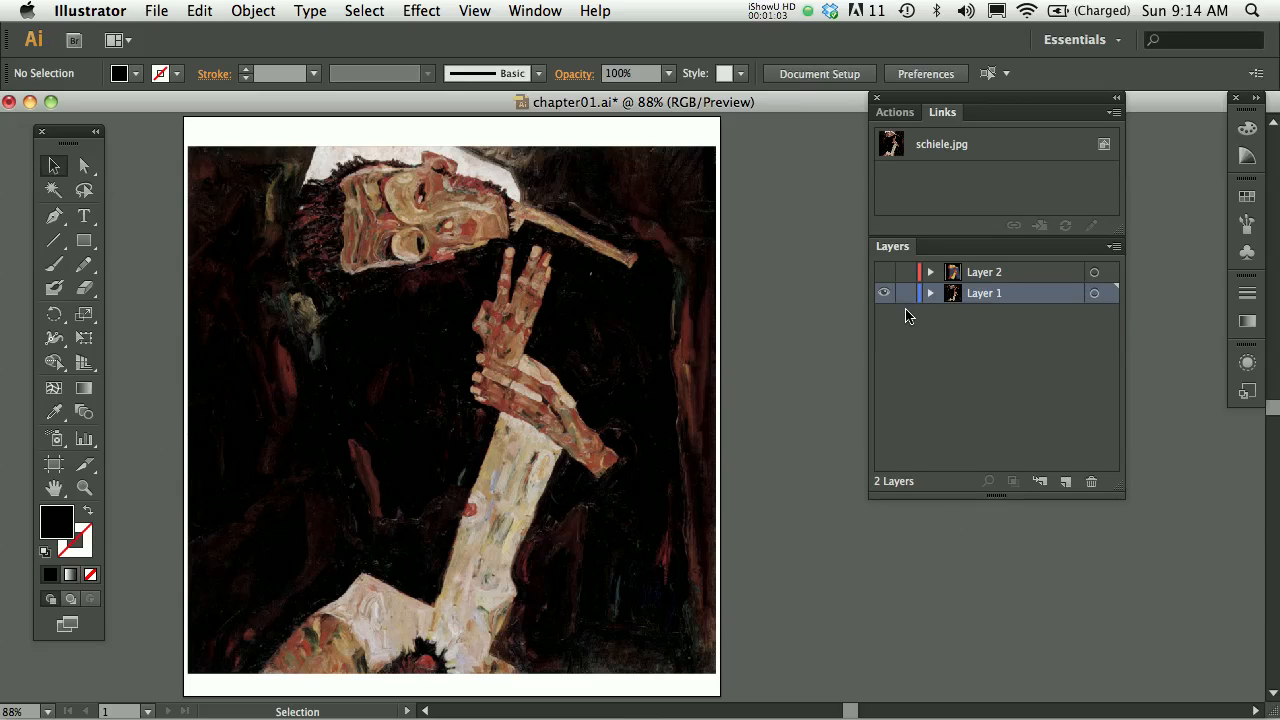
mouse_move(908, 304)
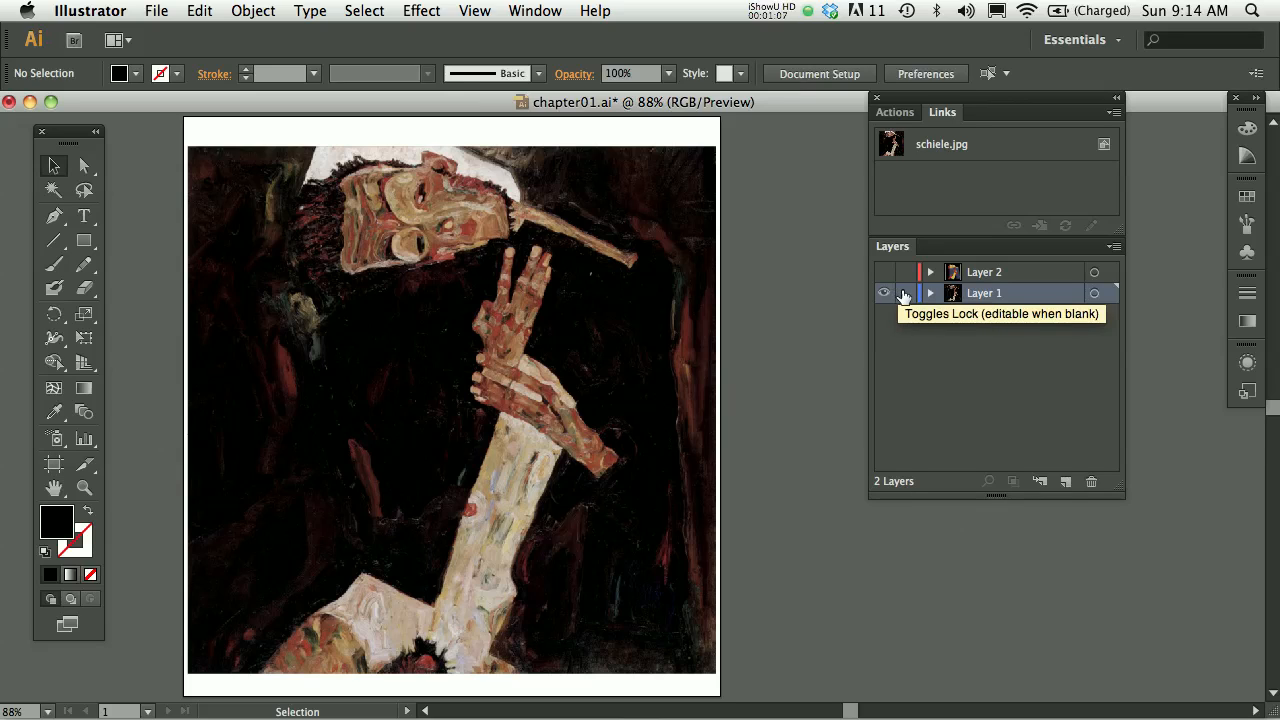
click(904, 292)
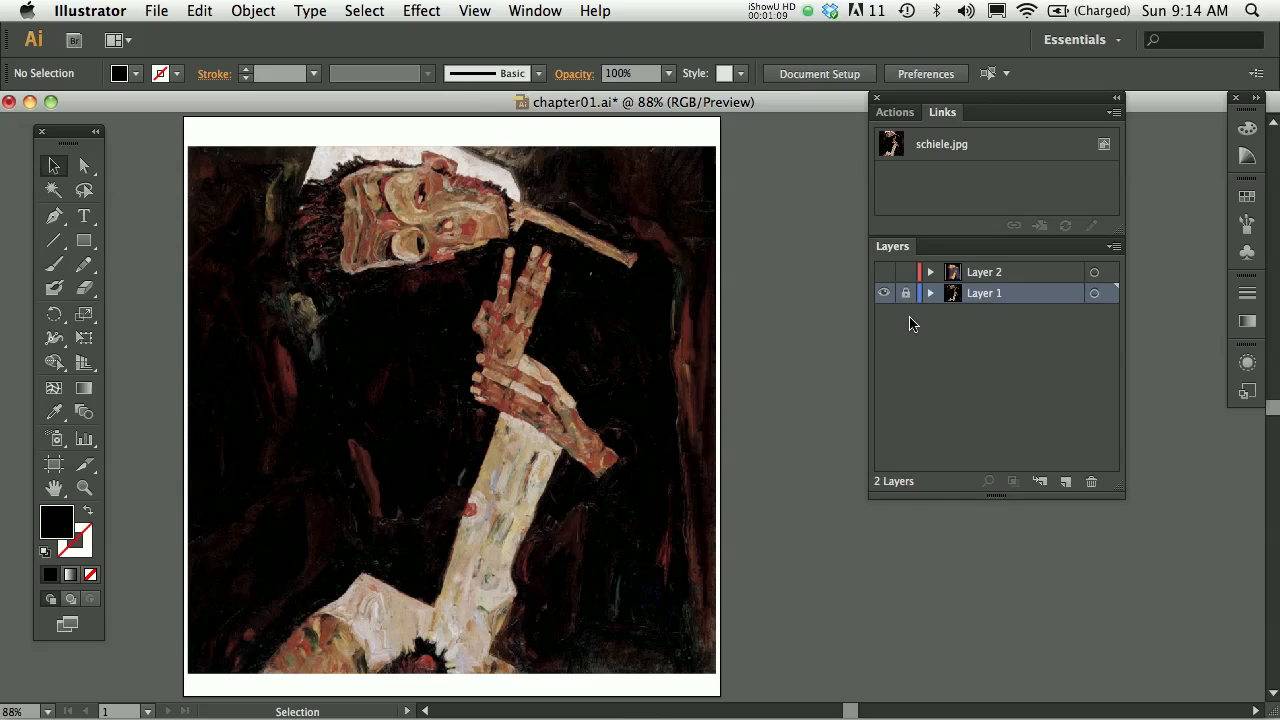
mouse_move(908, 308)
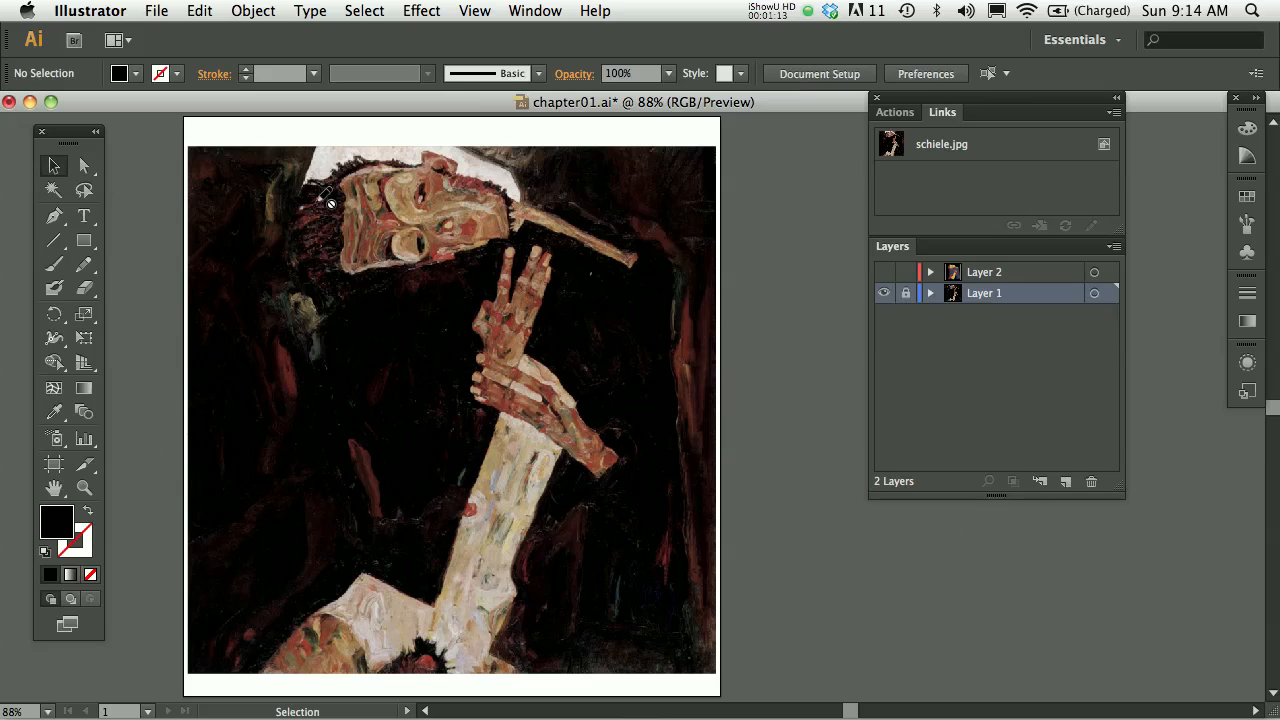
mouse_move(410, 230)
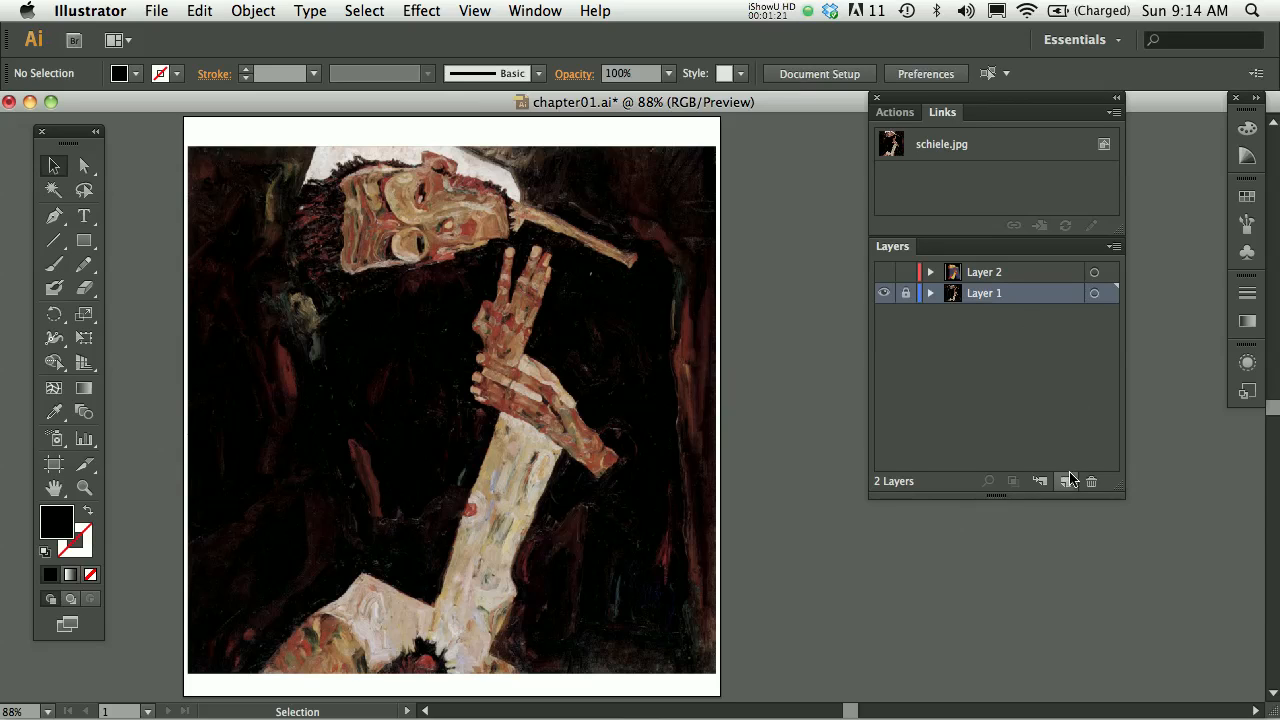
Step: Add Layer 3 with a black rectangle over the figure's head and collapse Layer 2's path list
click(1066, 480)
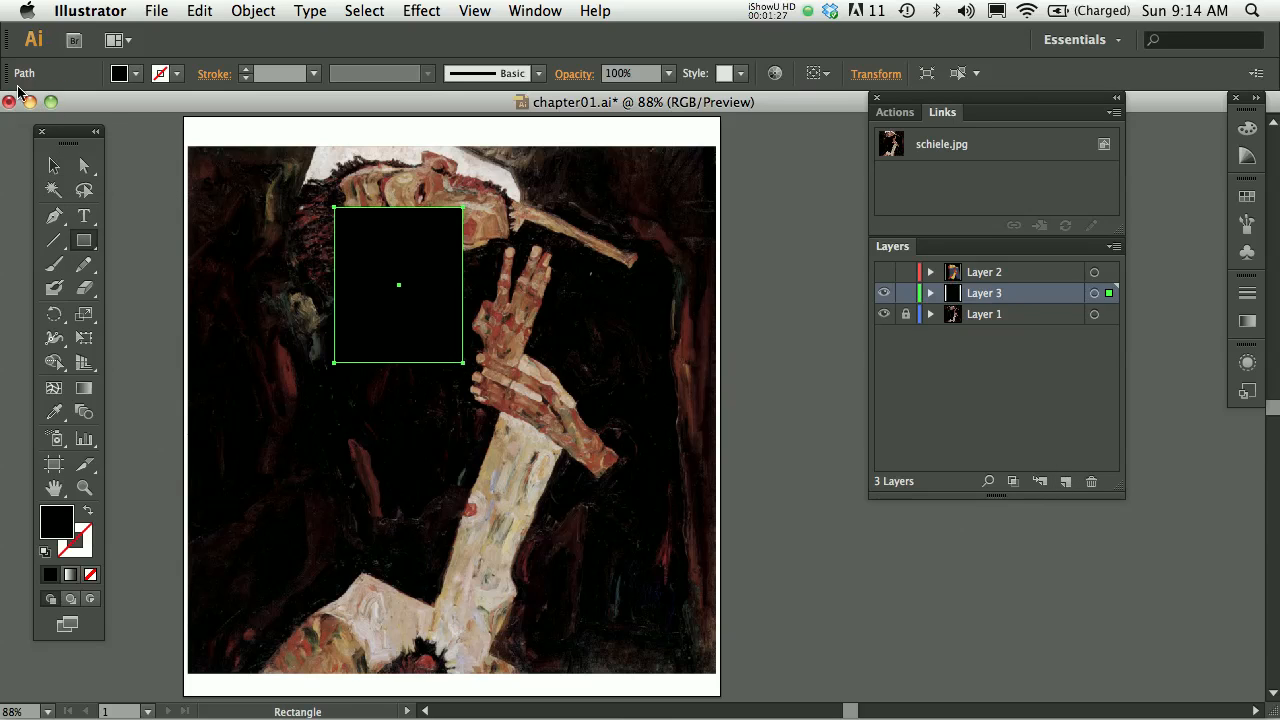
drag(398, 284, 536, 284)
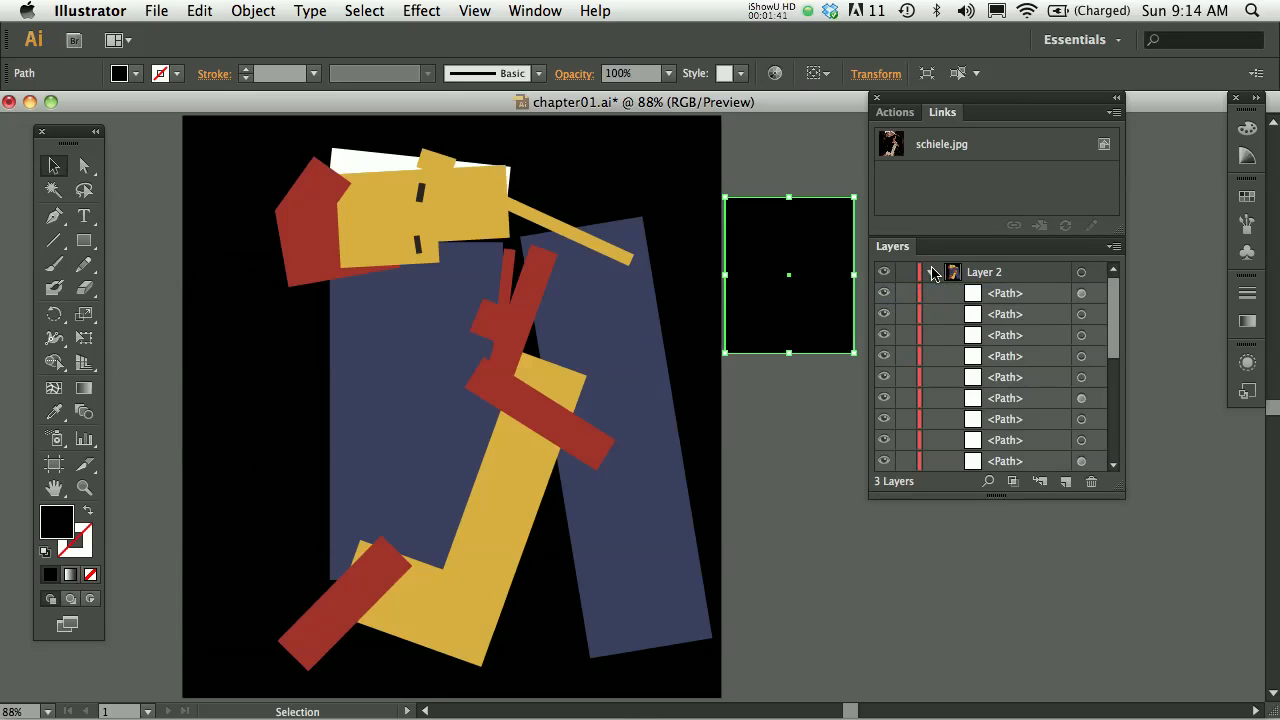
click(930, 272)
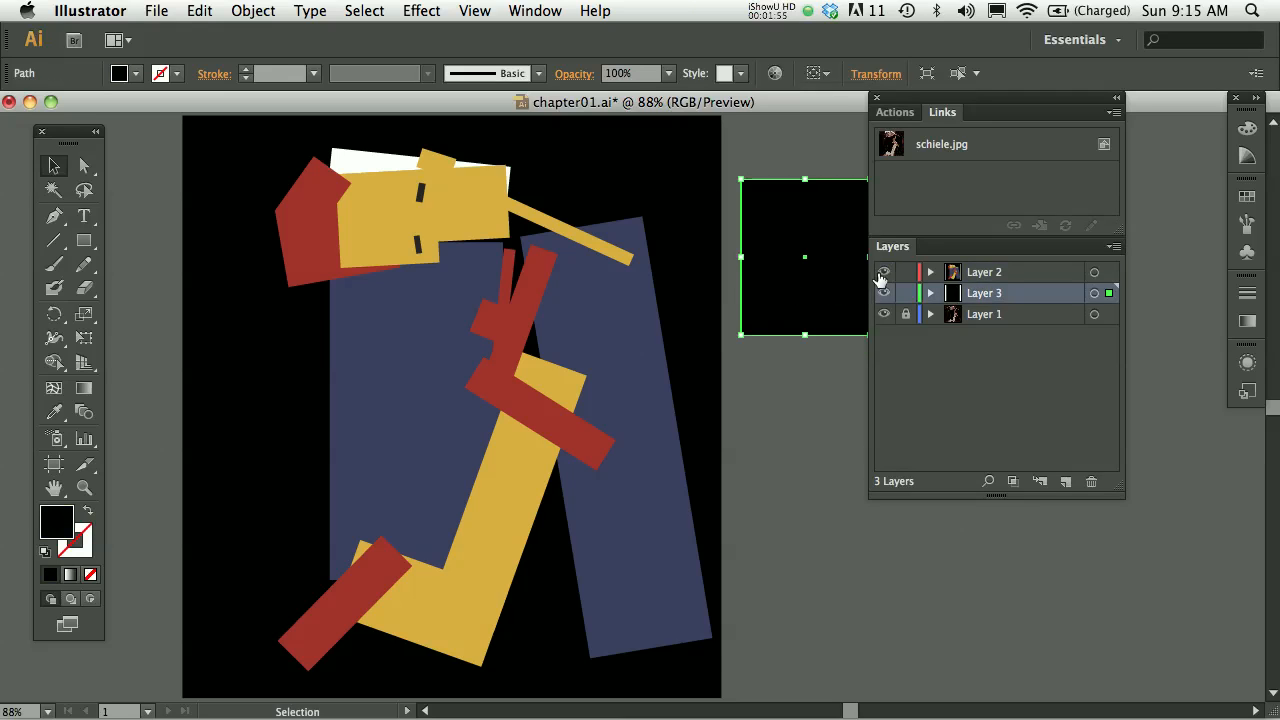
Step: Hide Layer 2 again and stretch the black block wider with a slight tilt
click(884, 272)
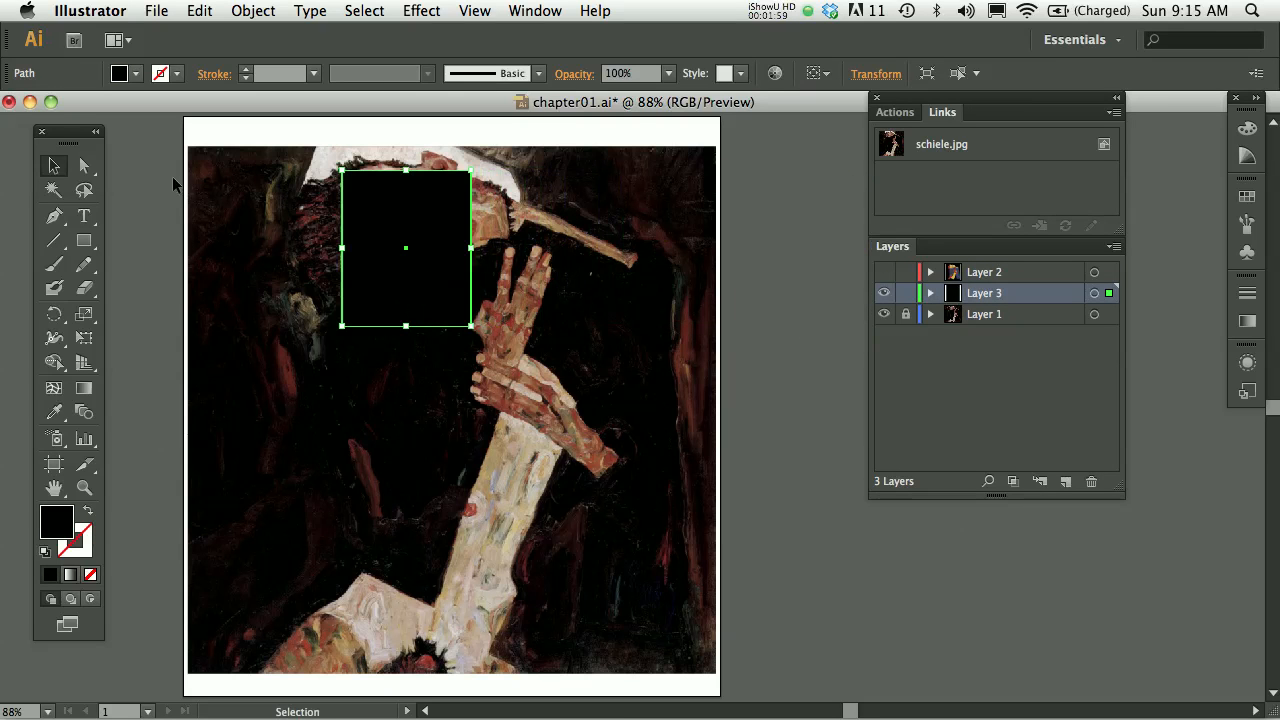
mouse_move(444, 144)
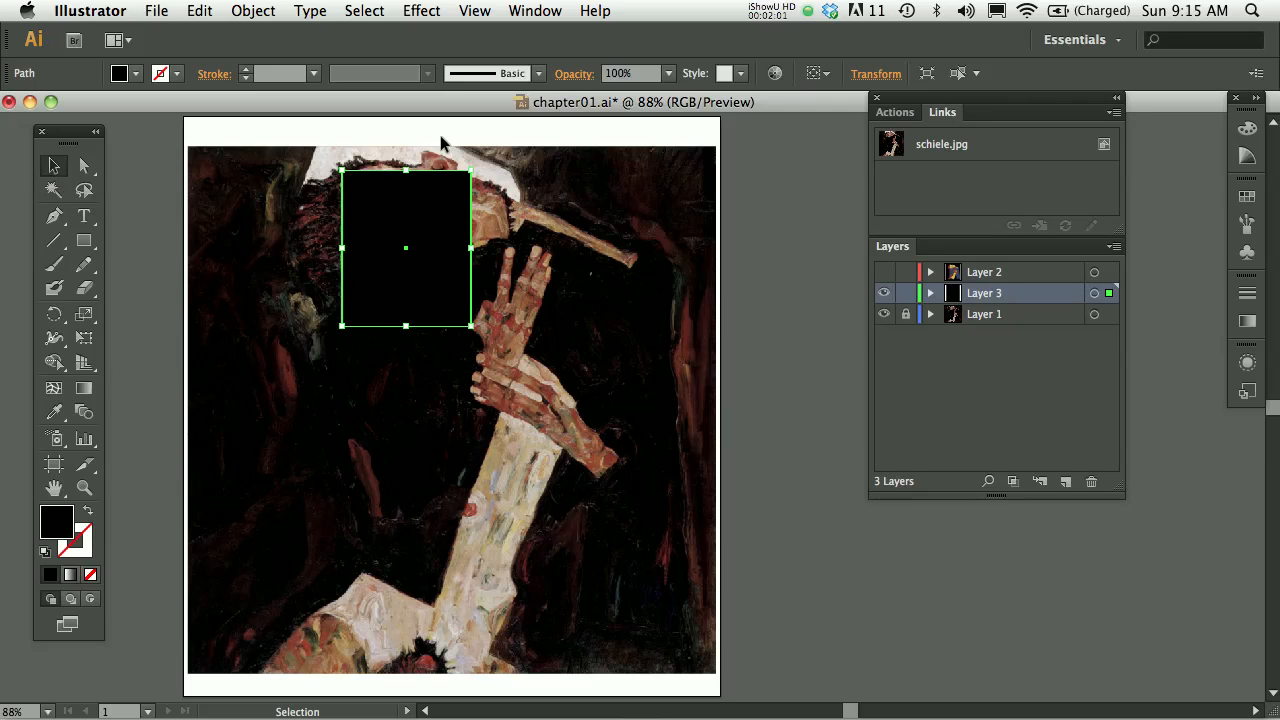
mouse_move(476, 170)
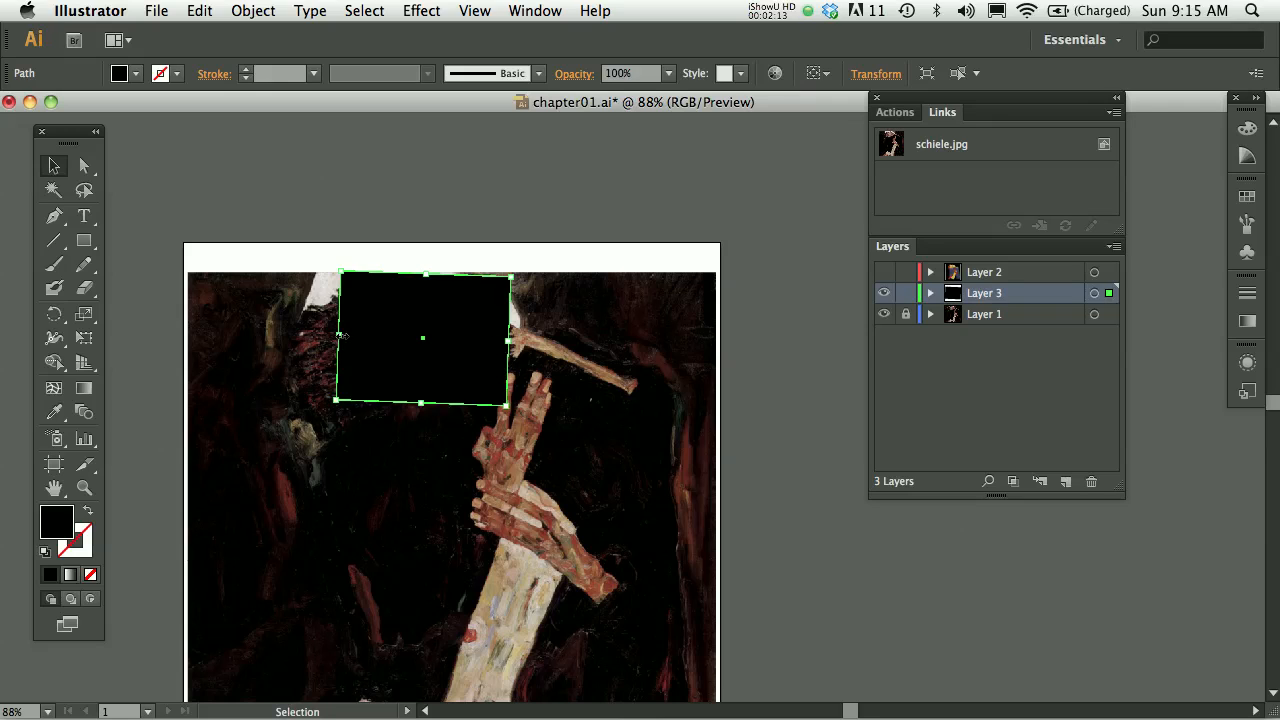
drag(420, 336, 420, 364)
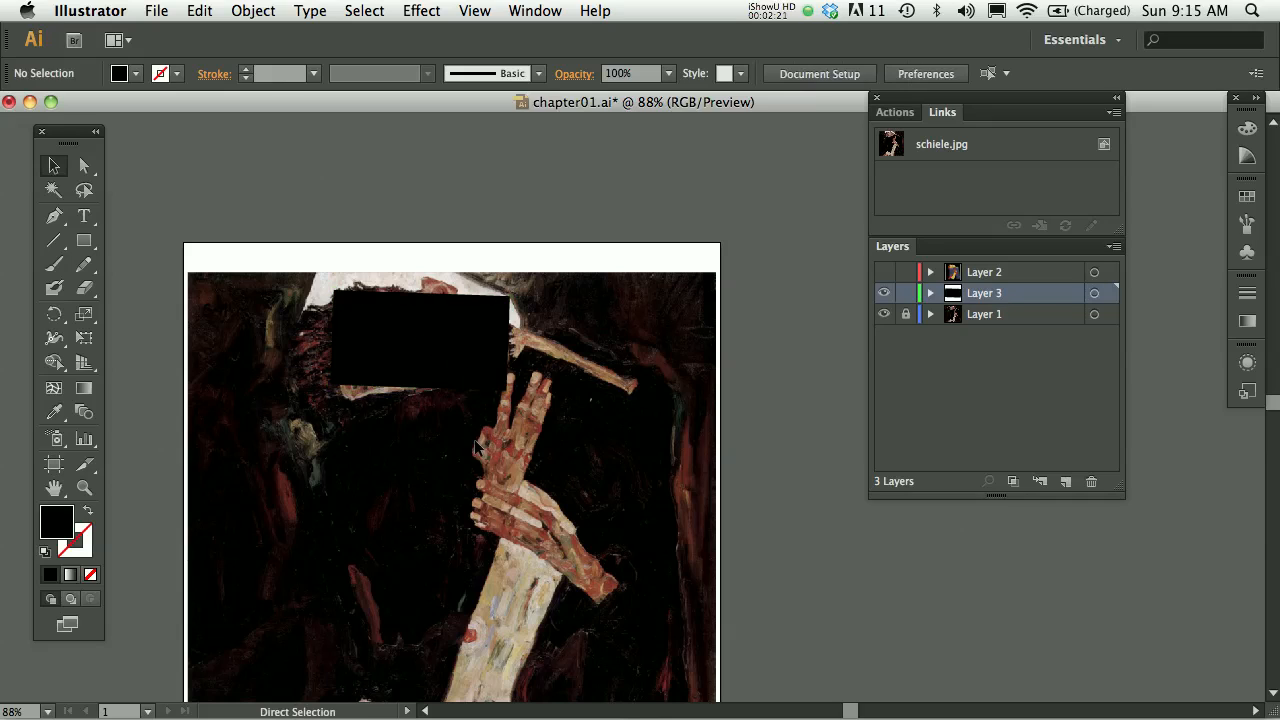
Step: Select the black block sitting across the figure's head
click(420, 340)
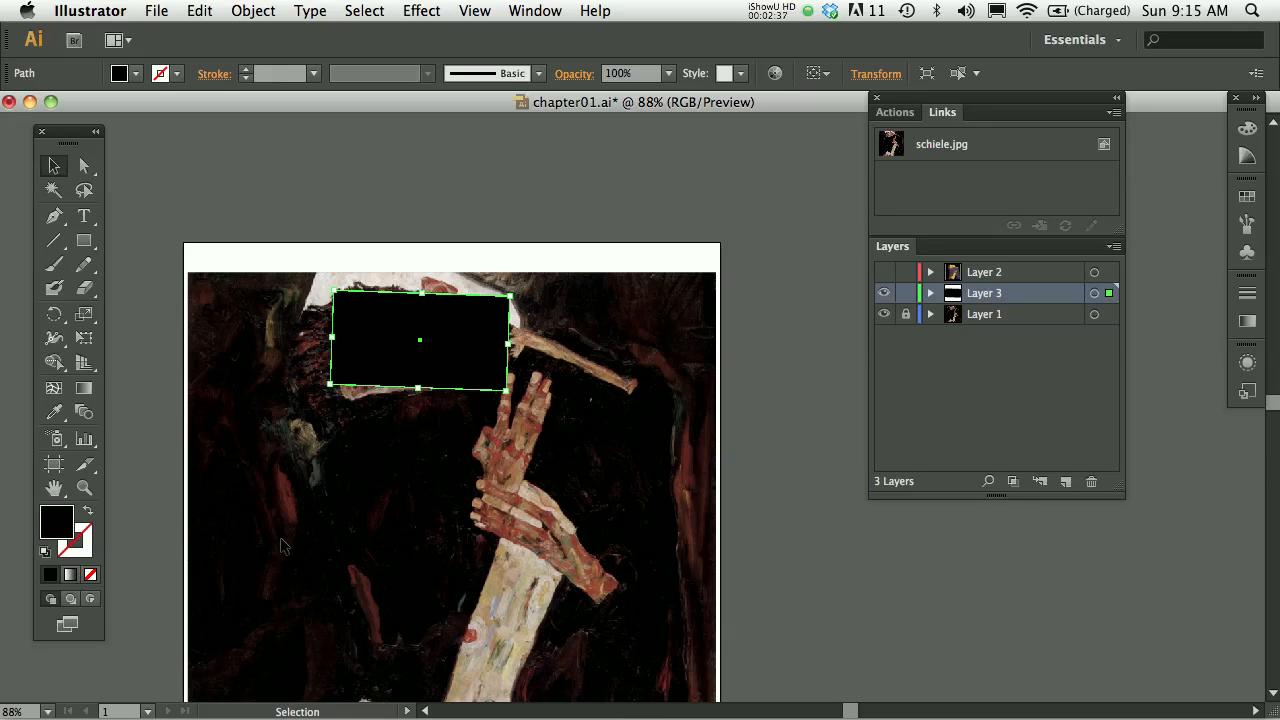
mouse_move(96, 502)
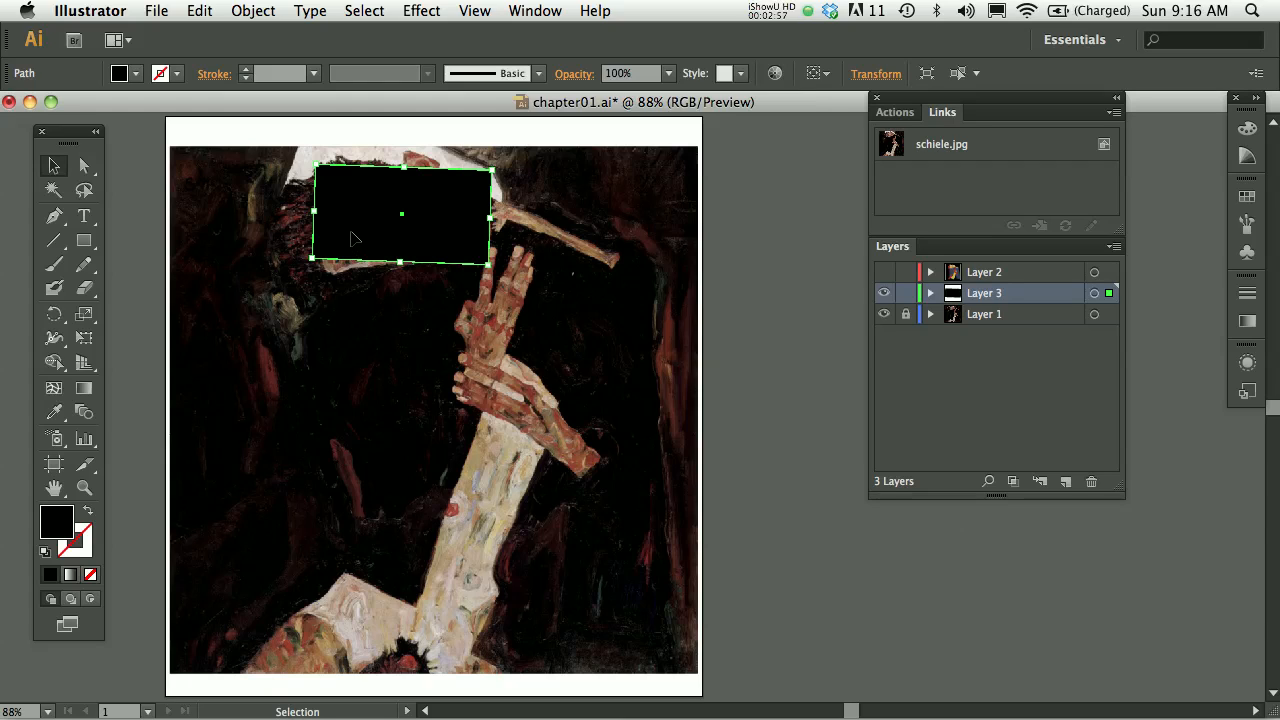
mouse_move(170, 480)
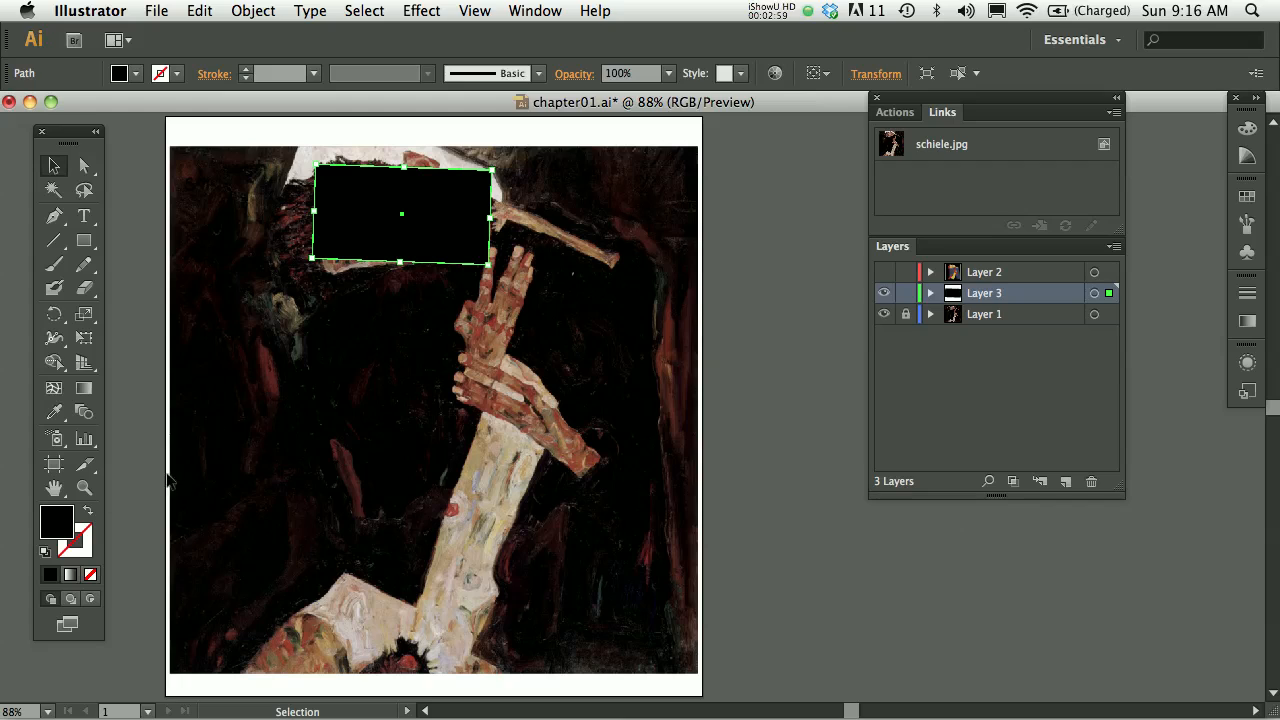
mouse_move(56, 520)
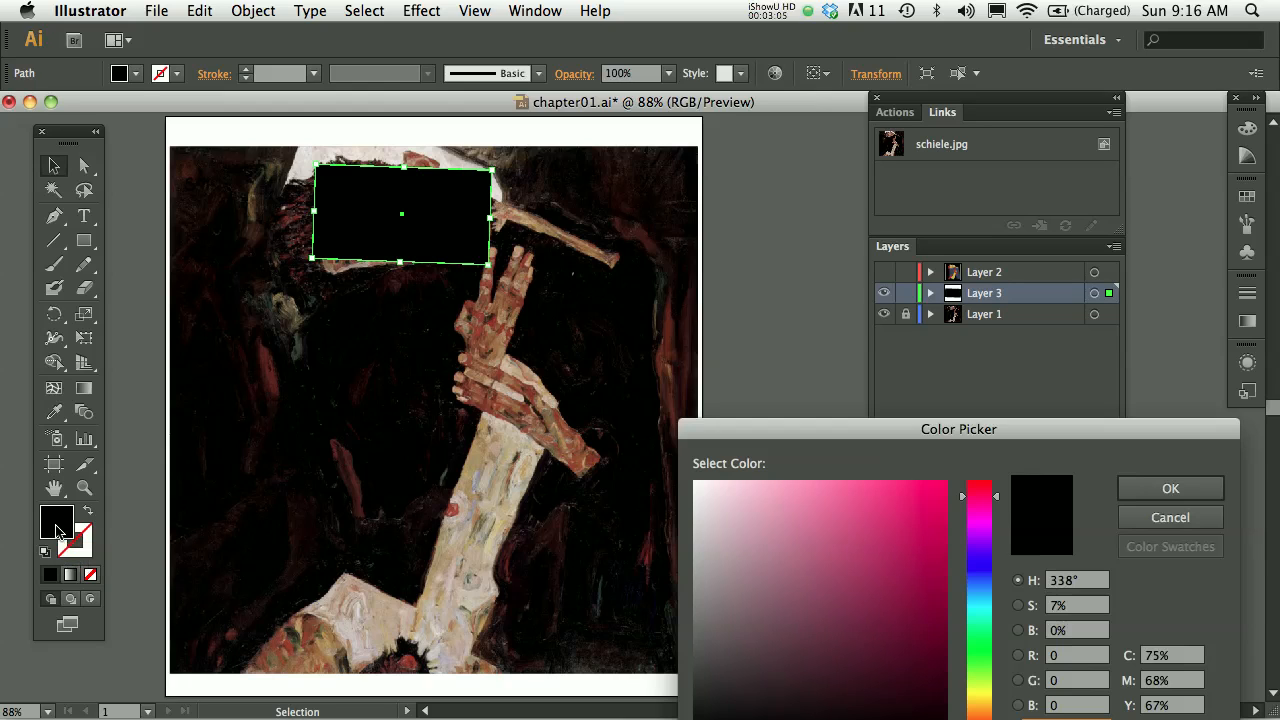
Step: Try orange, near-white, golden yellow, black, beige and pale yellow fills in the Color Picker
drag(958, 428, 828, 188)
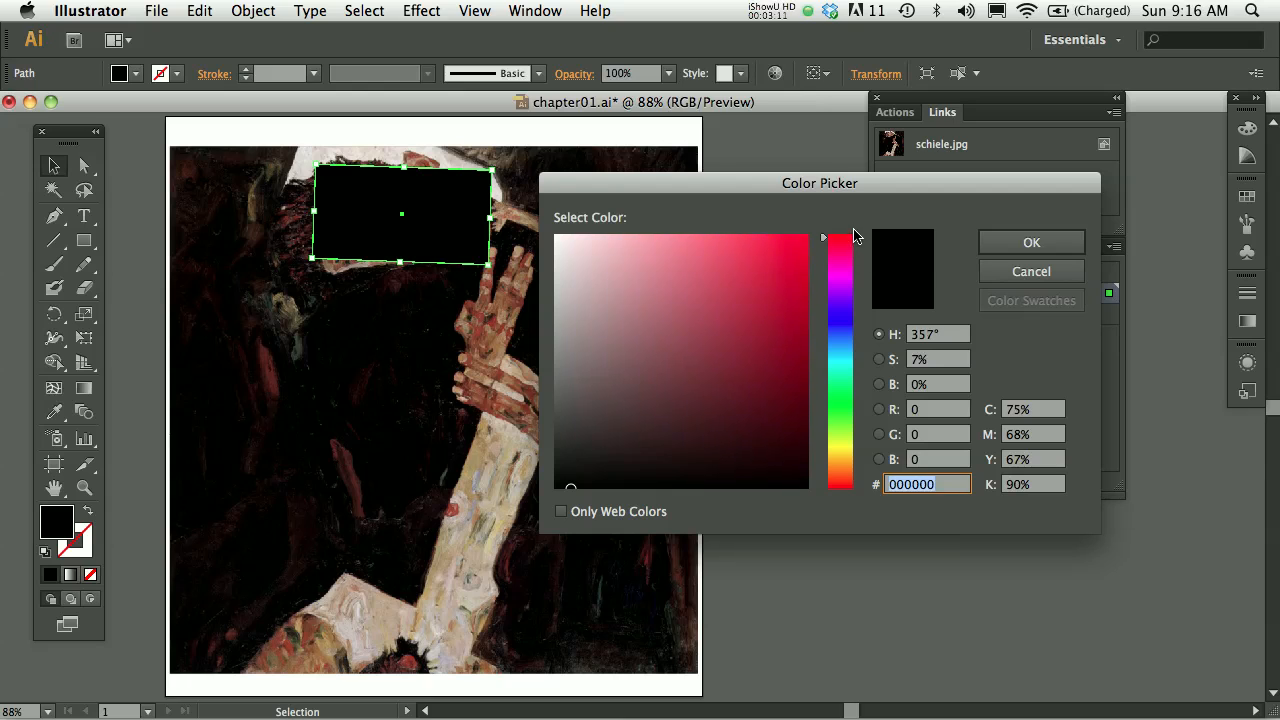
click(840, 468)
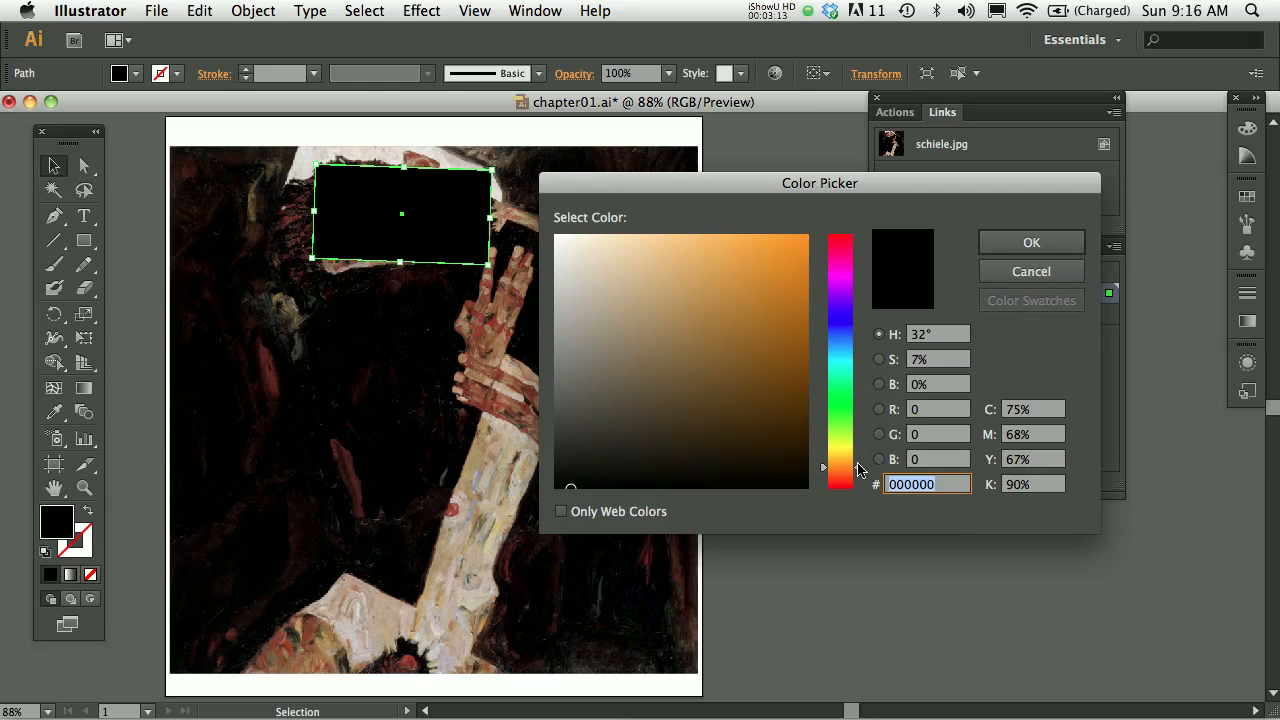
drag(840, 468, 856, 424)
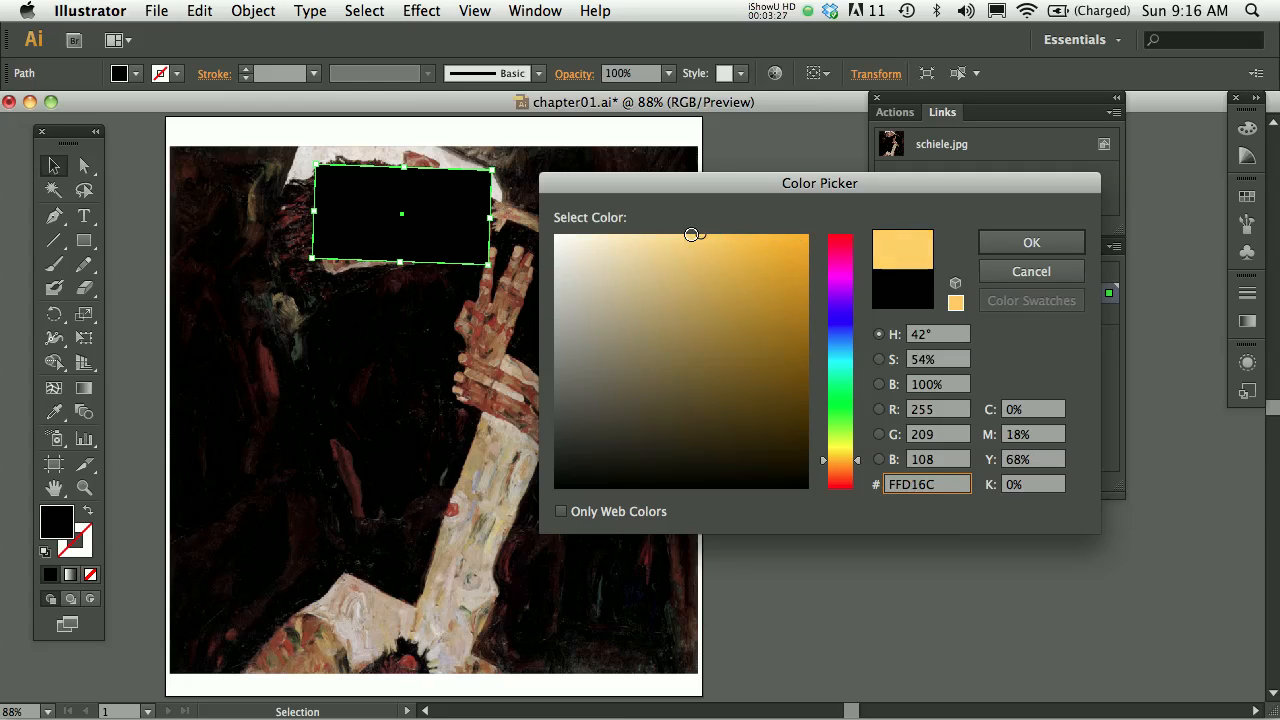
click(554, 240)
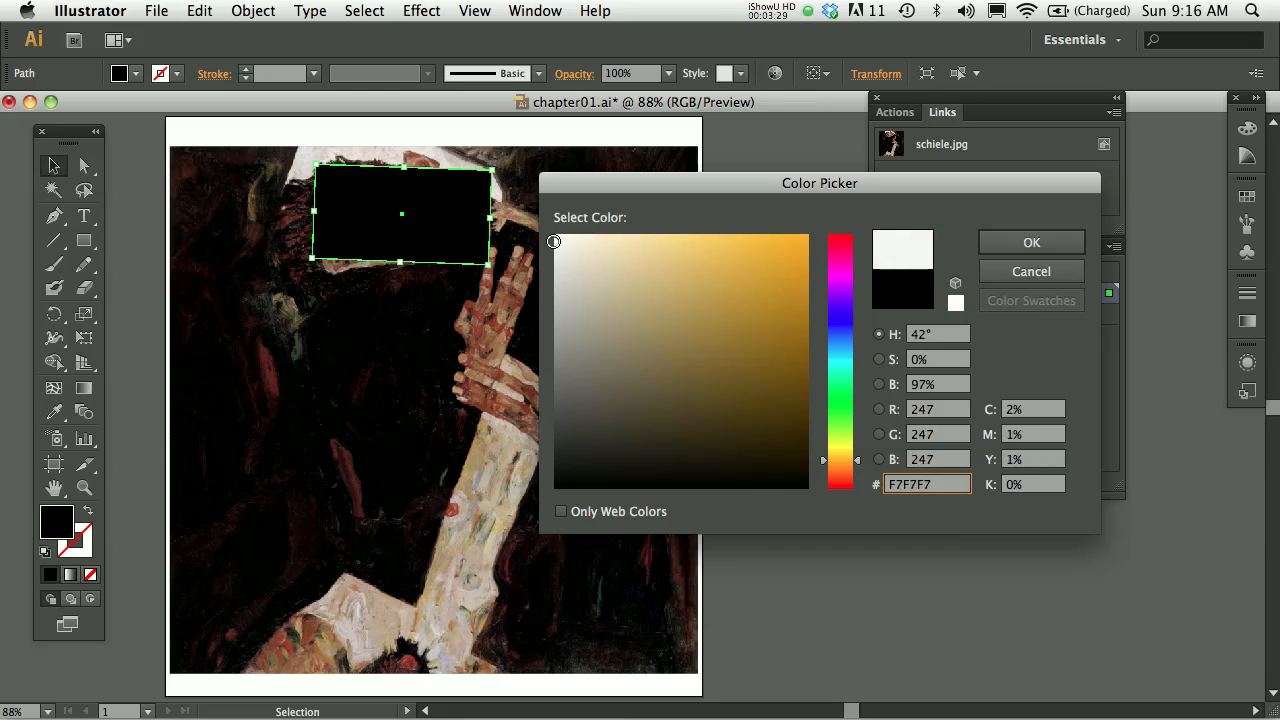
click(756, 232)
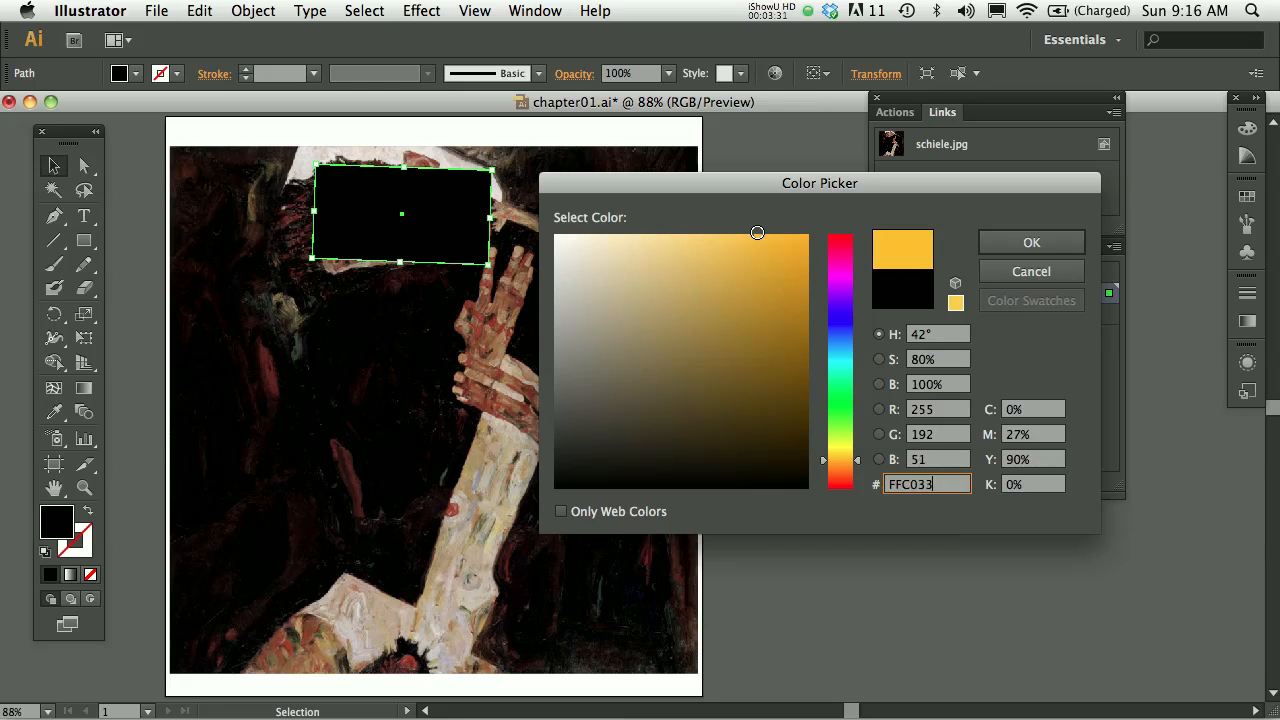
click(768, 380)
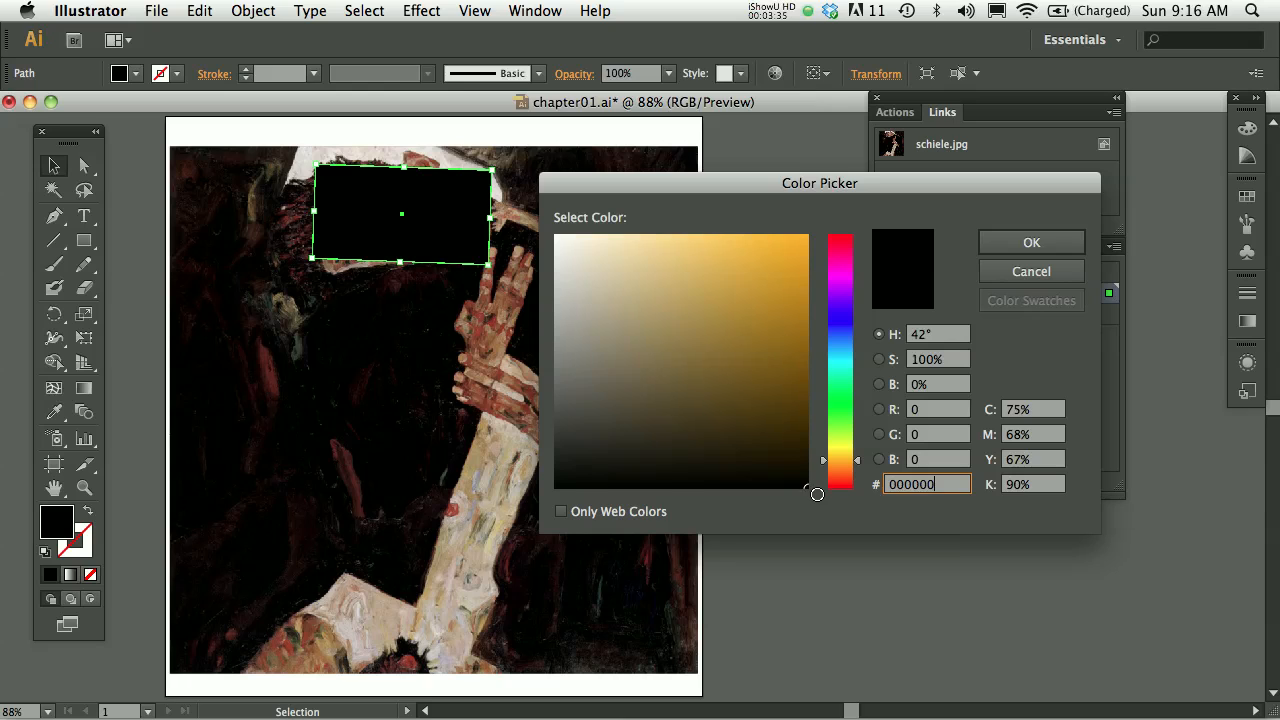
click(600, 296)
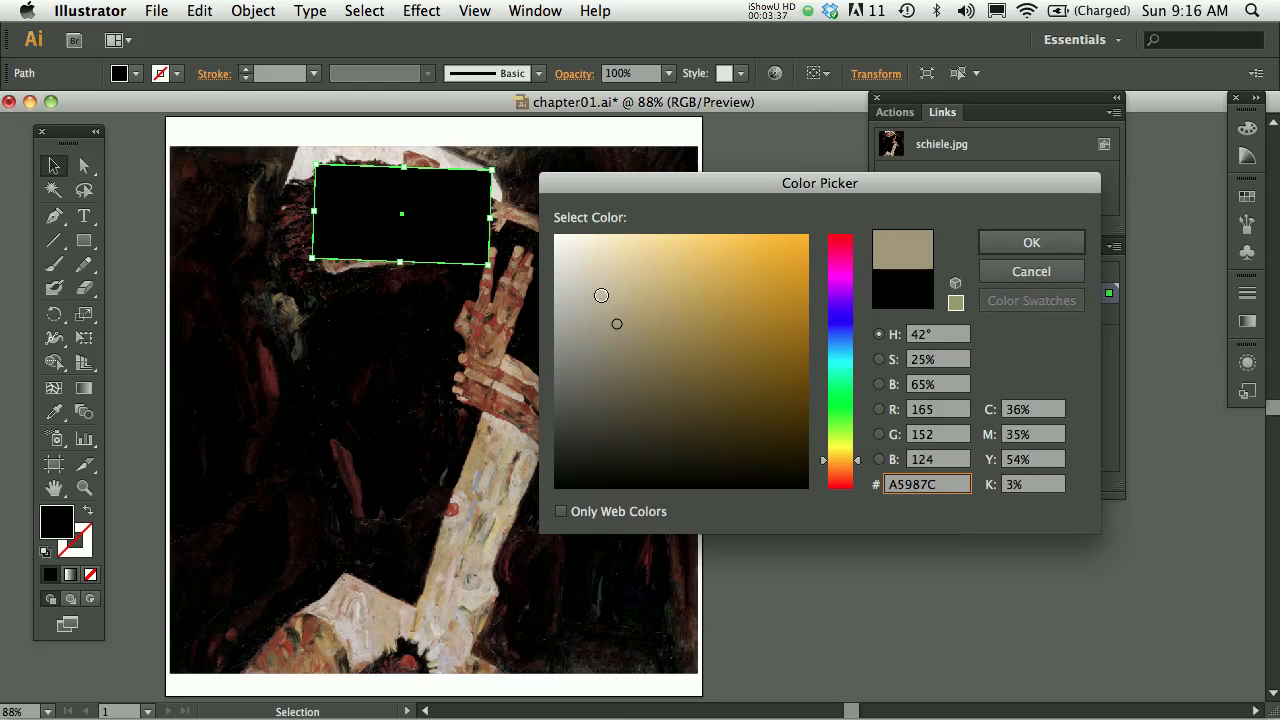
click(692, 244)
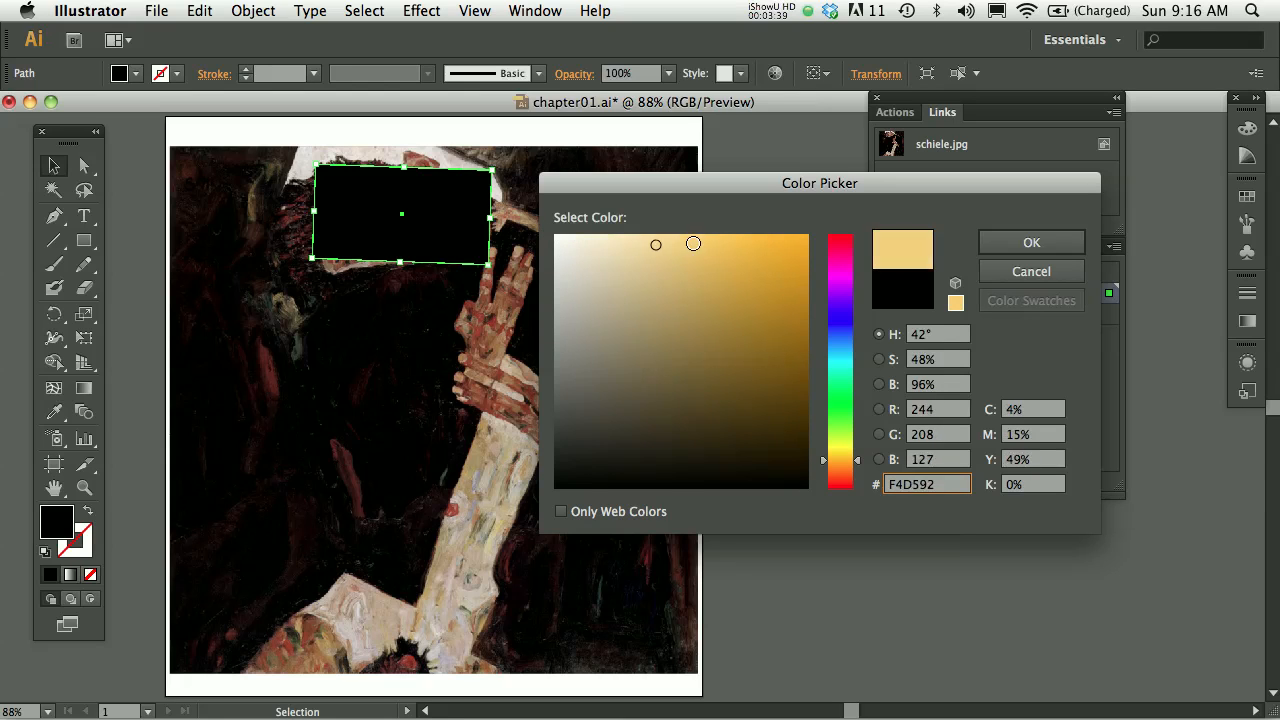
click(800, 236)
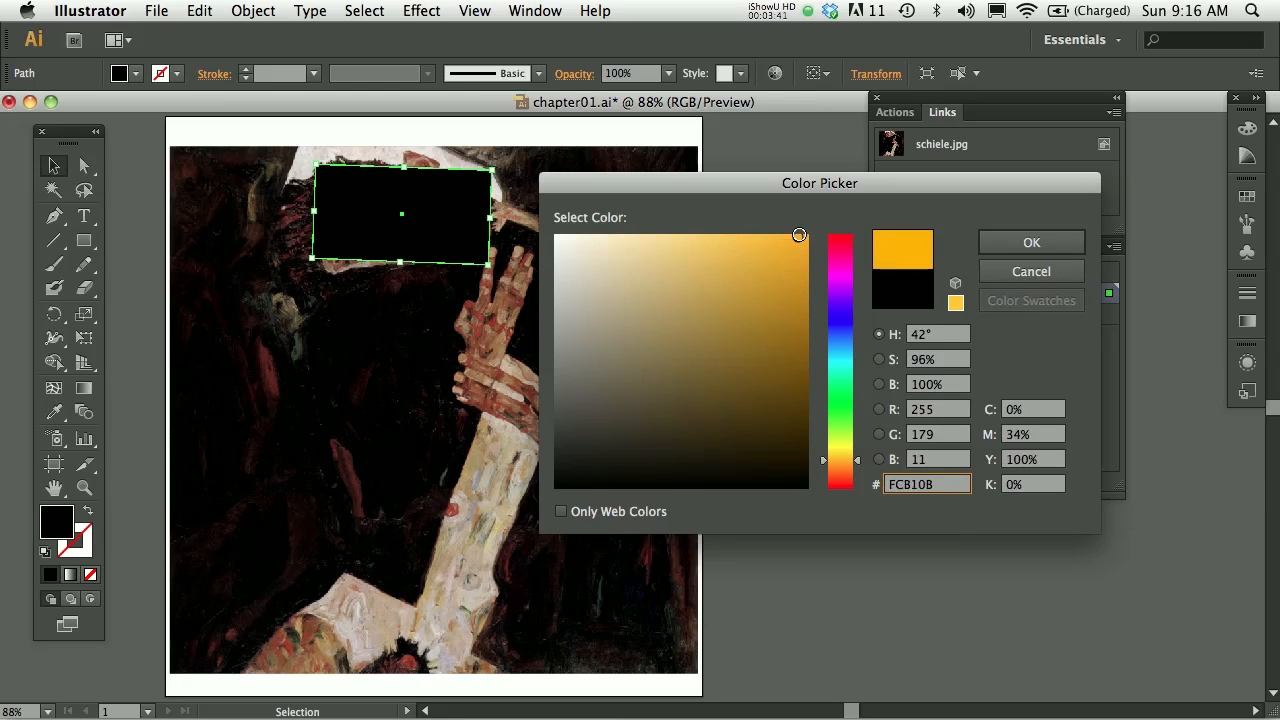
Step: Try pink, grey, purple and green hues, then apply olive brown #876E29 to the rectangle
click(778, 308)
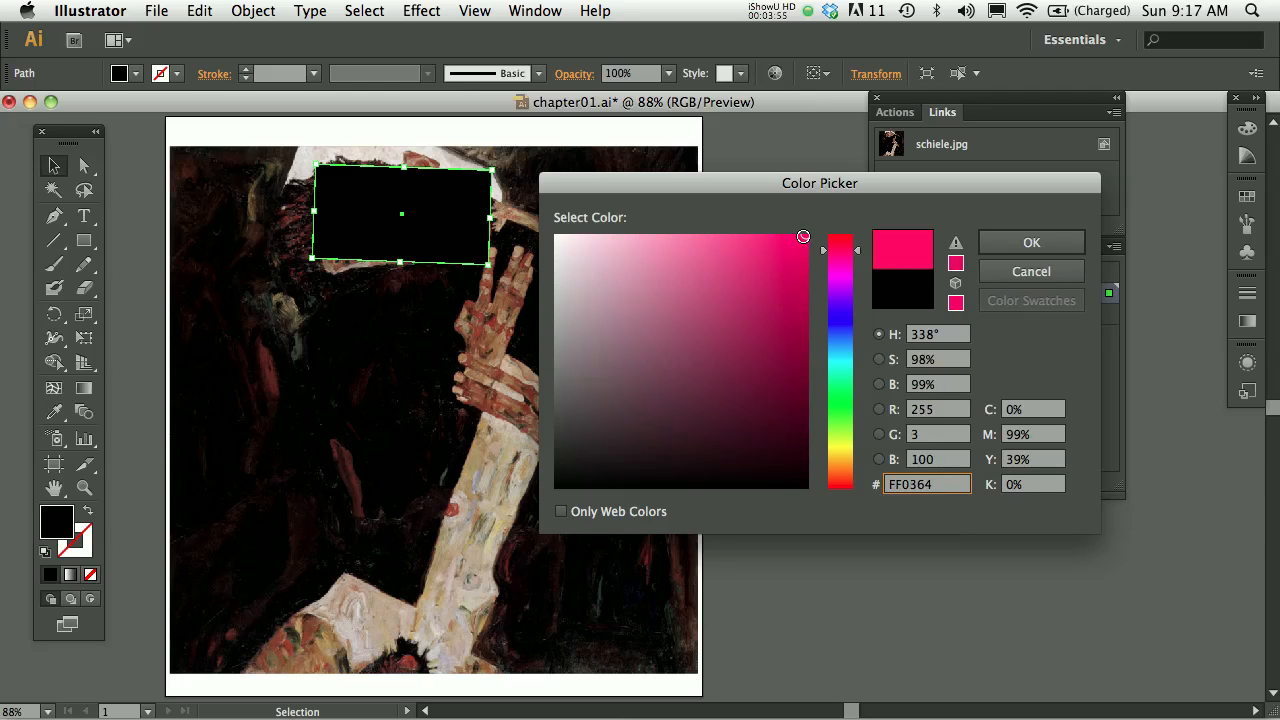
click(788, 468)
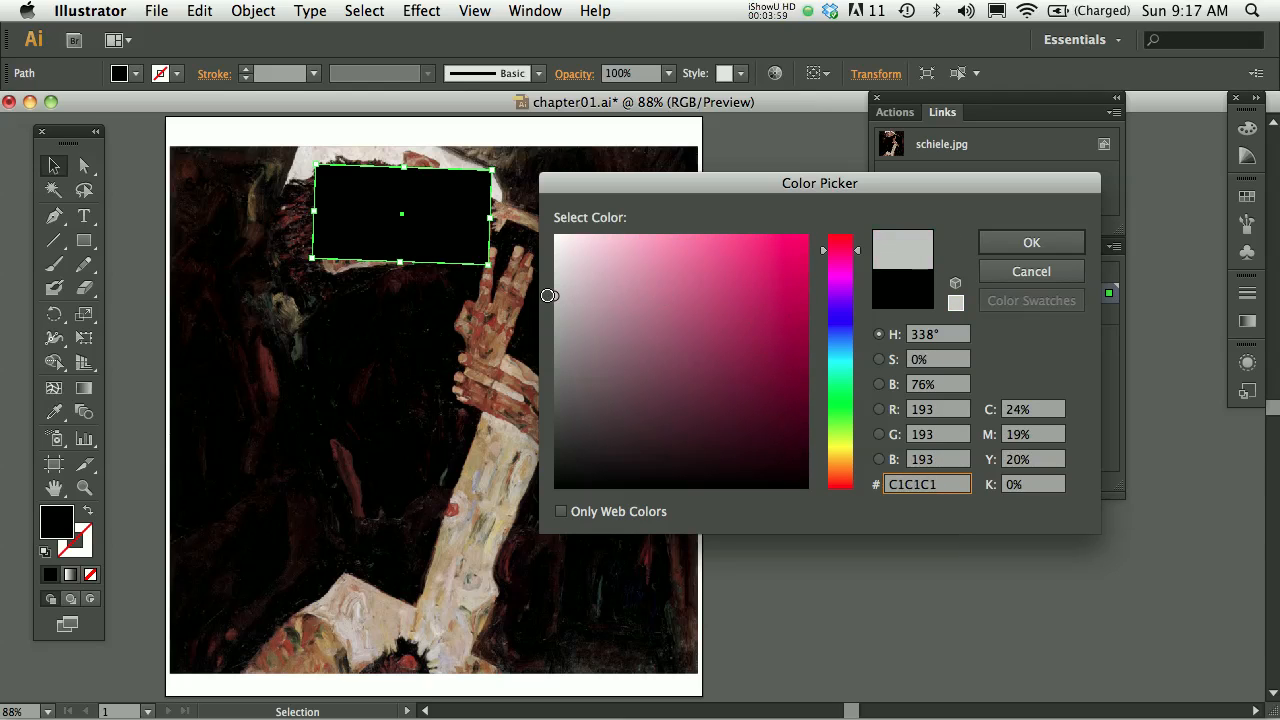
click(736, 280)
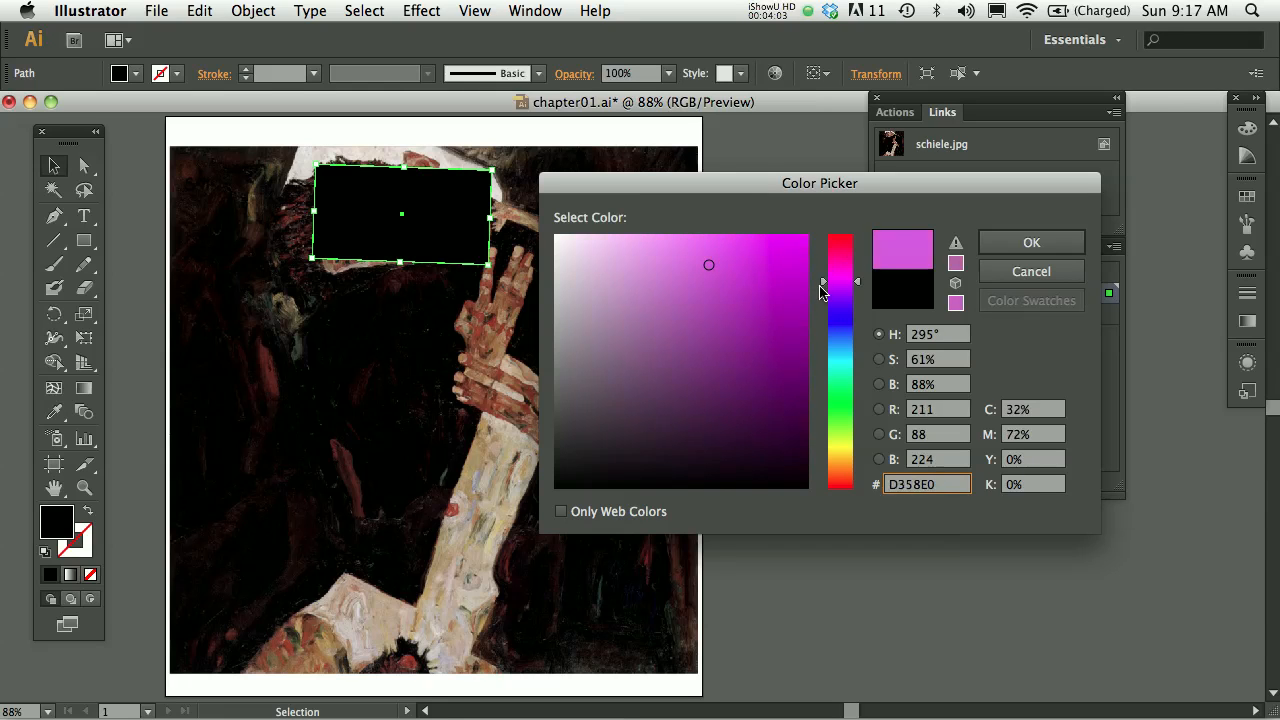
drag(840, 290, 840, 400)
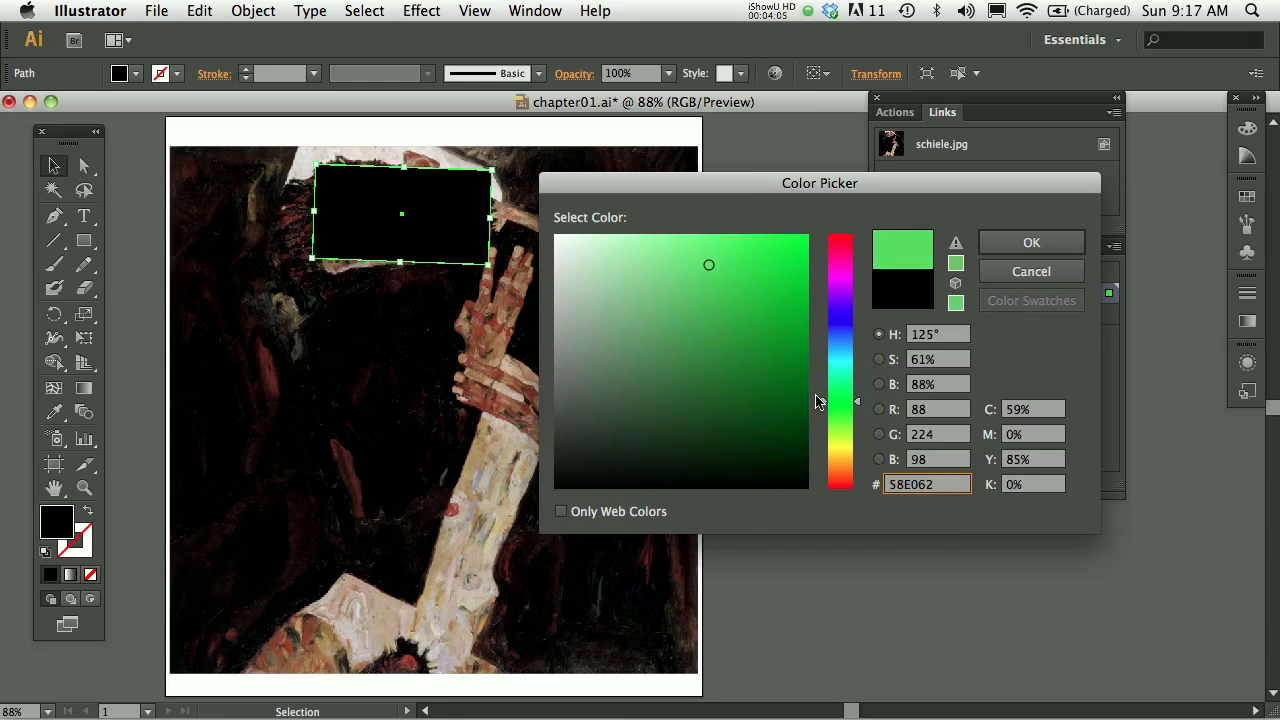
drag(840, 400, 840, 458)
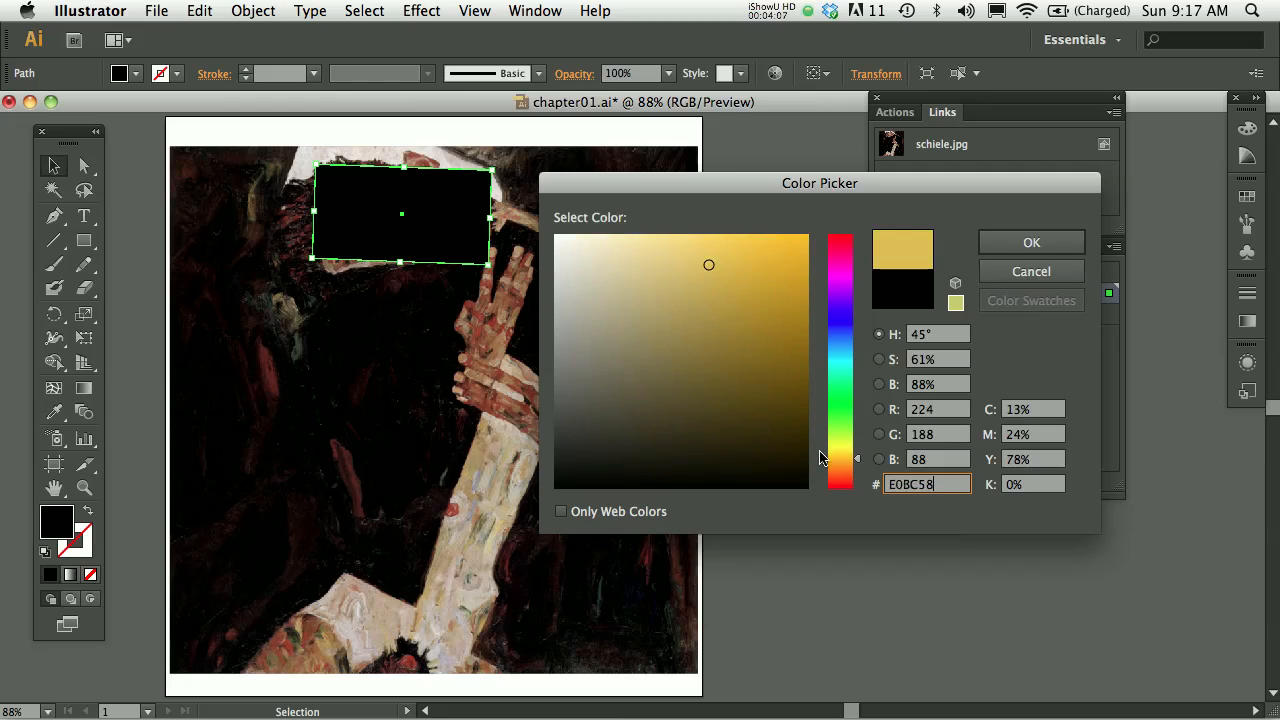
click(750, 324)
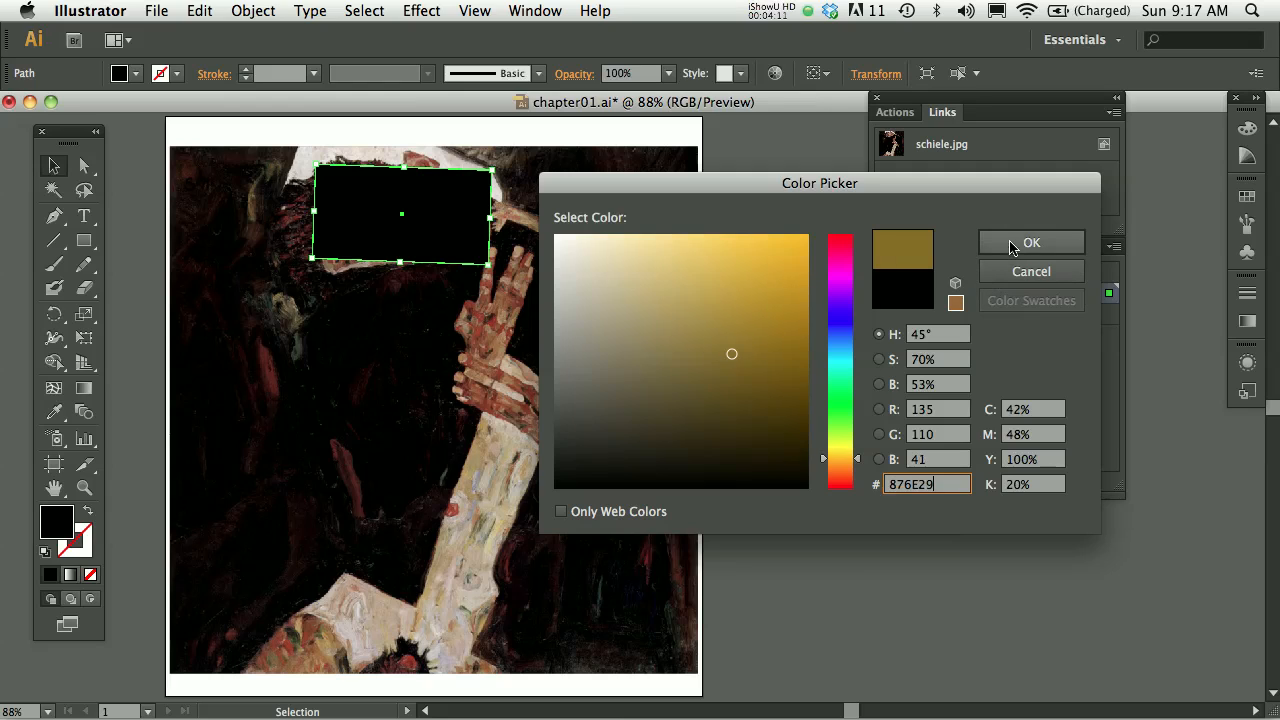
click(1032, 242)
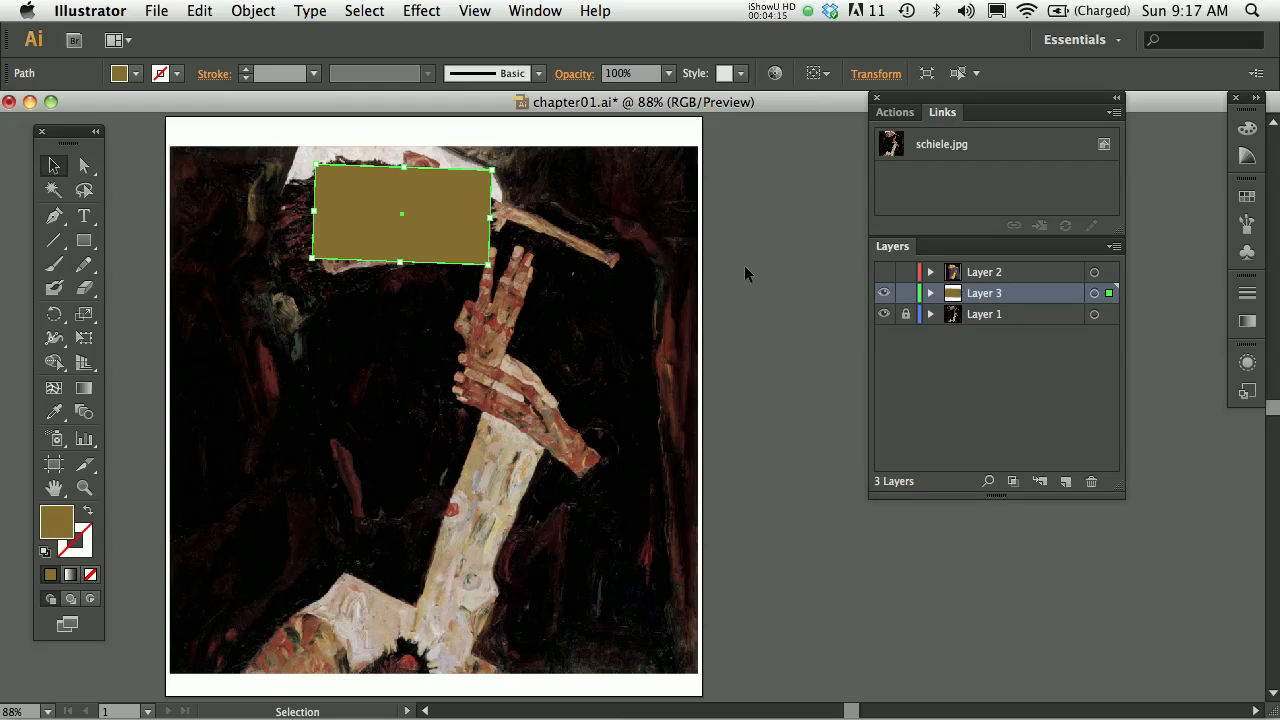
mouse_move(752, 248)
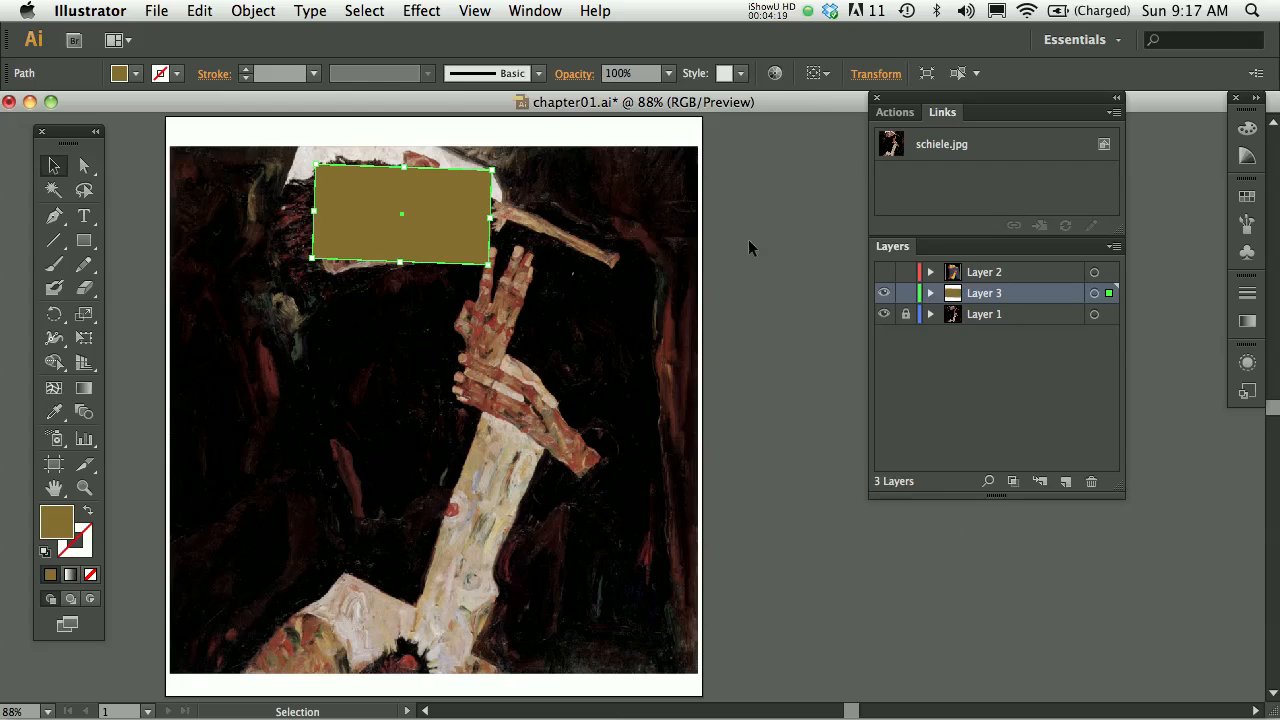
mouse_move(1248, 128)
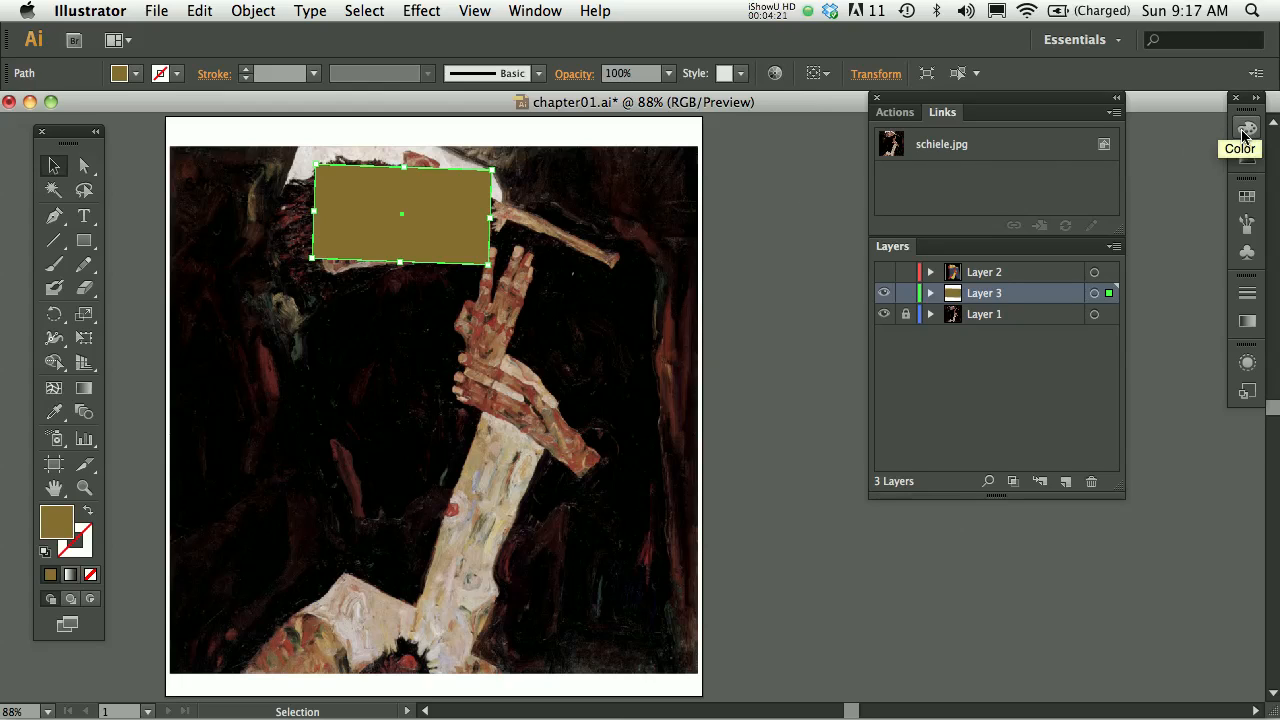
Step: Show the Color panel docked beside Layers with the olive fill read as RGB values
click(1248, 132)
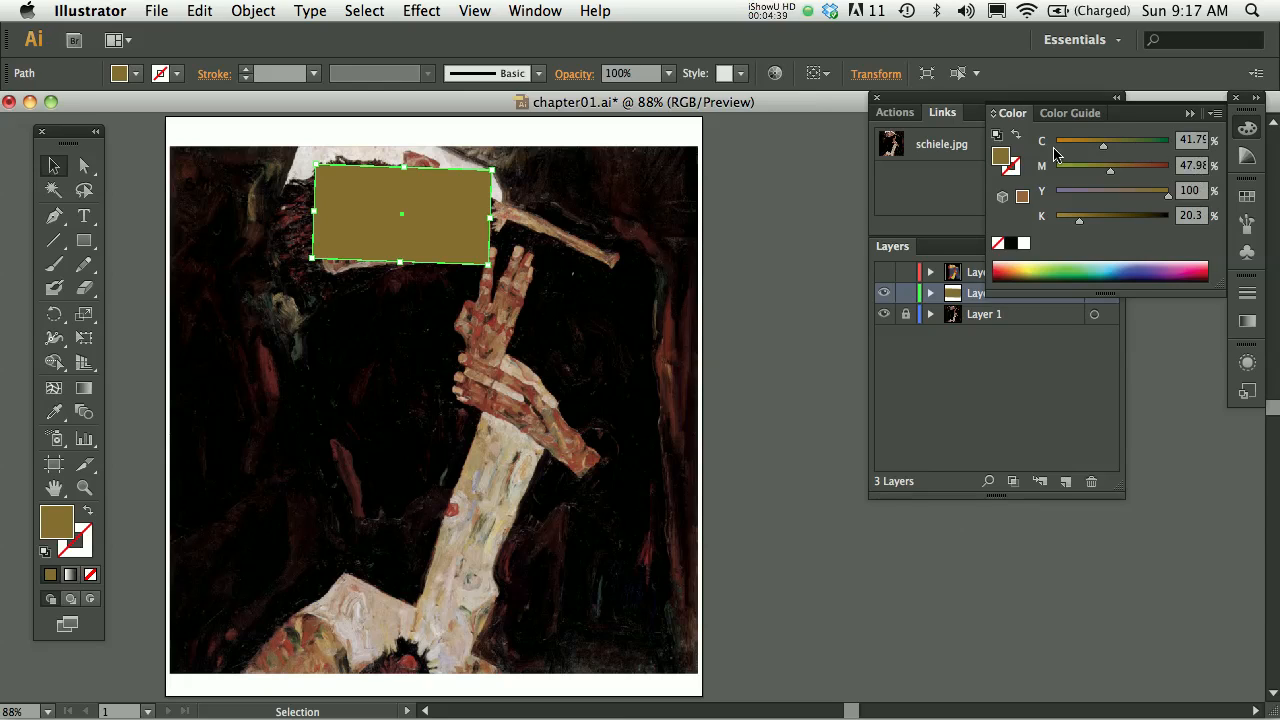
mouse_move(1050, 156)
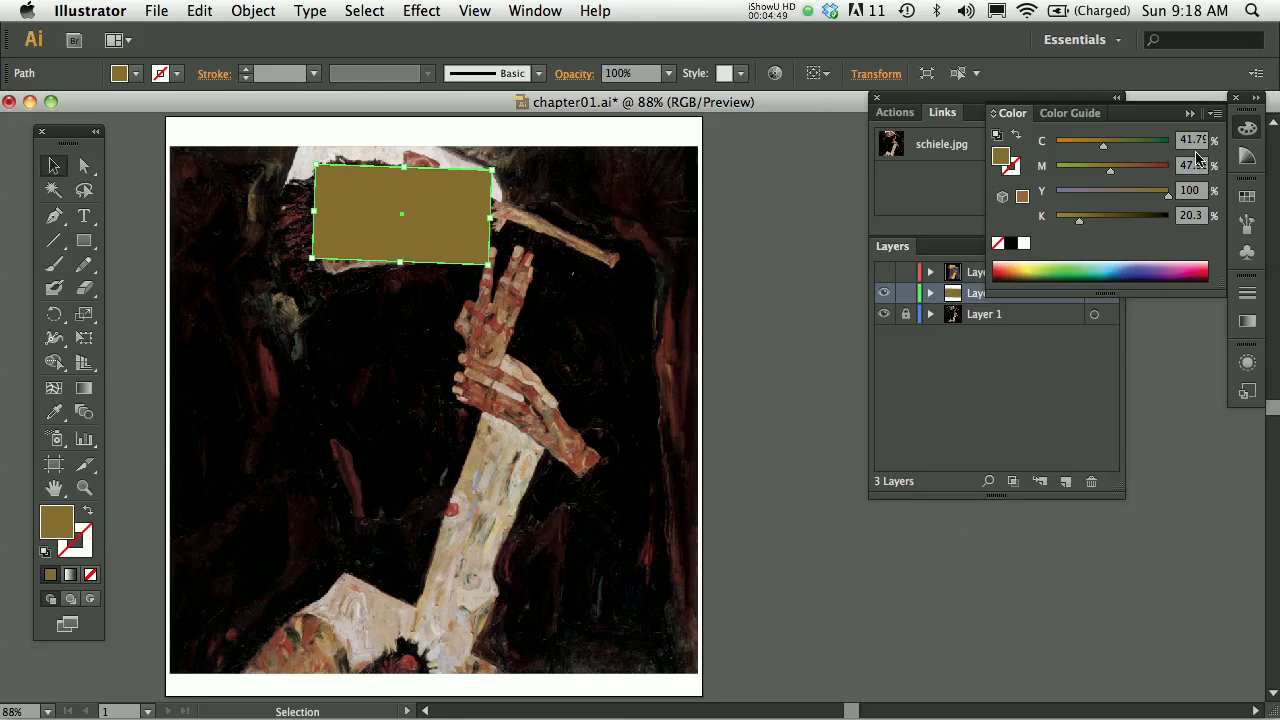
drag(1016, 112, 810, 136)
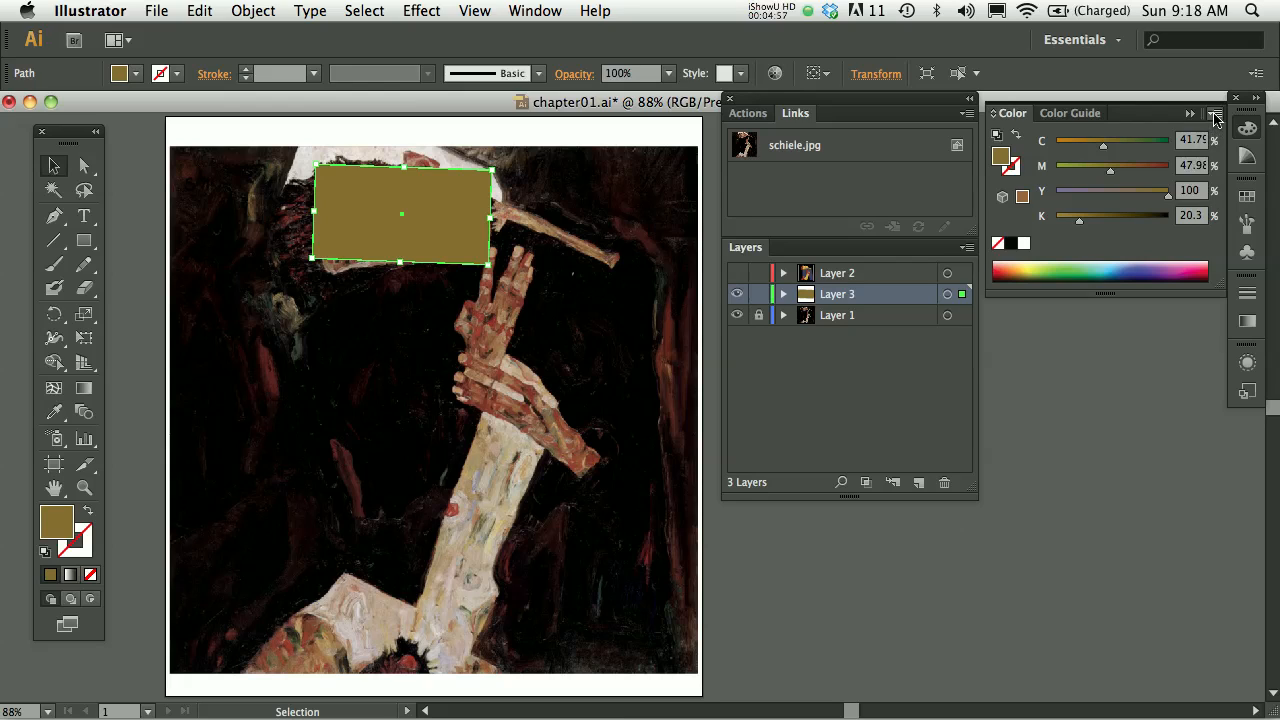
click(1216, 114)
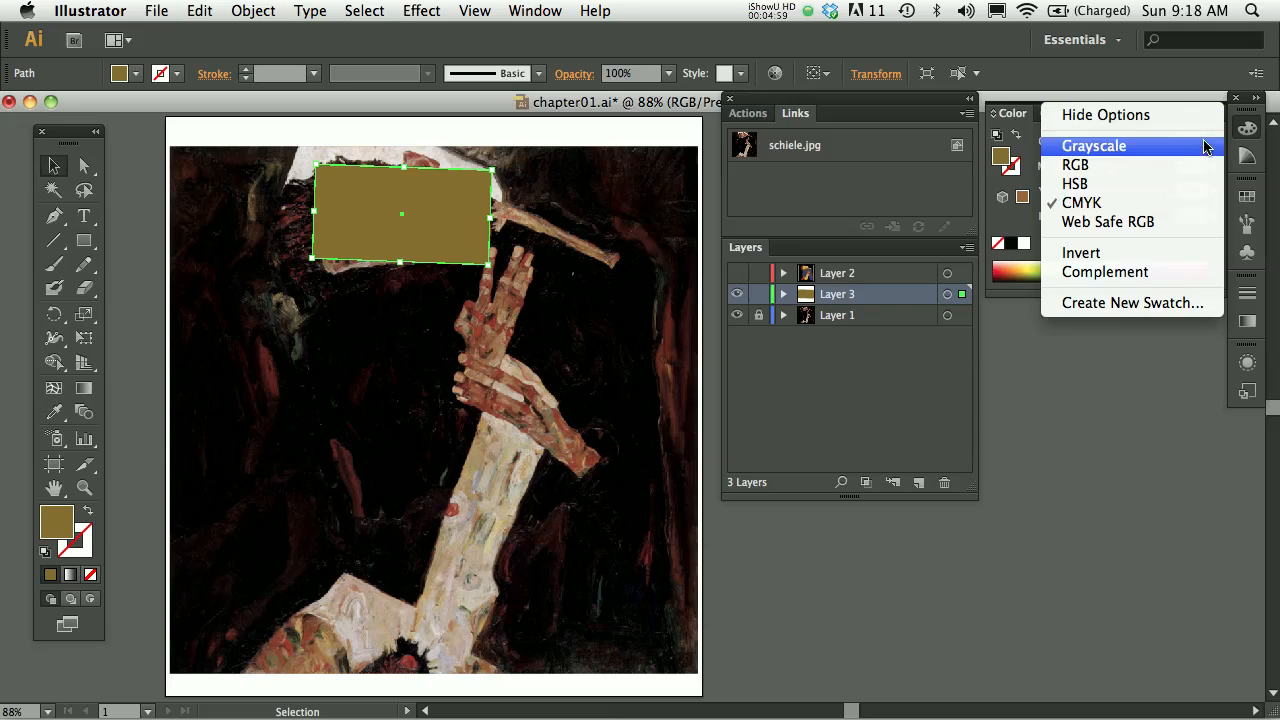
mouse_move(1076, 164)
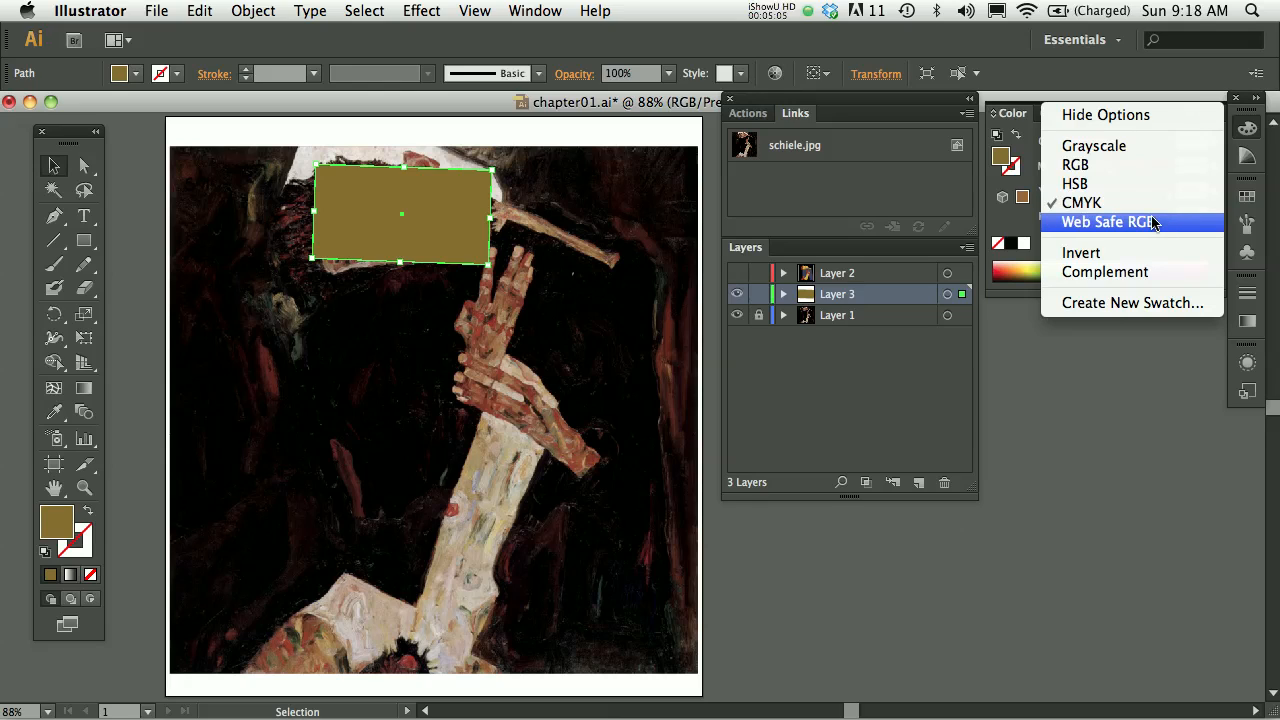
mouse_move(1080, 202)
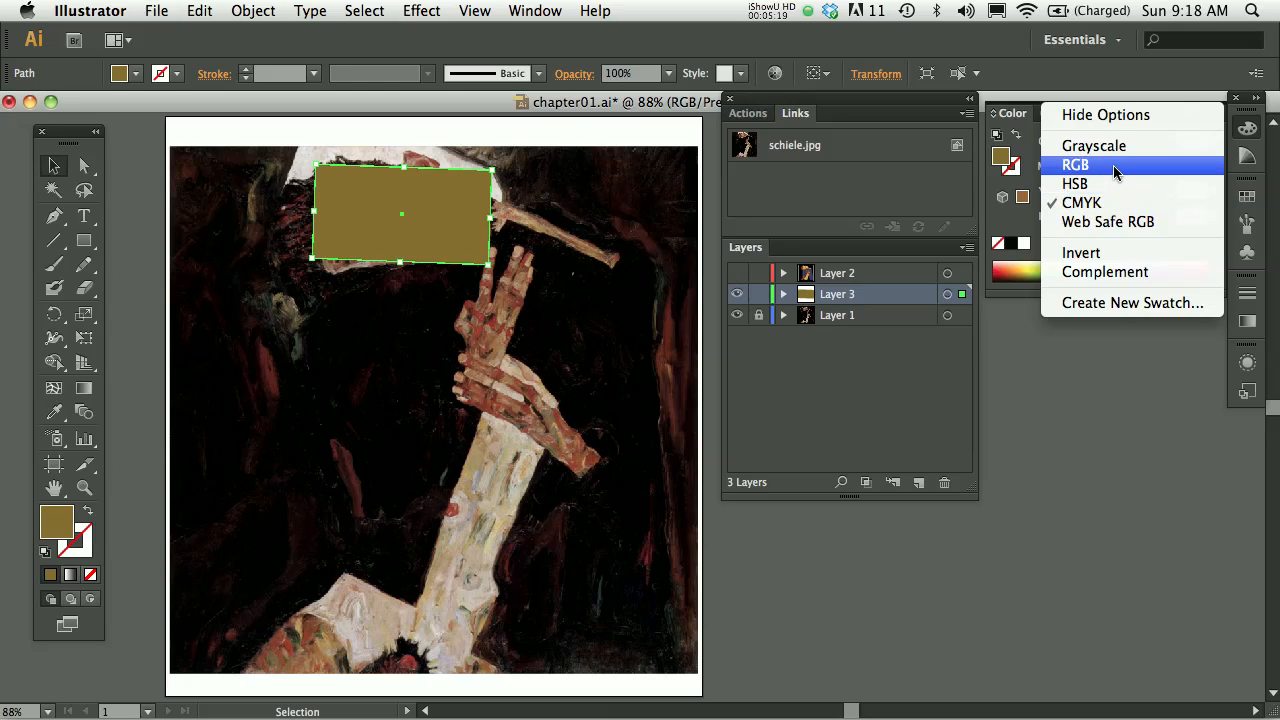
mouse_move(1096, 170)
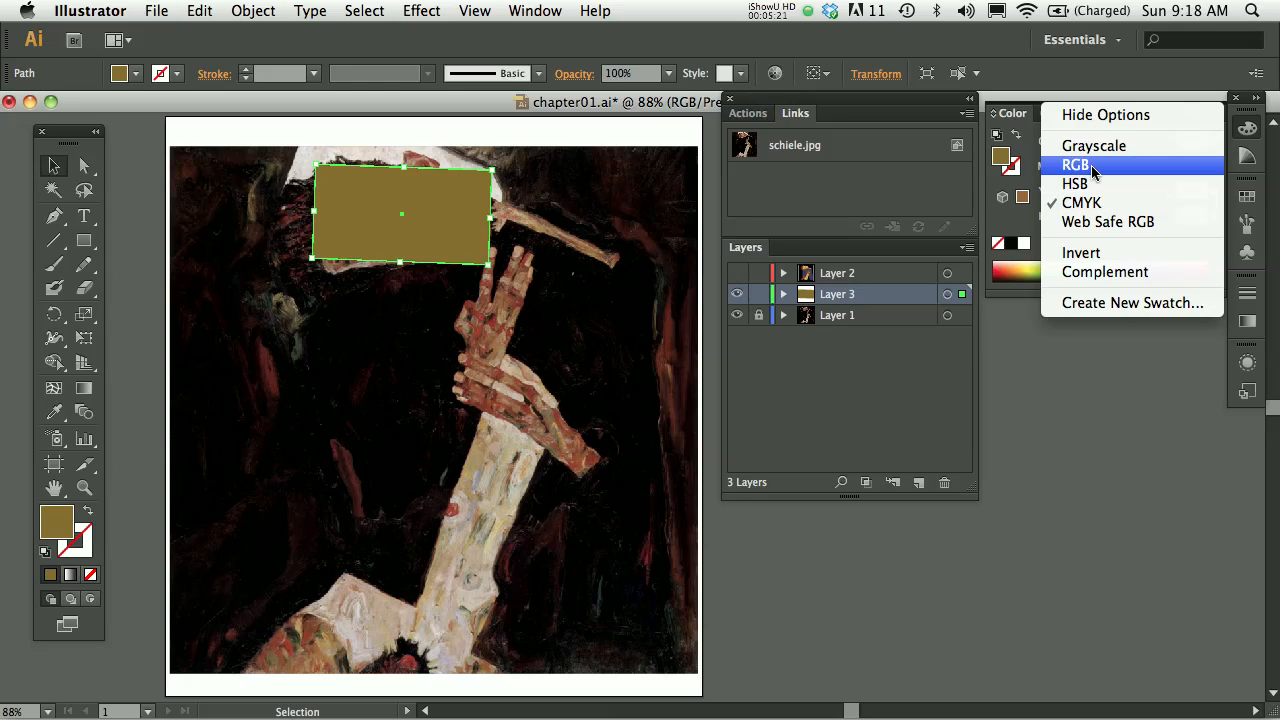
click(1076, 164)
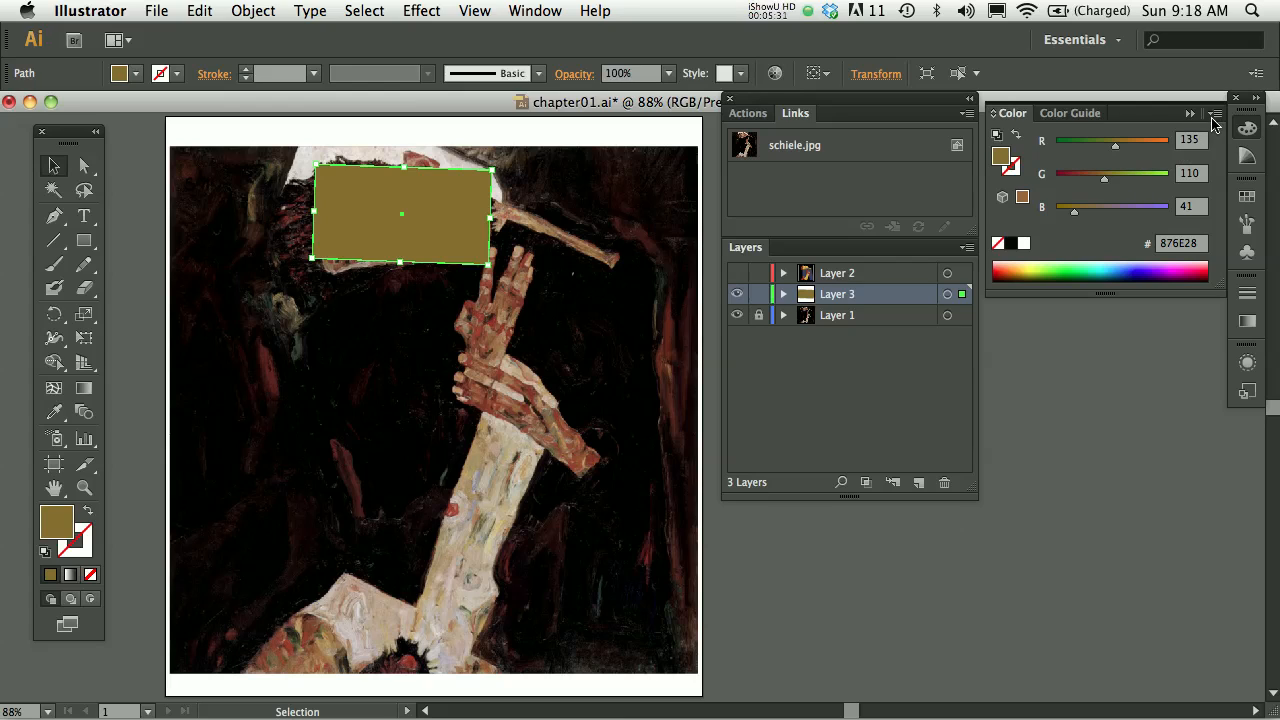
Step: Switch the Color panel back to showing the fill as CMYK values
click(1216, 112)
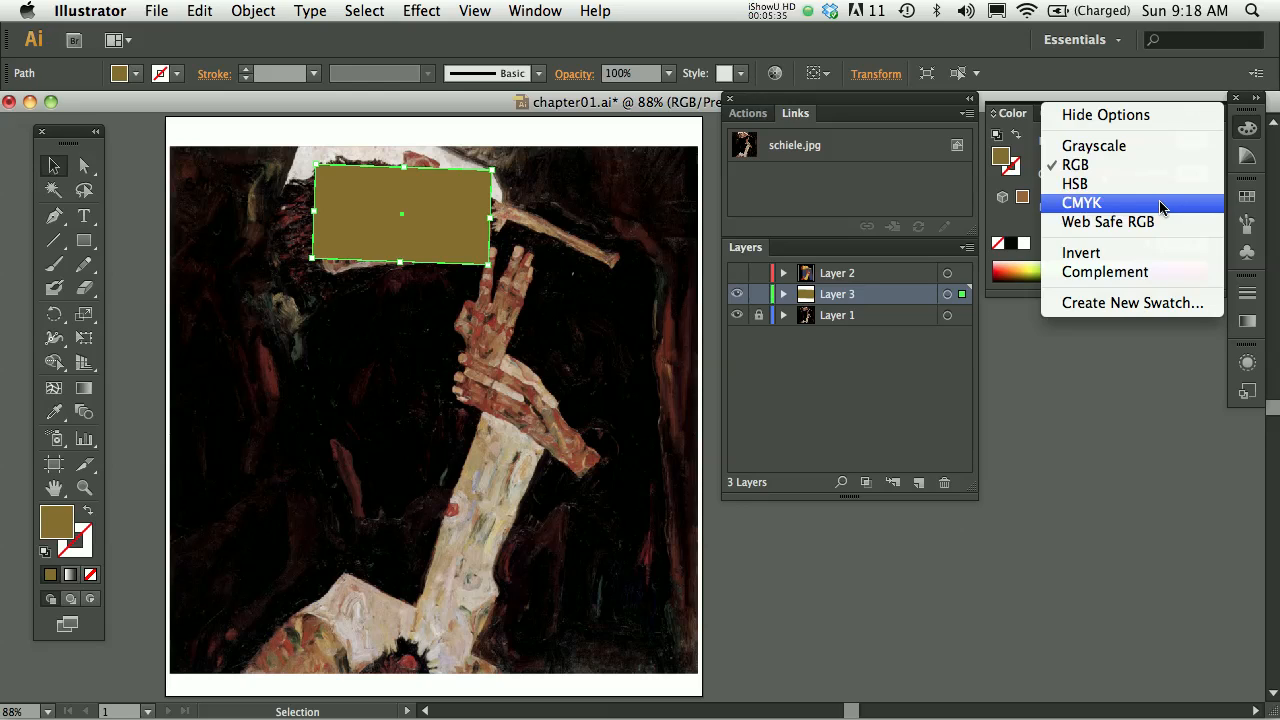
click(1080, 202)
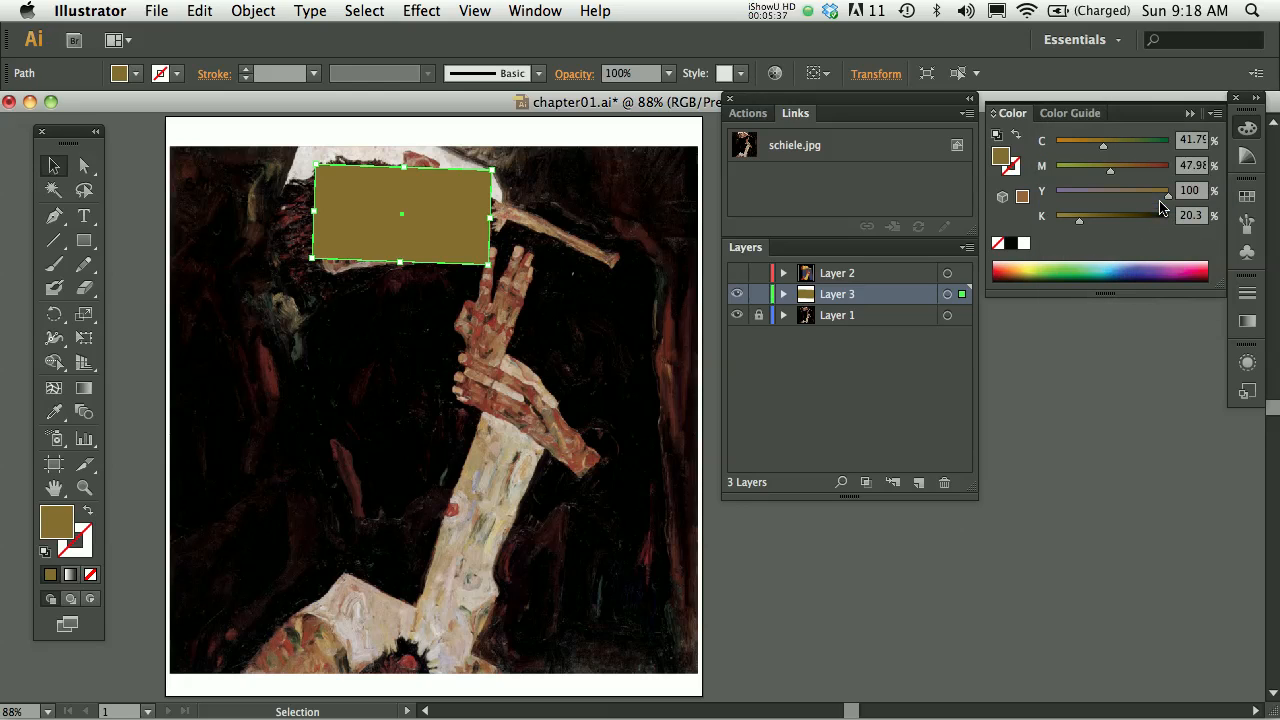
click(1190, 112)
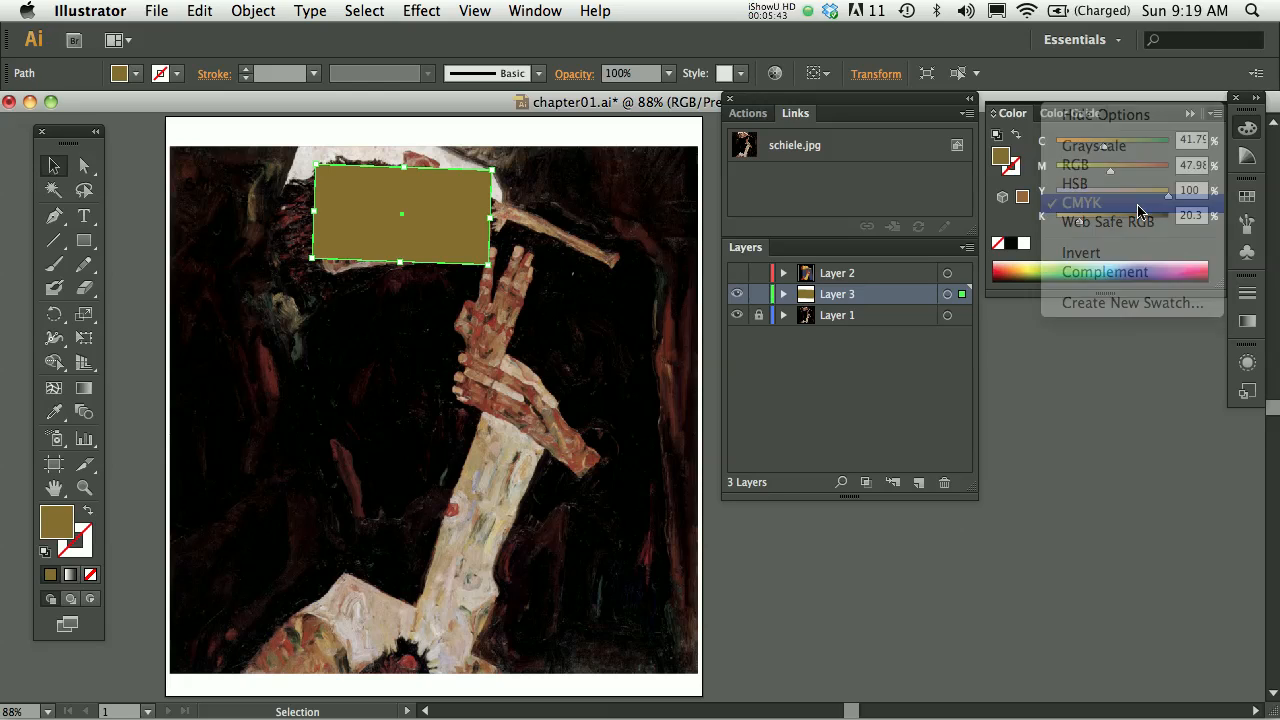
Step: Zero out the rectangle's cyan, magenta, yellow and black sliders for a white fill
click(1082, 202)
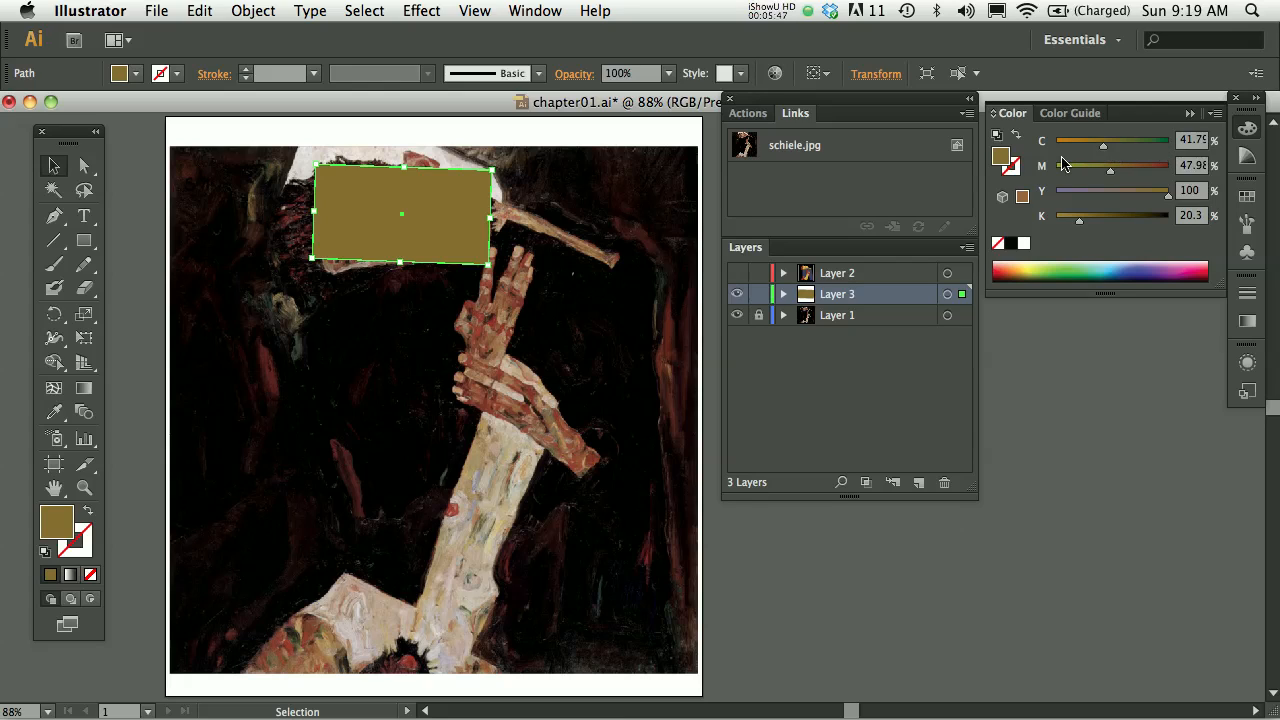
mouse_move(1044, 216)
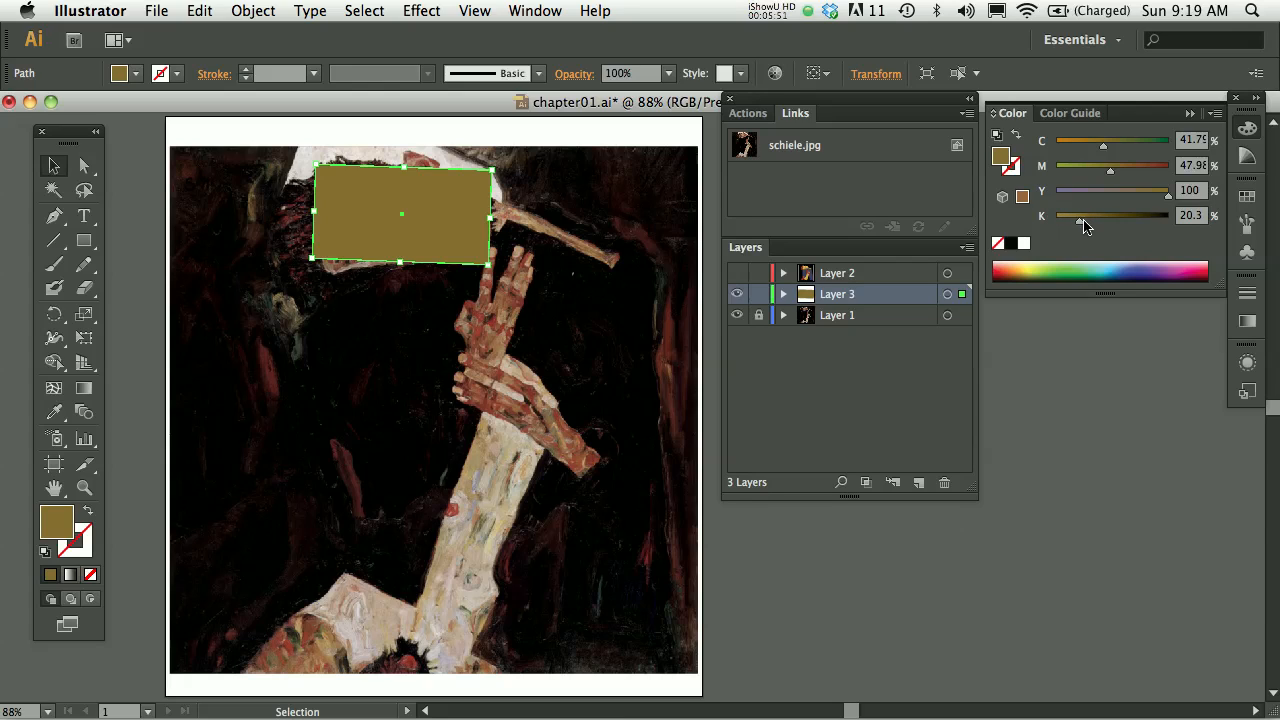
drag(1078, 216, 1080, 216)
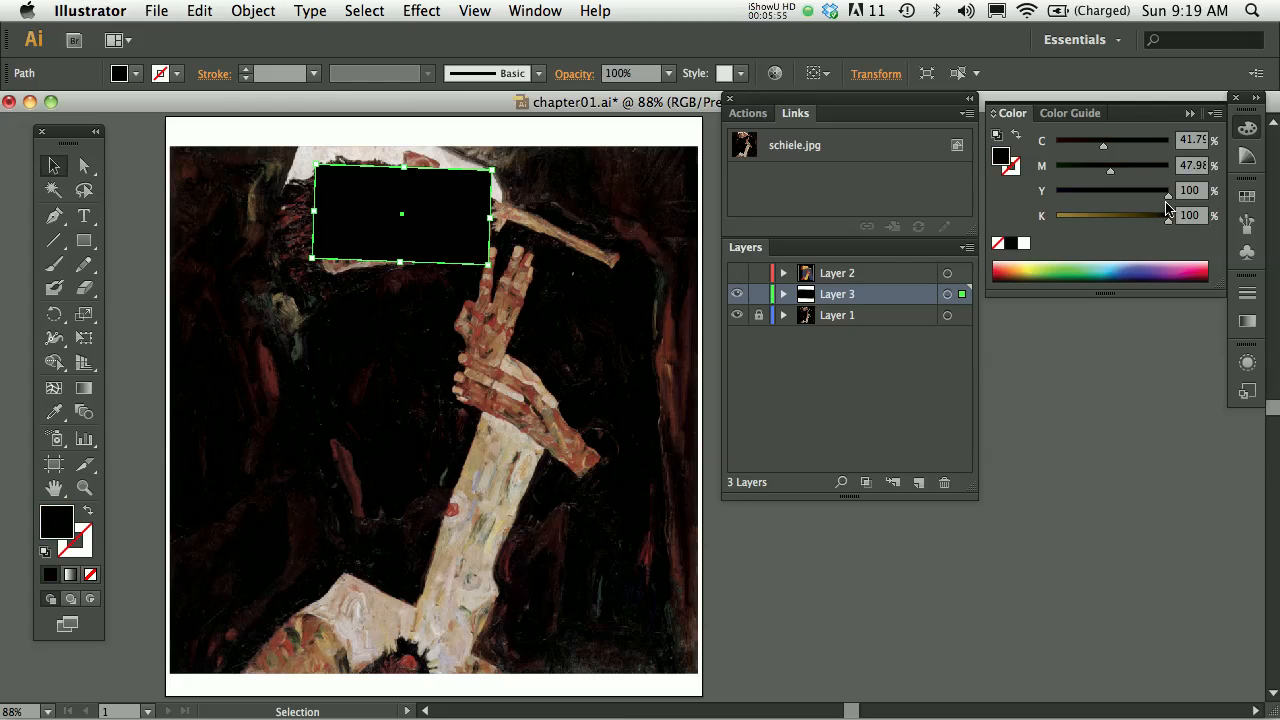
drag(1168, 190, 1056, 190)
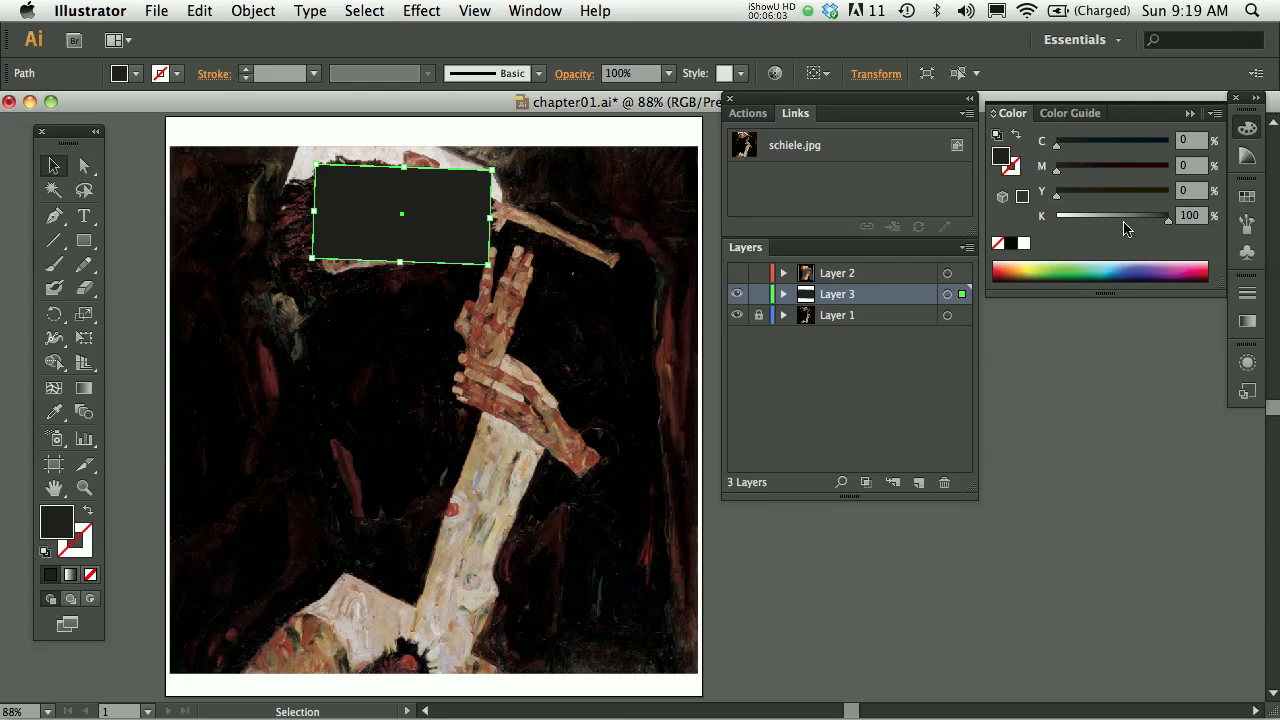
drag(1168, 216, 1108, 216)
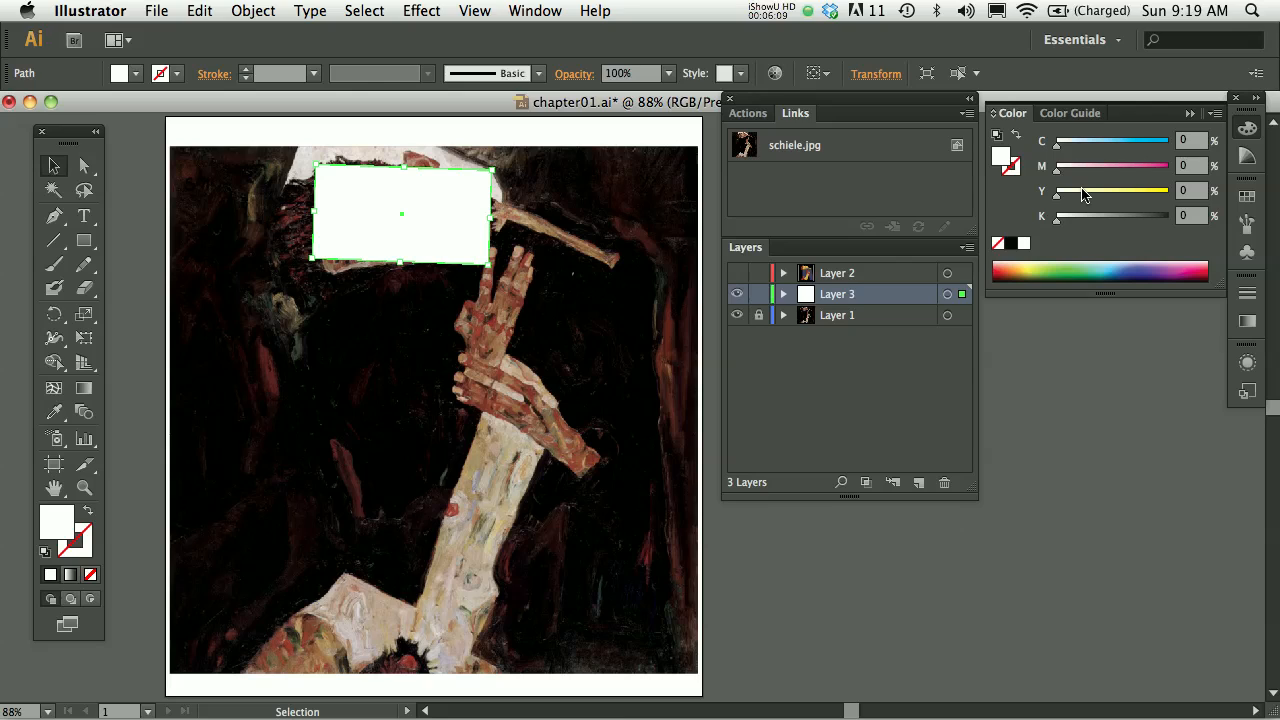
mouse_move(1190, 144)
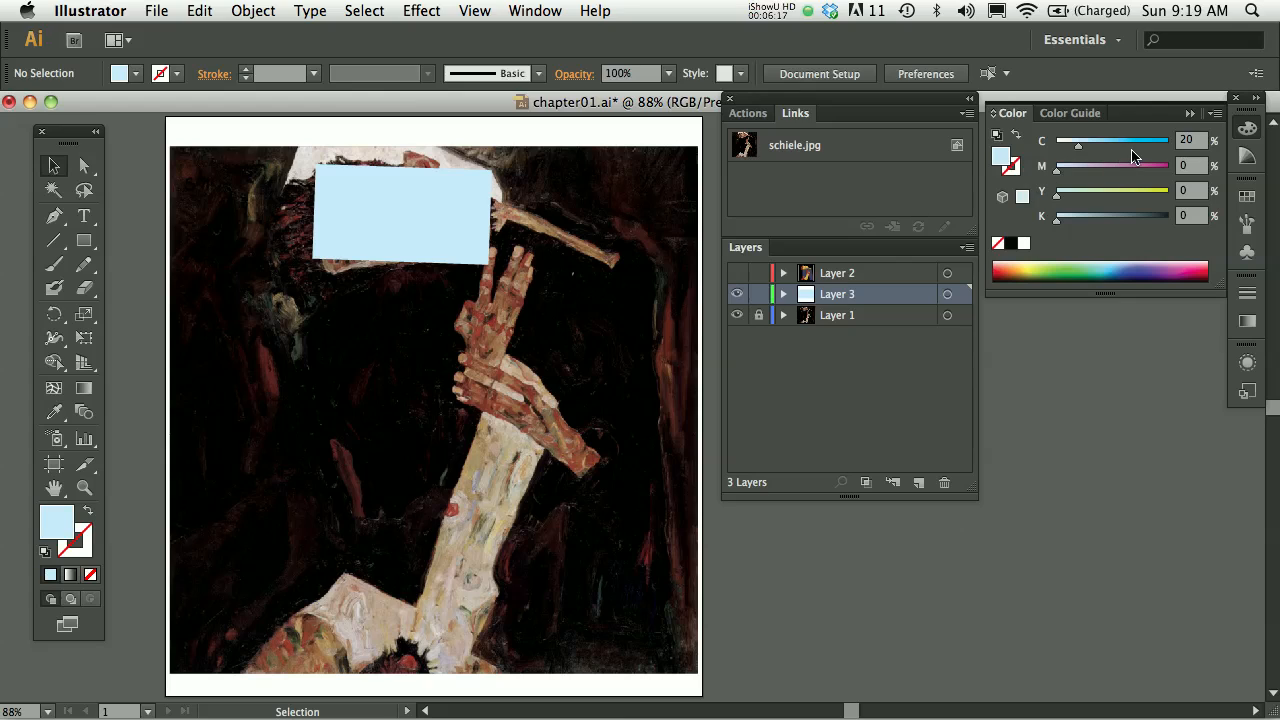
mouse_move(1184, 152)
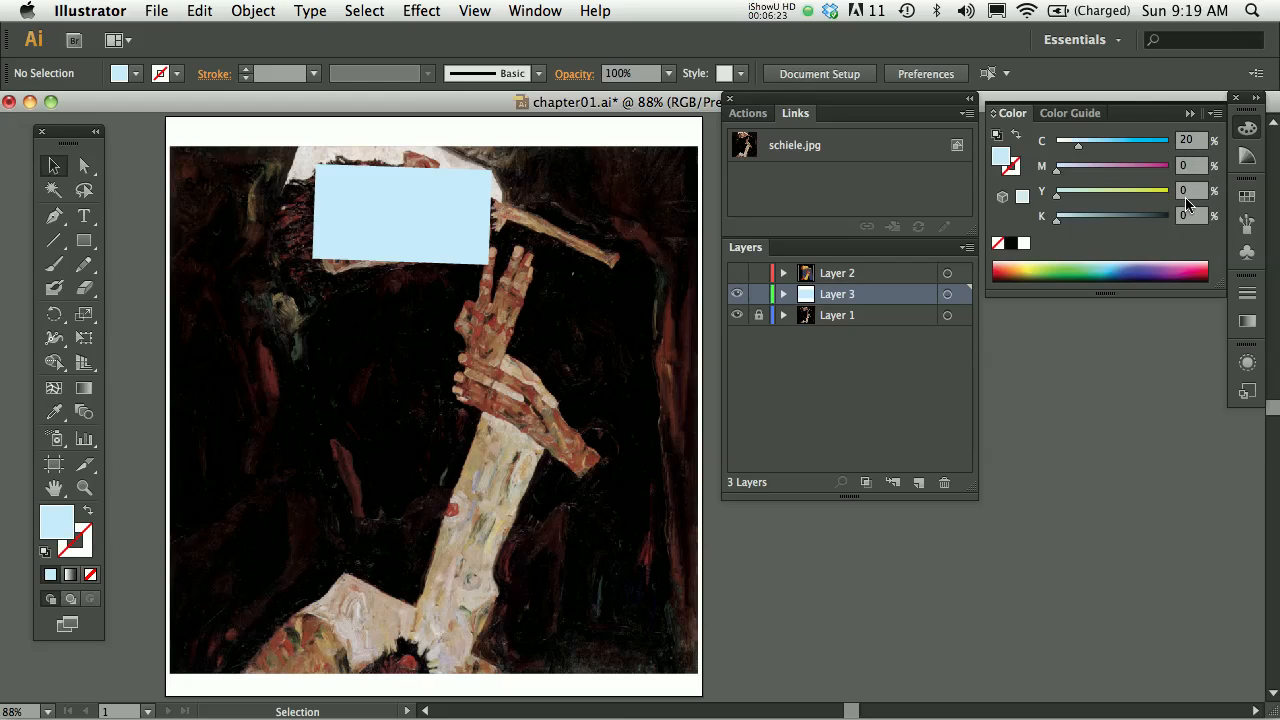
mouse_move(1204, 124)
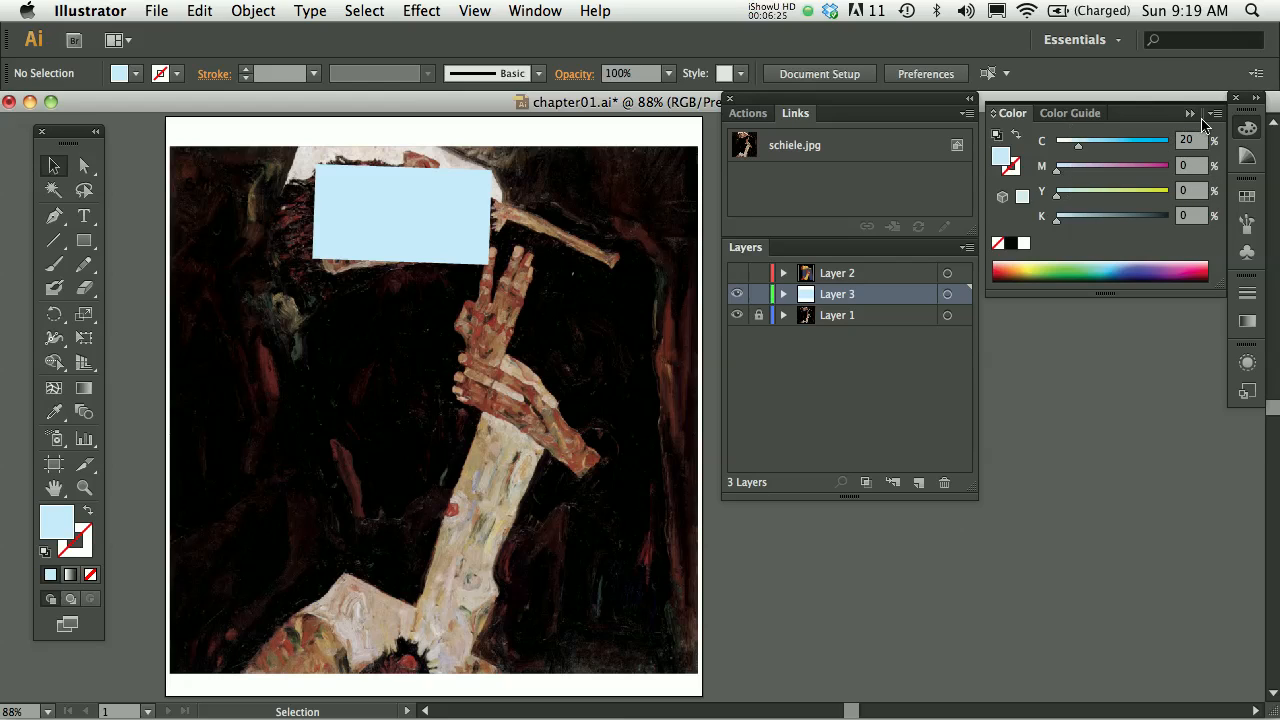
Step: Switch the Color panel to RGB and select the pale blue rectangle
click(1214, 112)
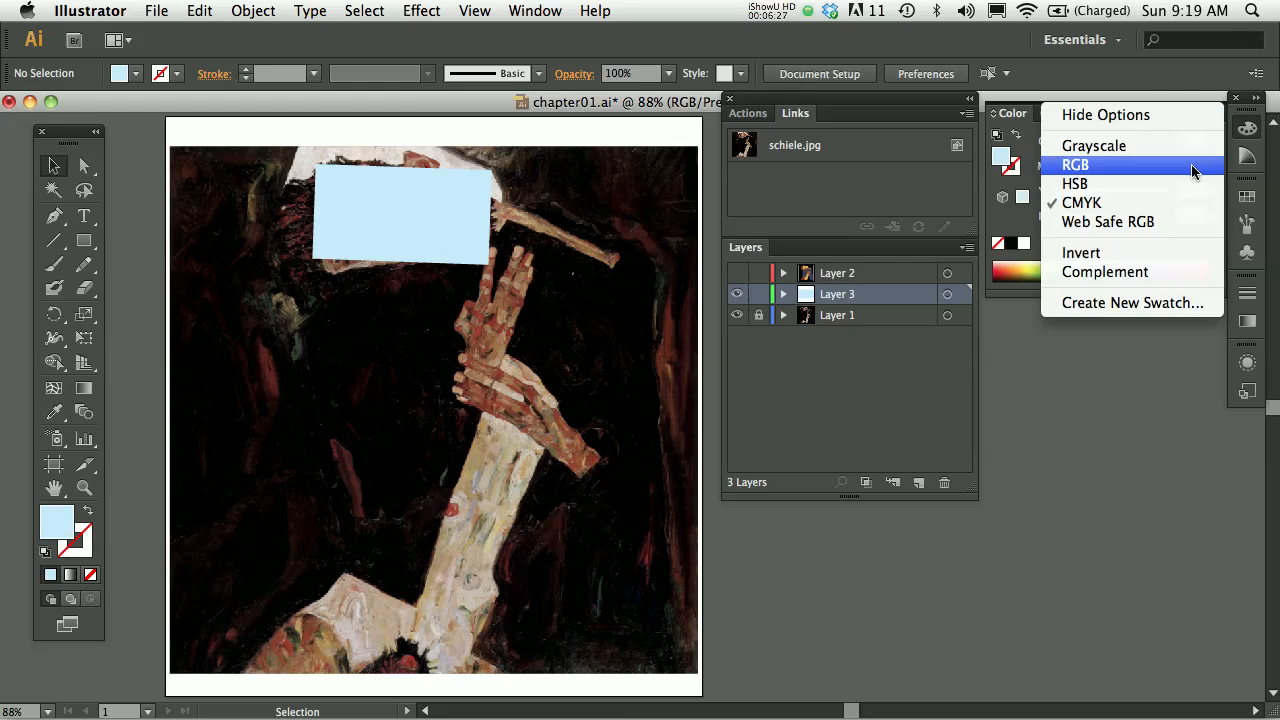
click(1076, 164)
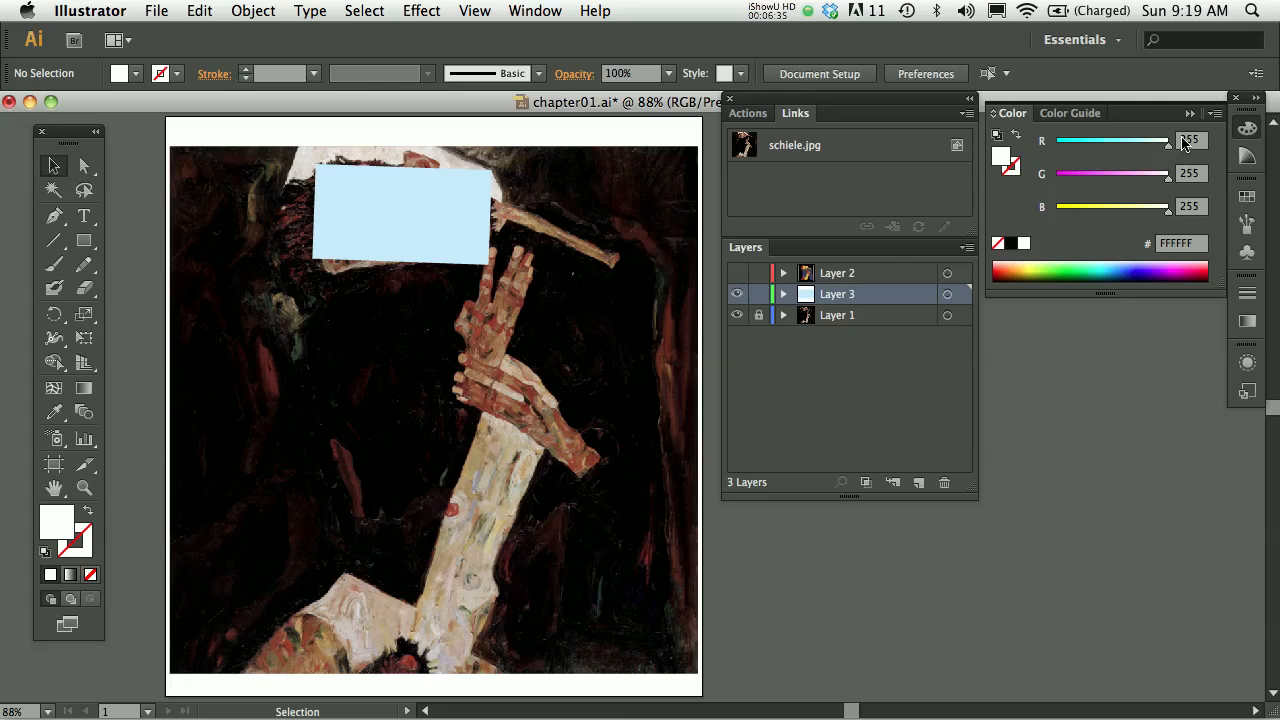
mouse_move(1200, 210)
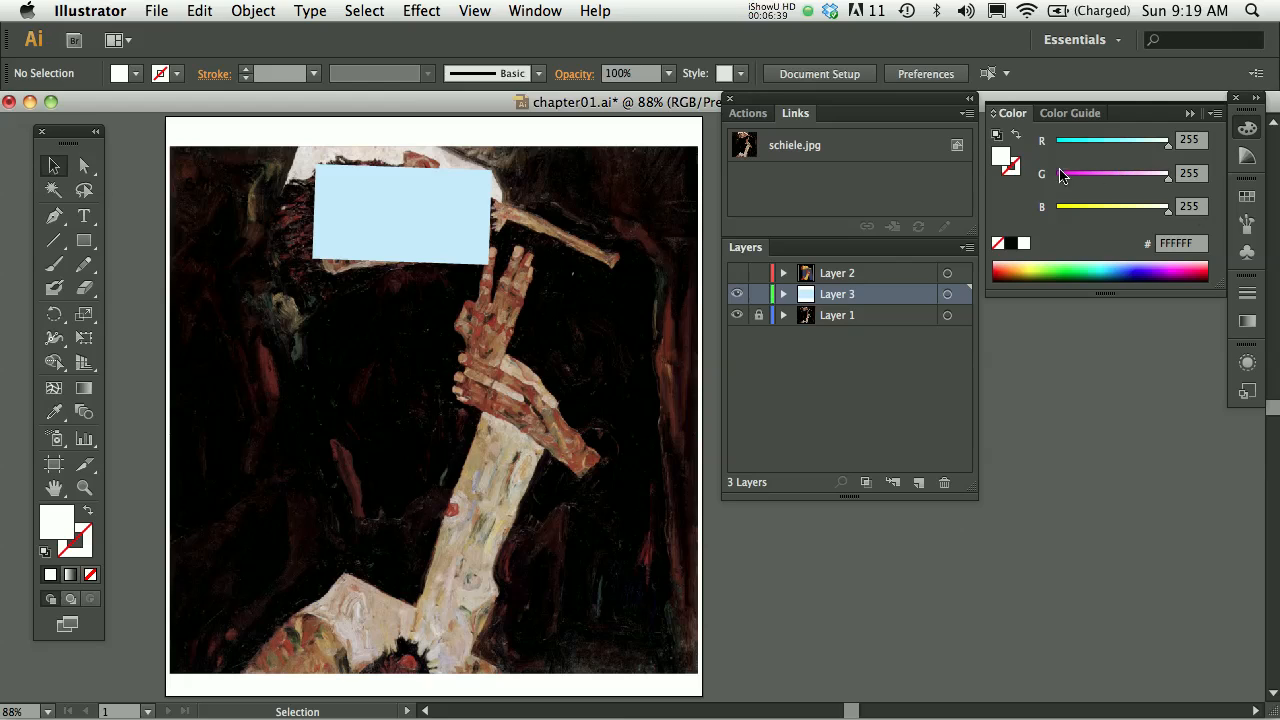
drag(1164, 140, 1056, 140)
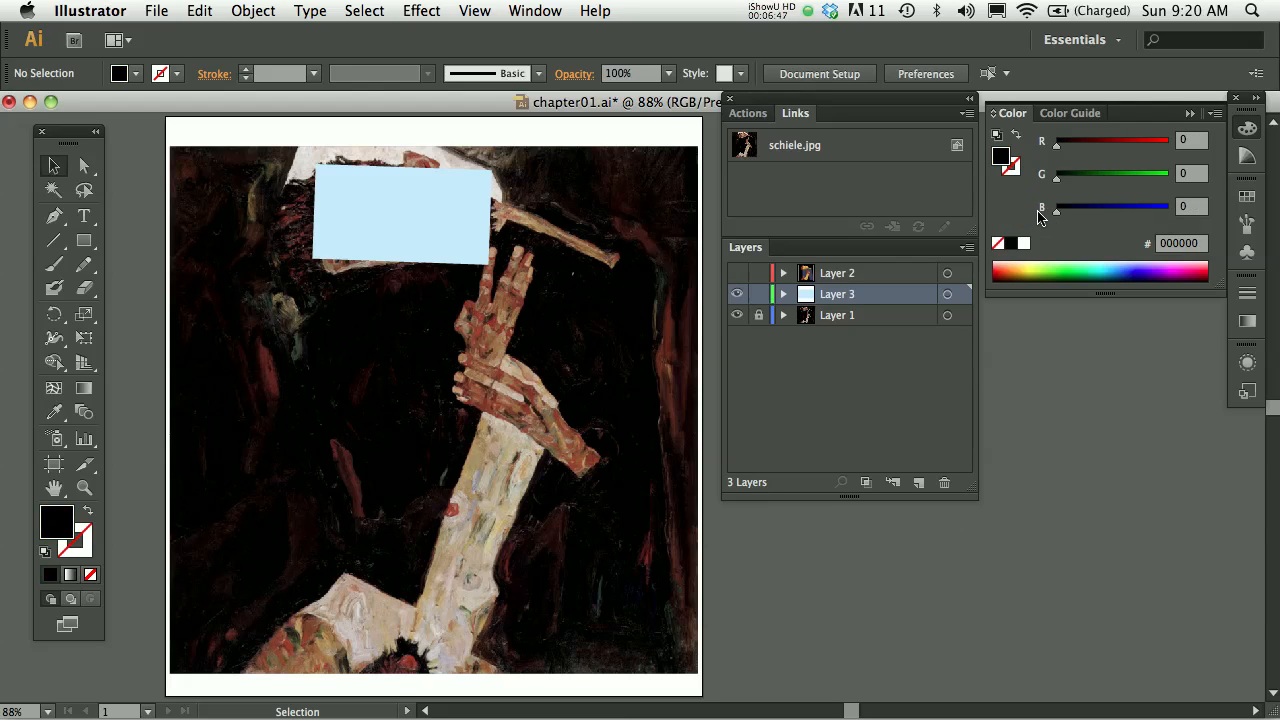
click(400, 212)
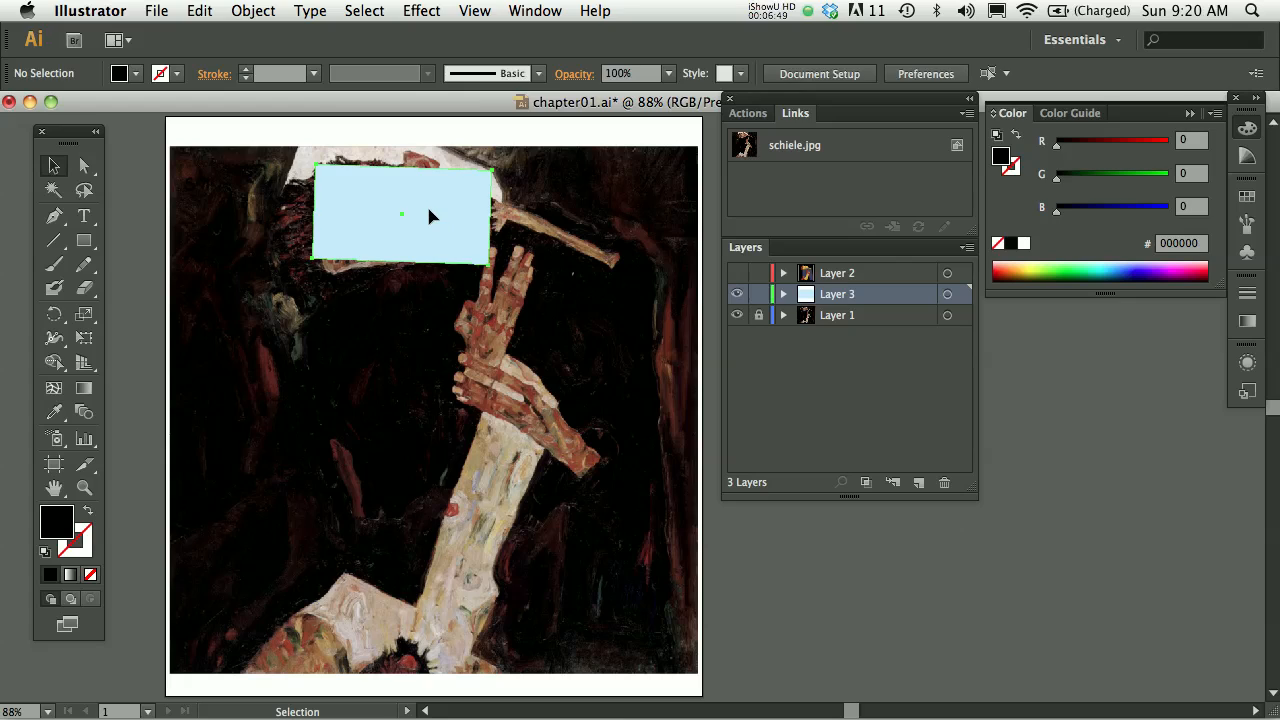
click(400, 214)
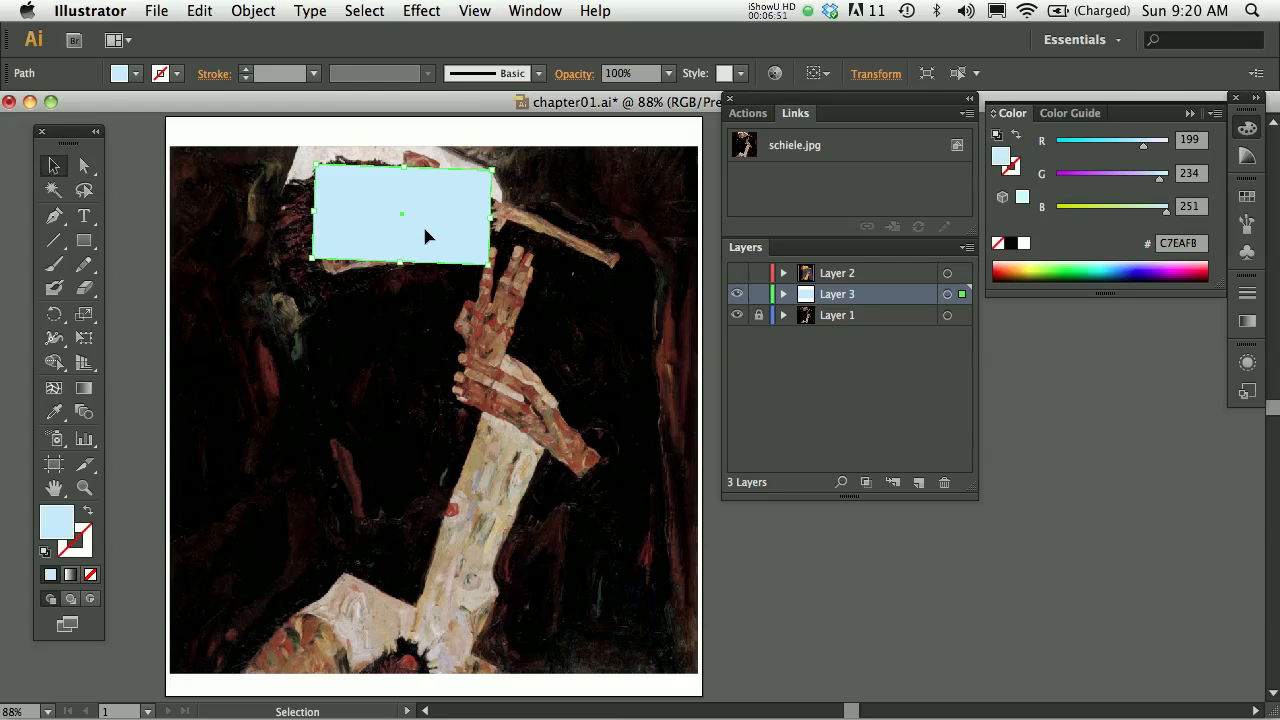
Step: Set G and B to 0 and raise R to about 130 for a deep red #820000 fill
drag(1144, 140, 1068, 140)
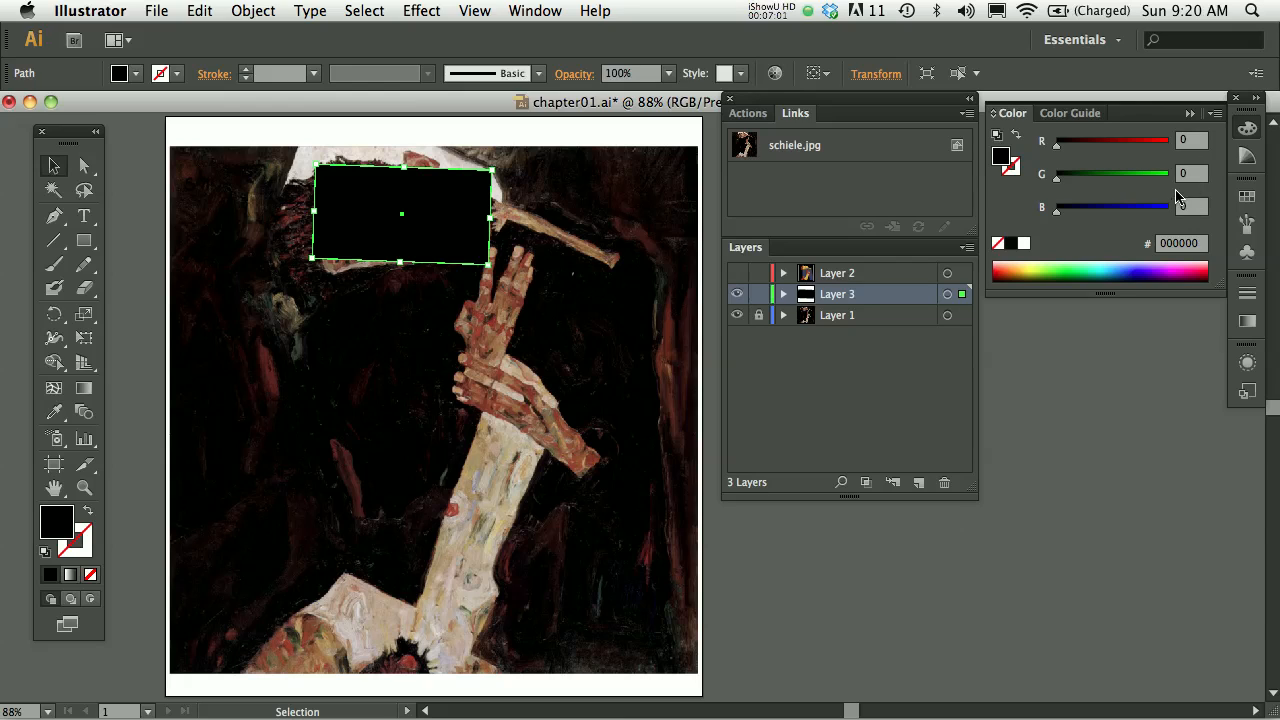
drag(1056, 140, 1096, 140)
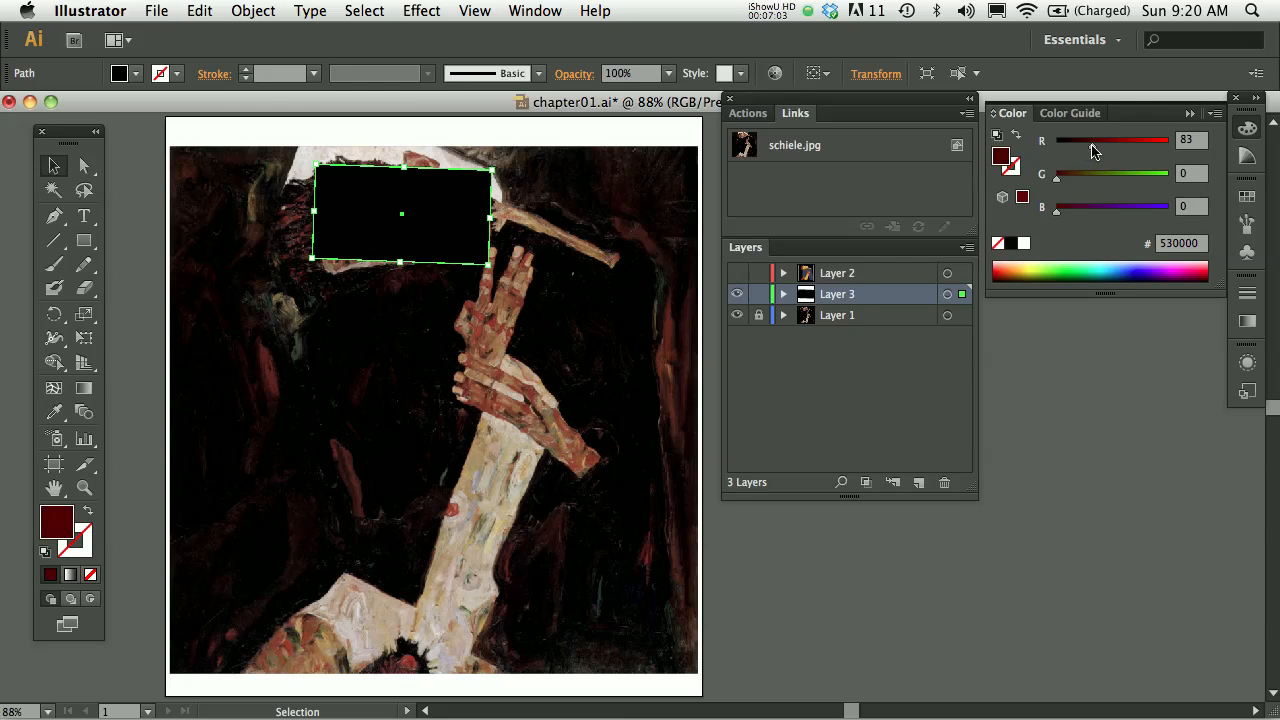
drag(1096, 140, 1116, 140)
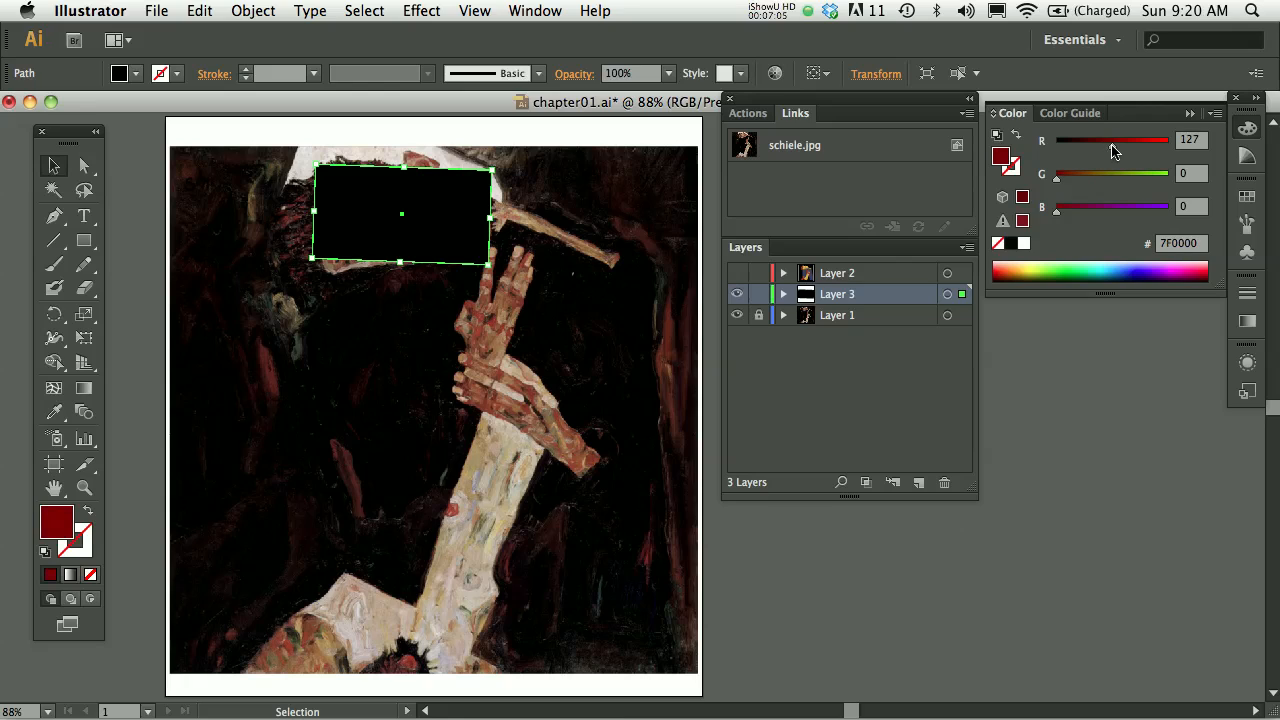
drag(1110, 140, 1116, 140)
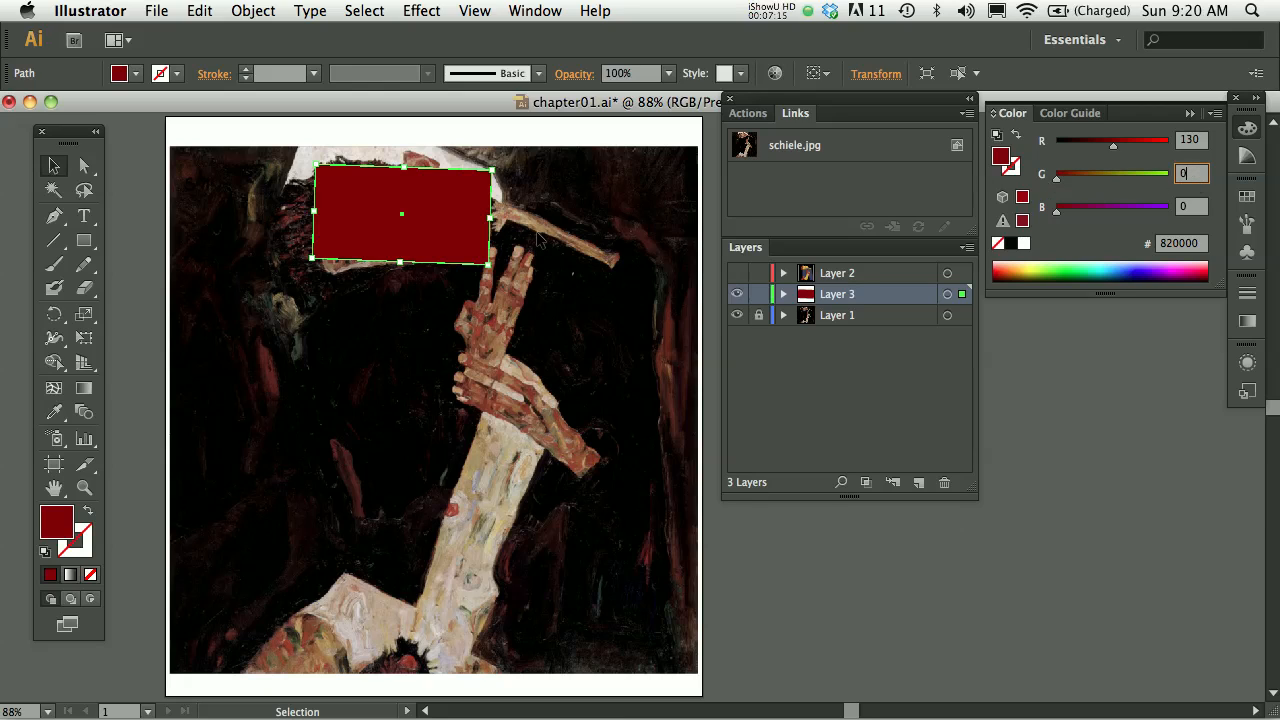
mouse_move(350, 252)
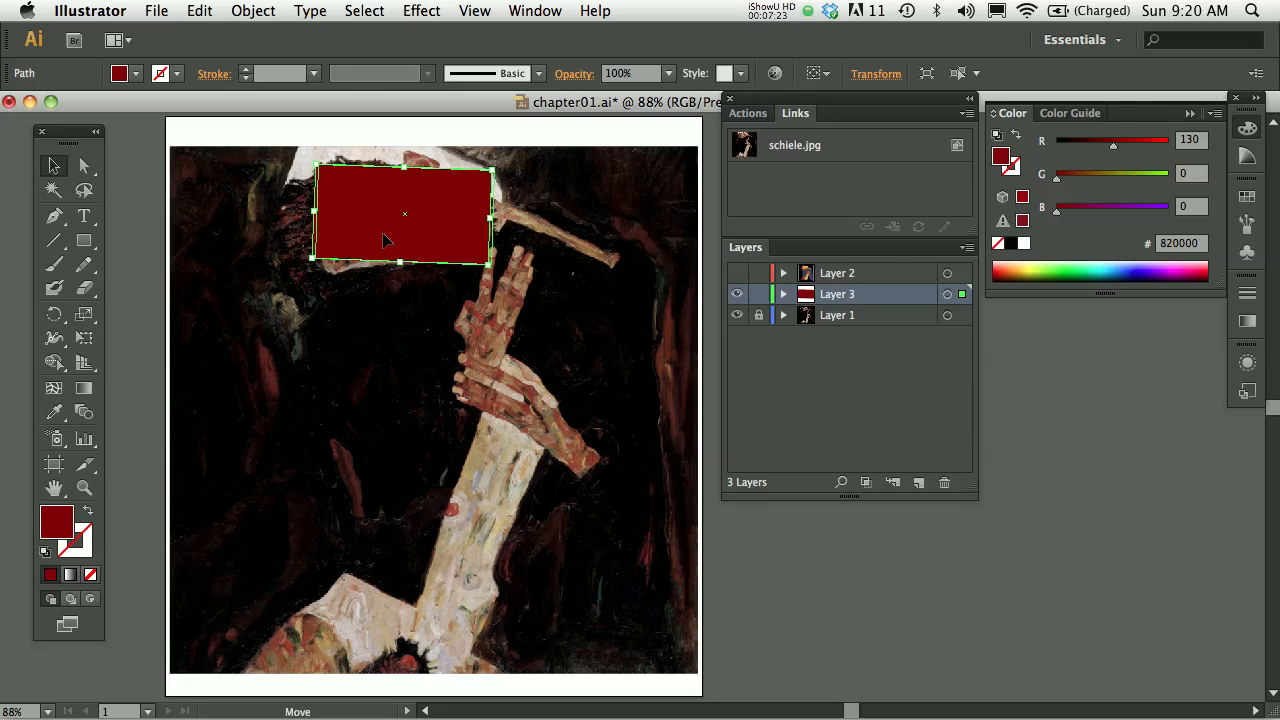
Step: Sample a muted brown #834D42 from the painting with the Eyedropper and set the block back over the head
drag(404, 212, 460, 220)
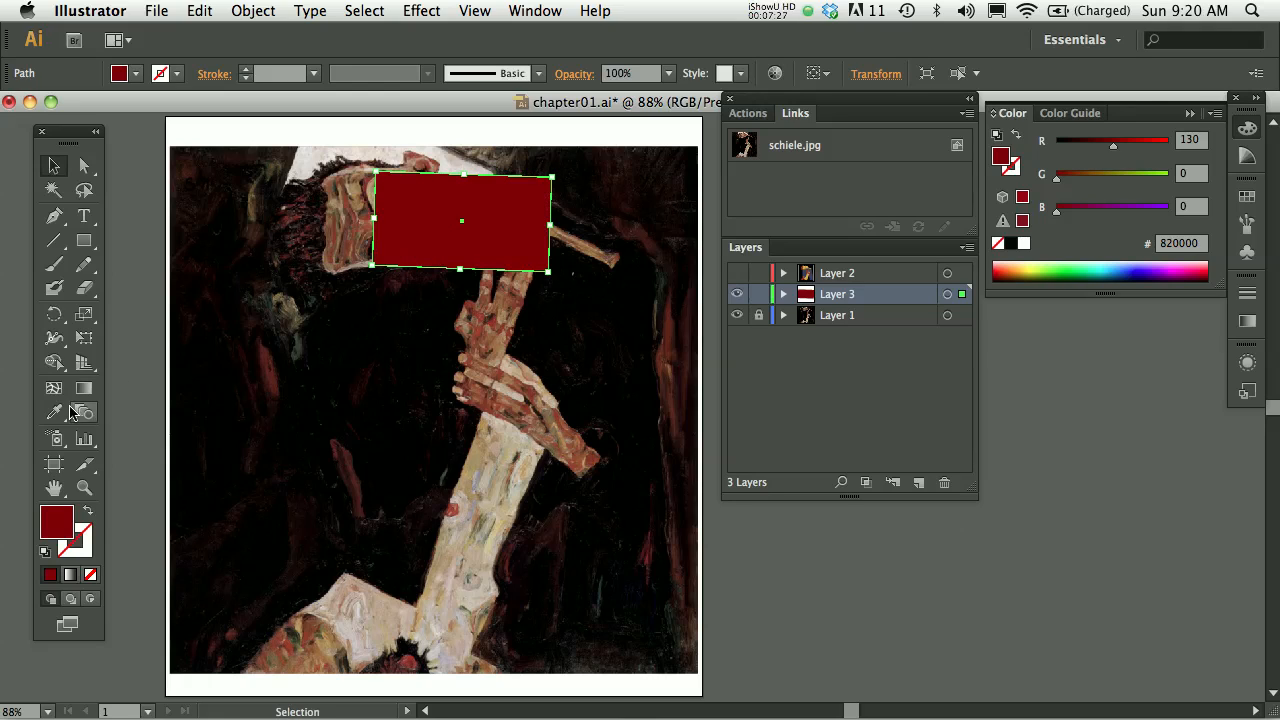
mouse_move(56, 412)
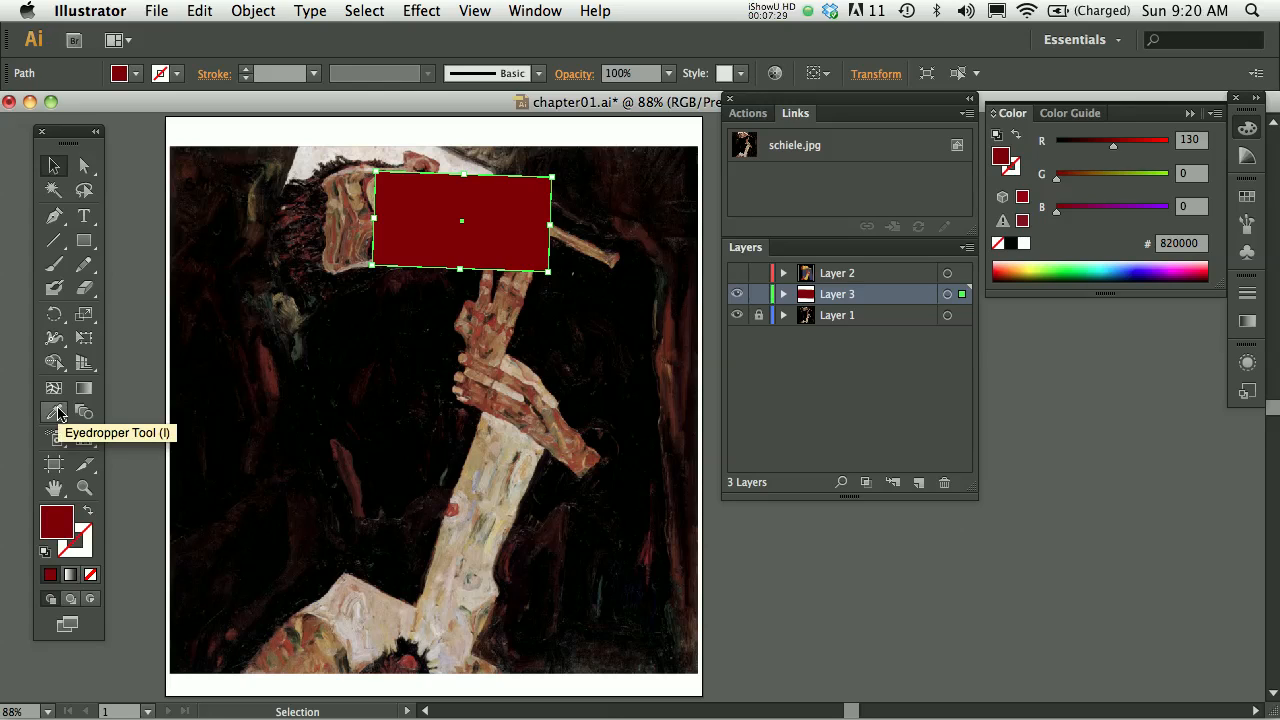
click(54, 412)
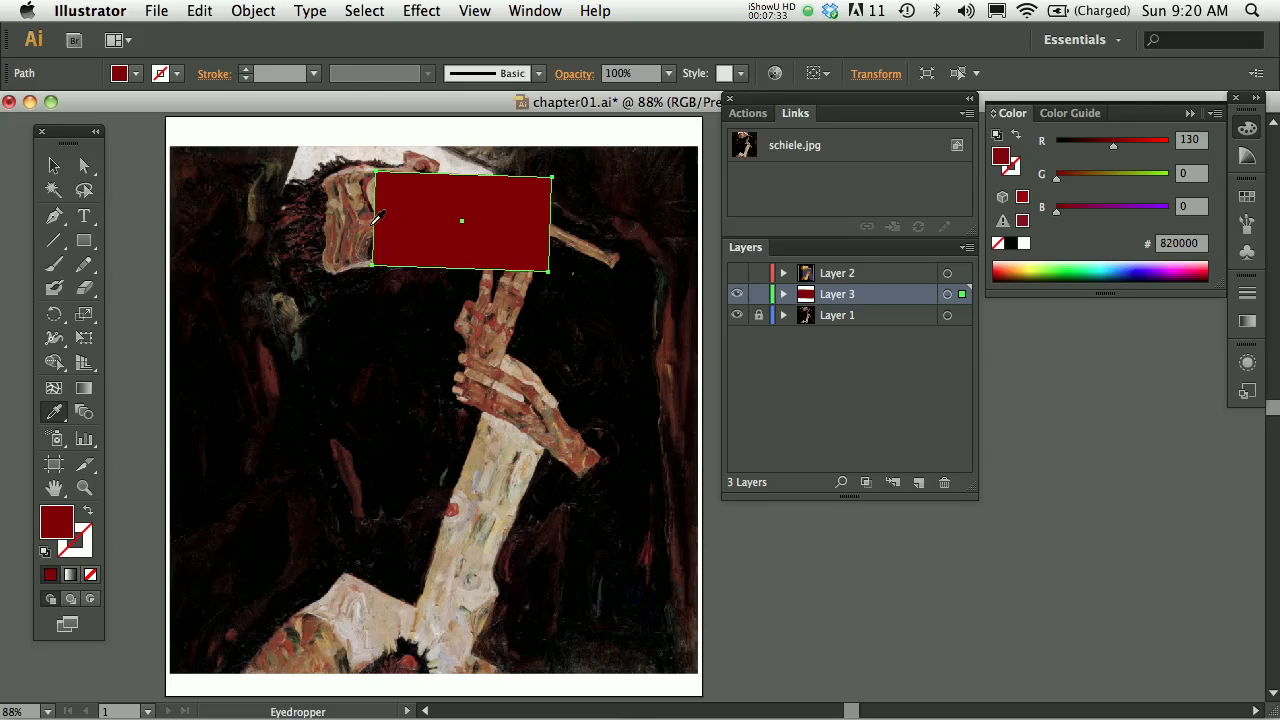
click(350, 200)
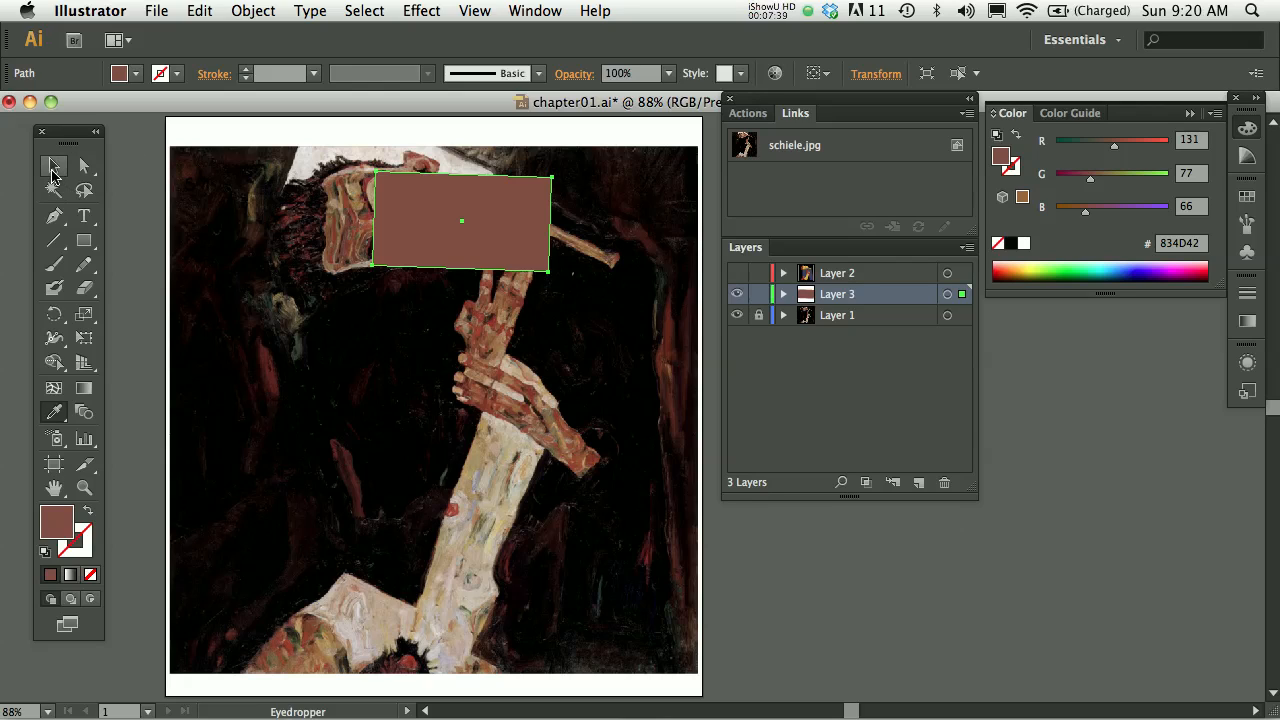
click(54, 168)
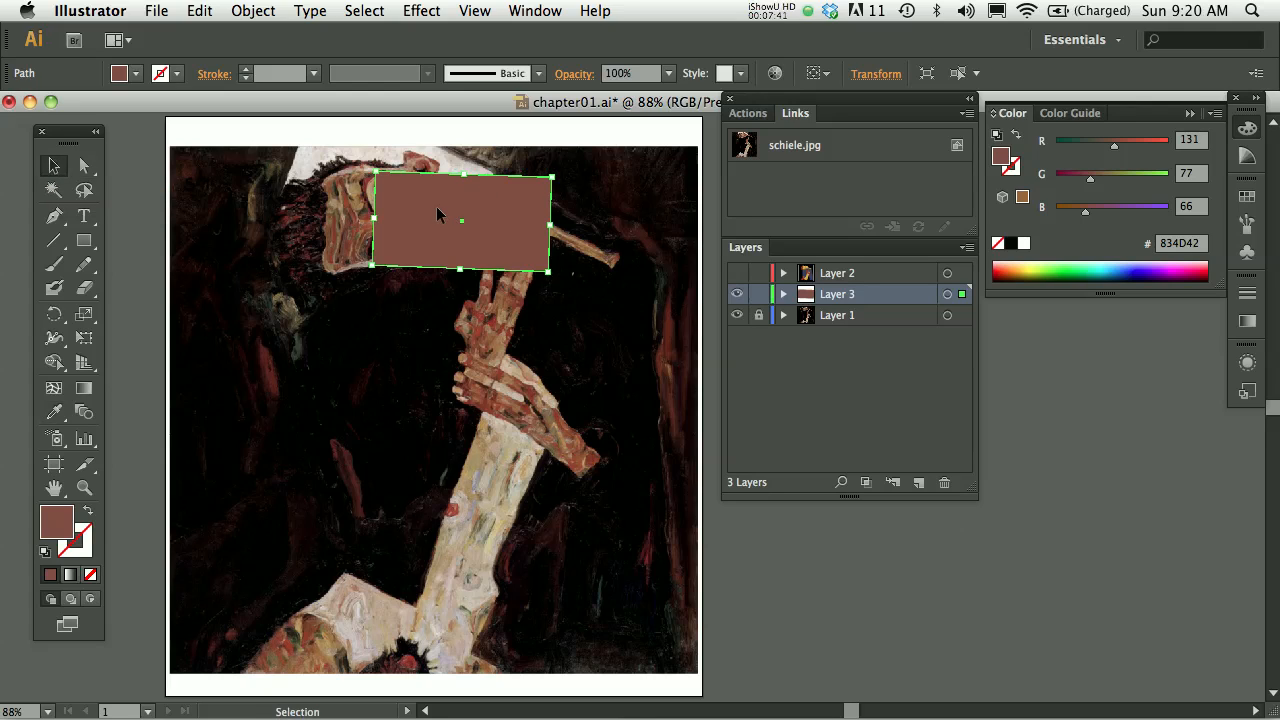
drag(460, 220, 390, 220)
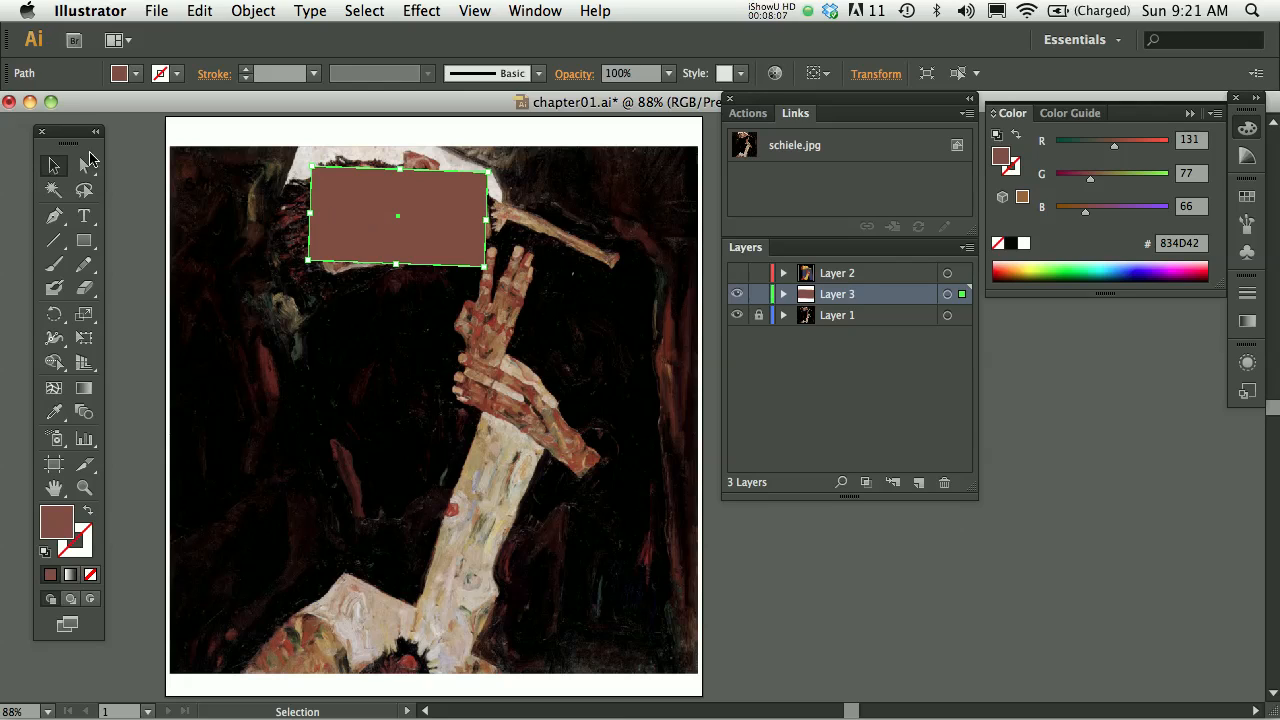
mouse_move(54, 166)
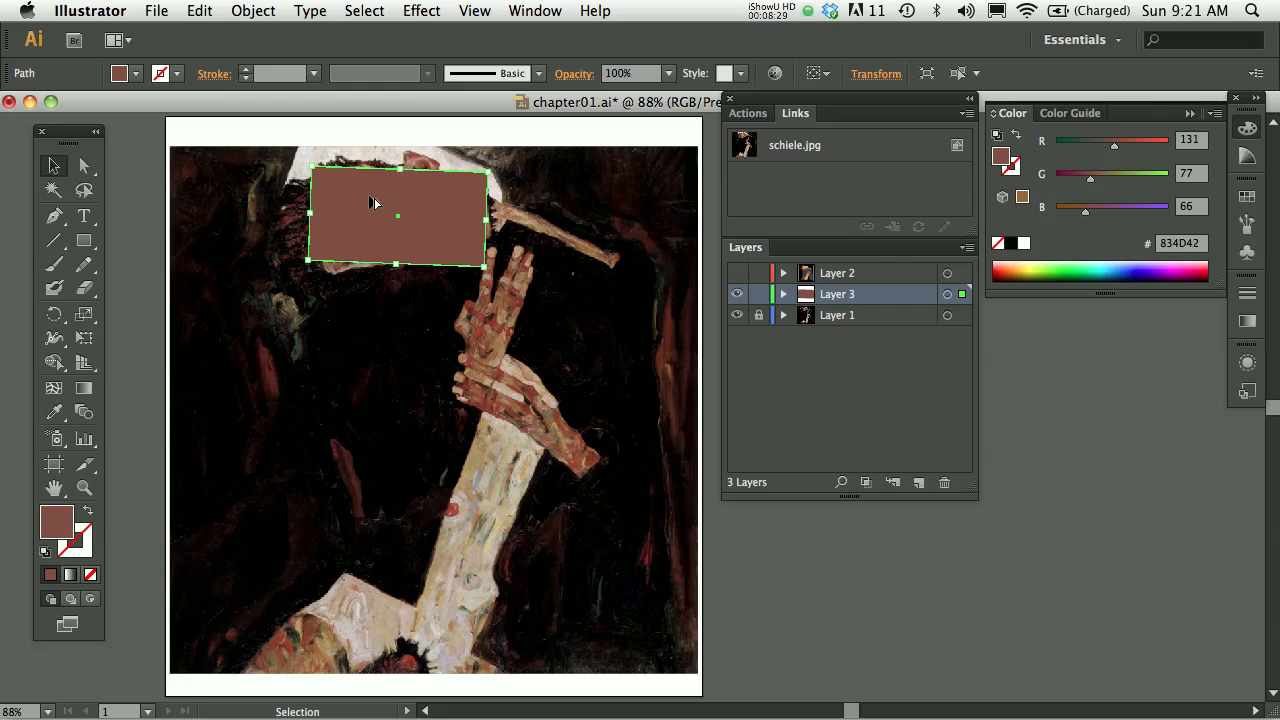
Step: Copy the brown rectangle into a thin tan bar tilted along the diagonal stick and place the tan block over the raised hand
drag(376, 204, 500, 204)
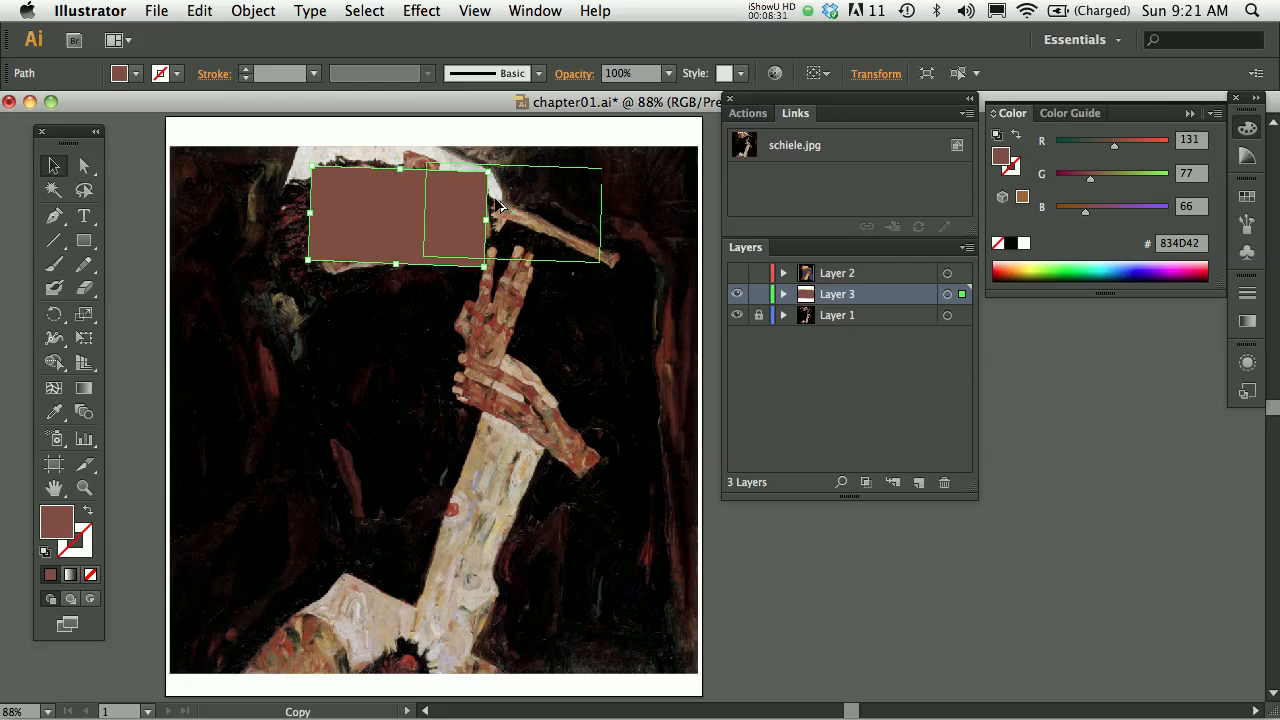
drag(470, 216, 588, 244)
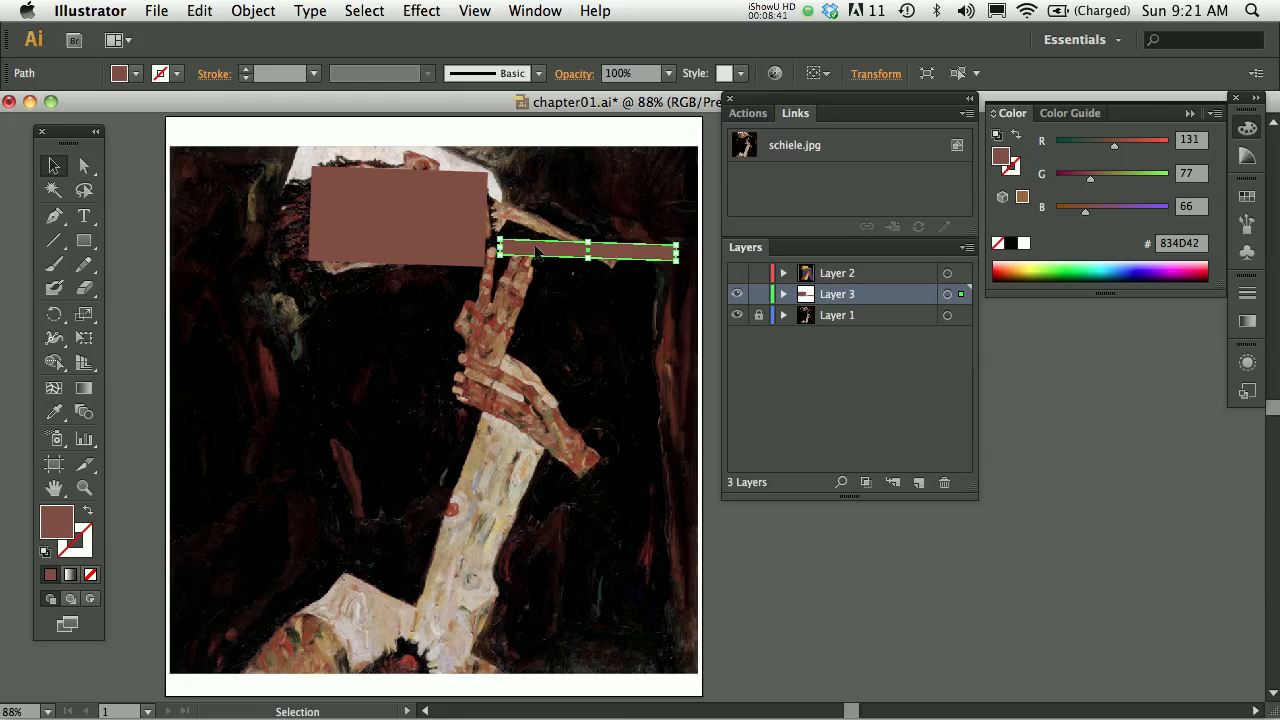
drag(588, 250, 568, 212)
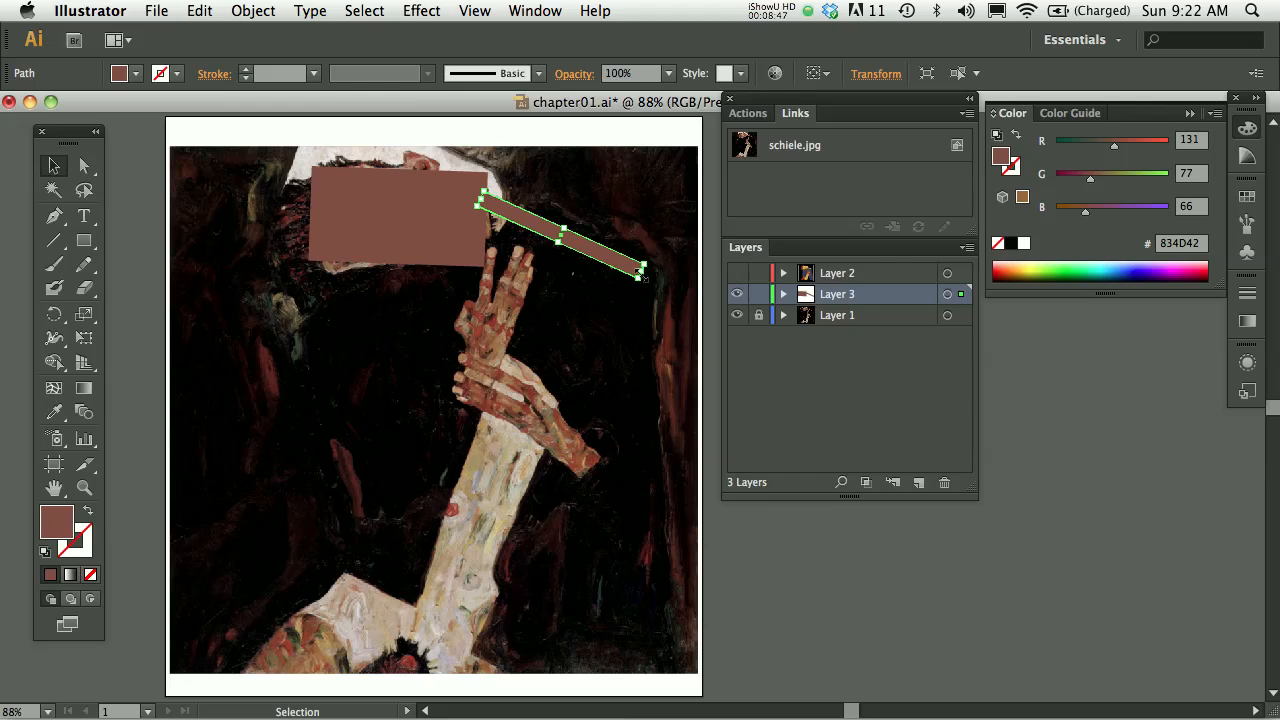
drag(640, 278, 616, 268)
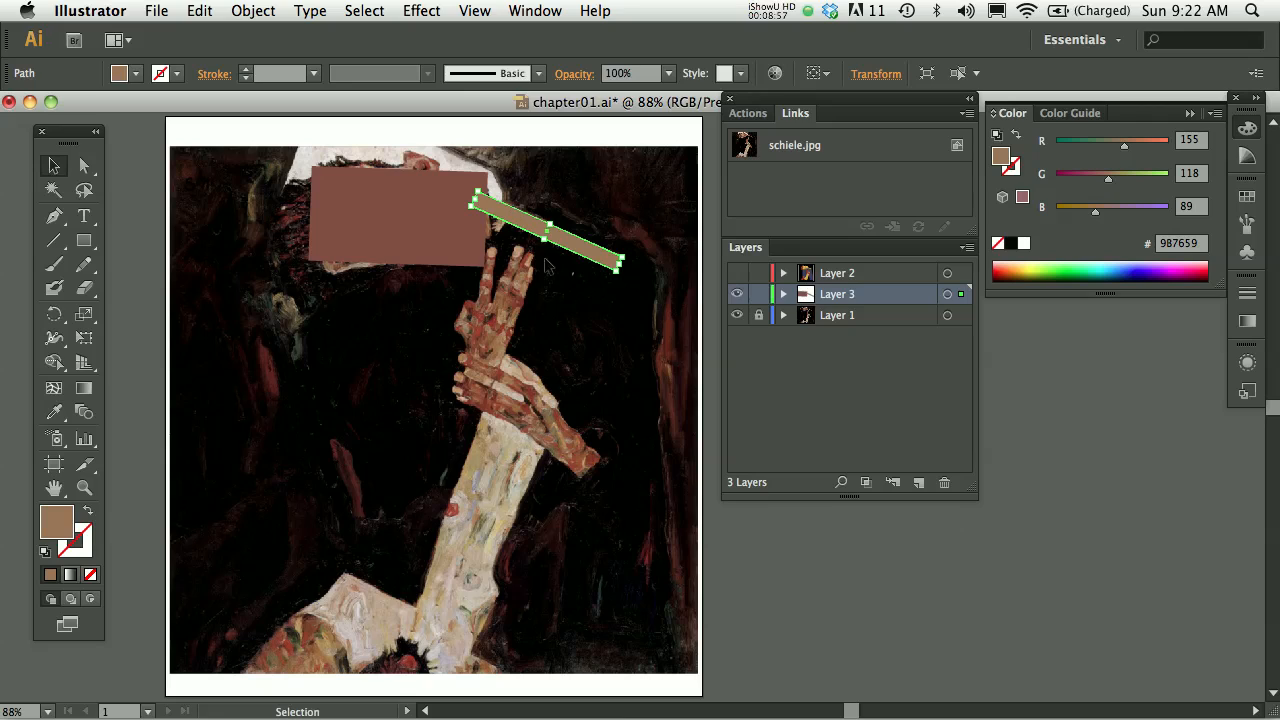
mouse_move(540, 264)
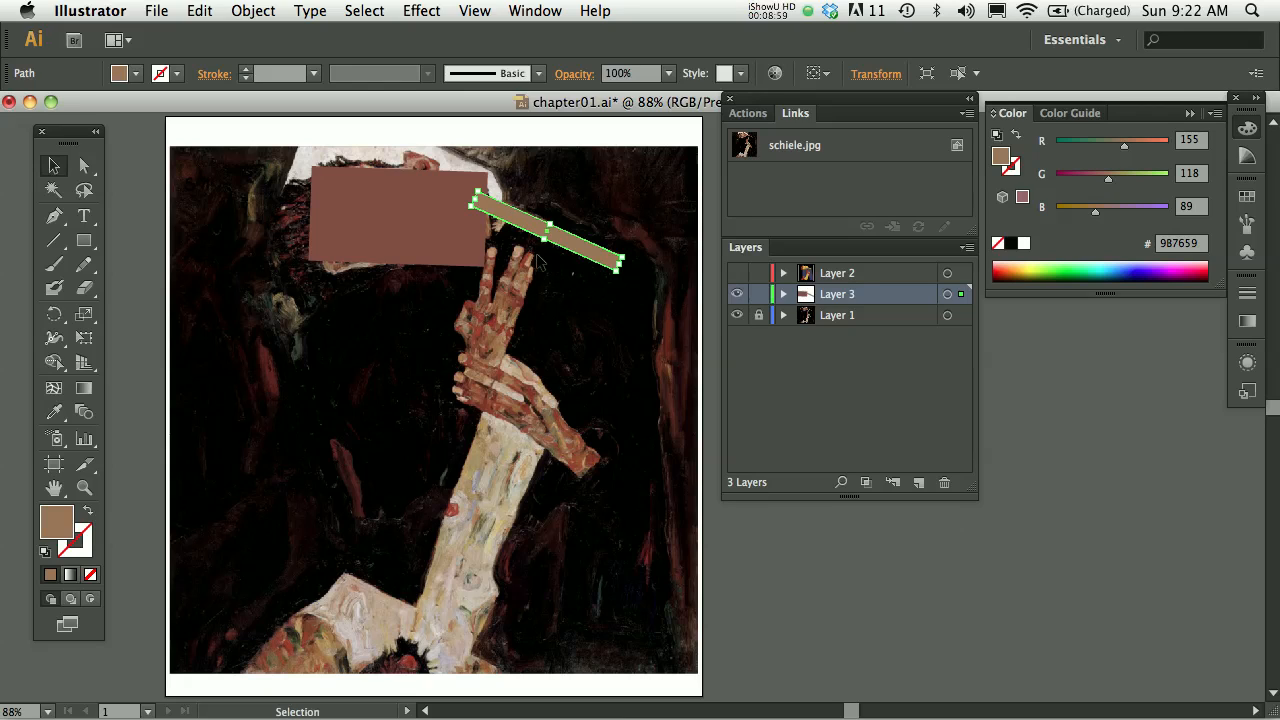
mouse_move(430, 512)
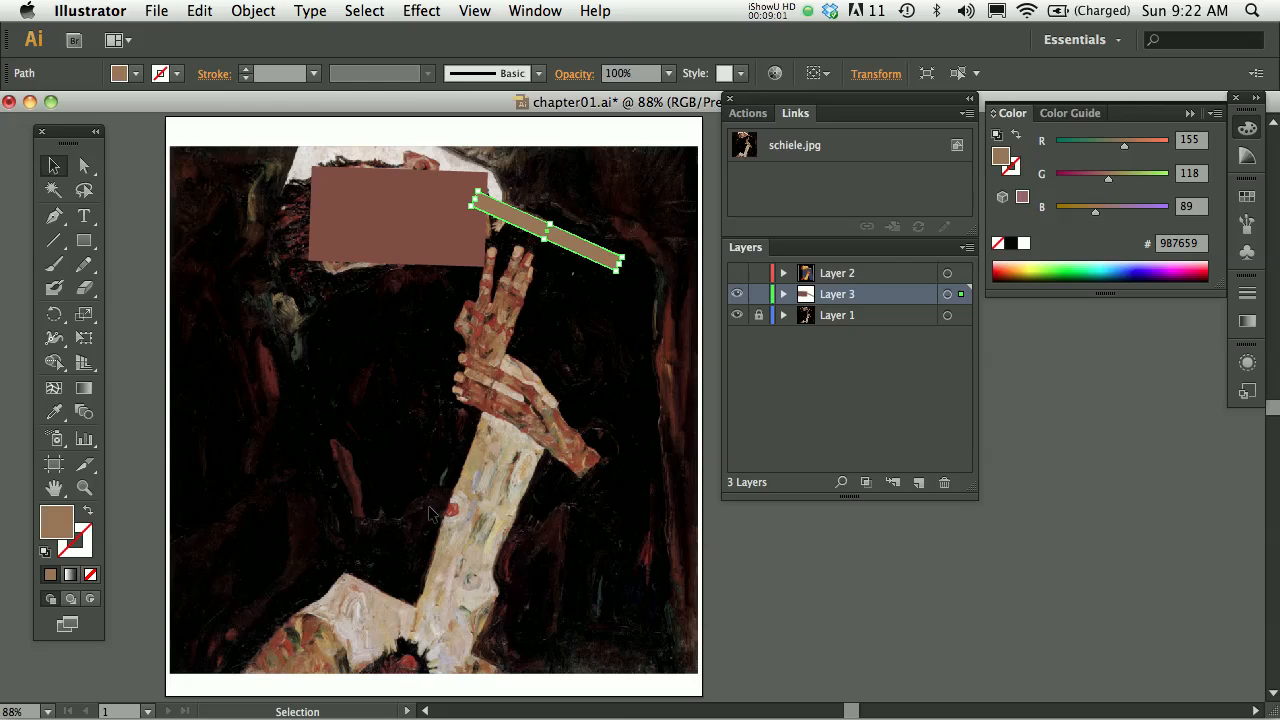
mouse_move(576, 272)
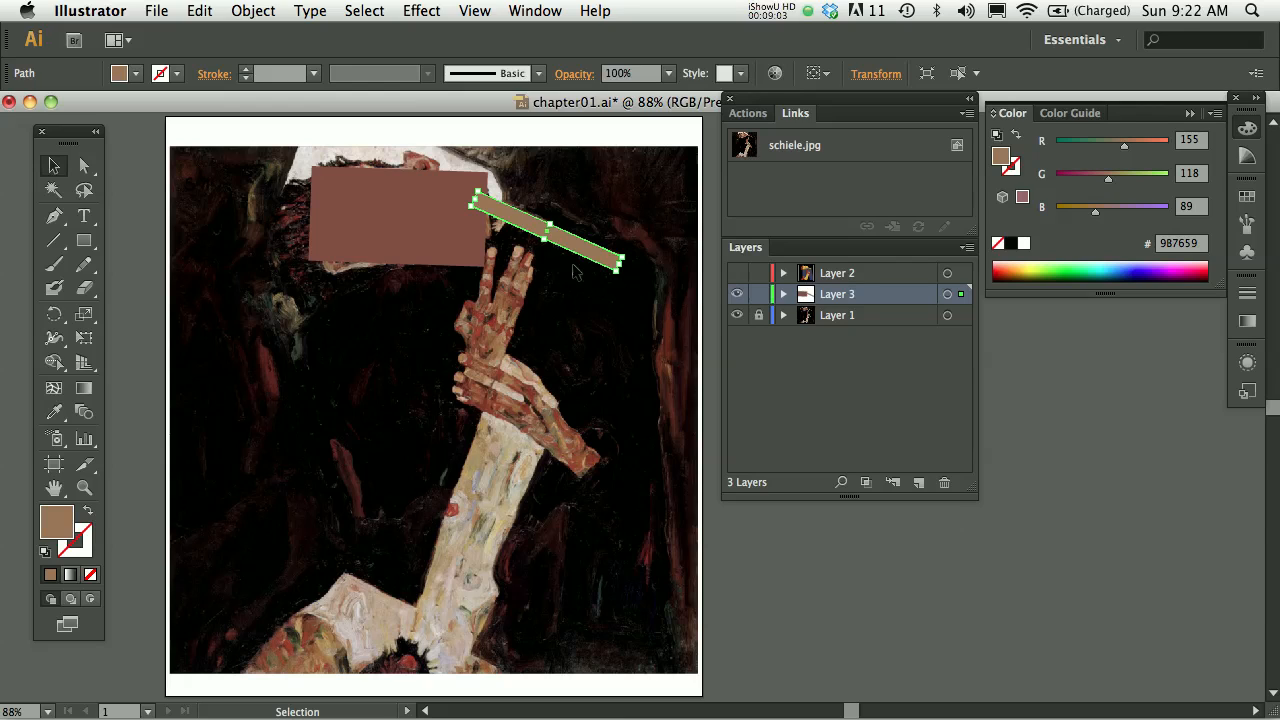
drag(544, 232, 490, 330)
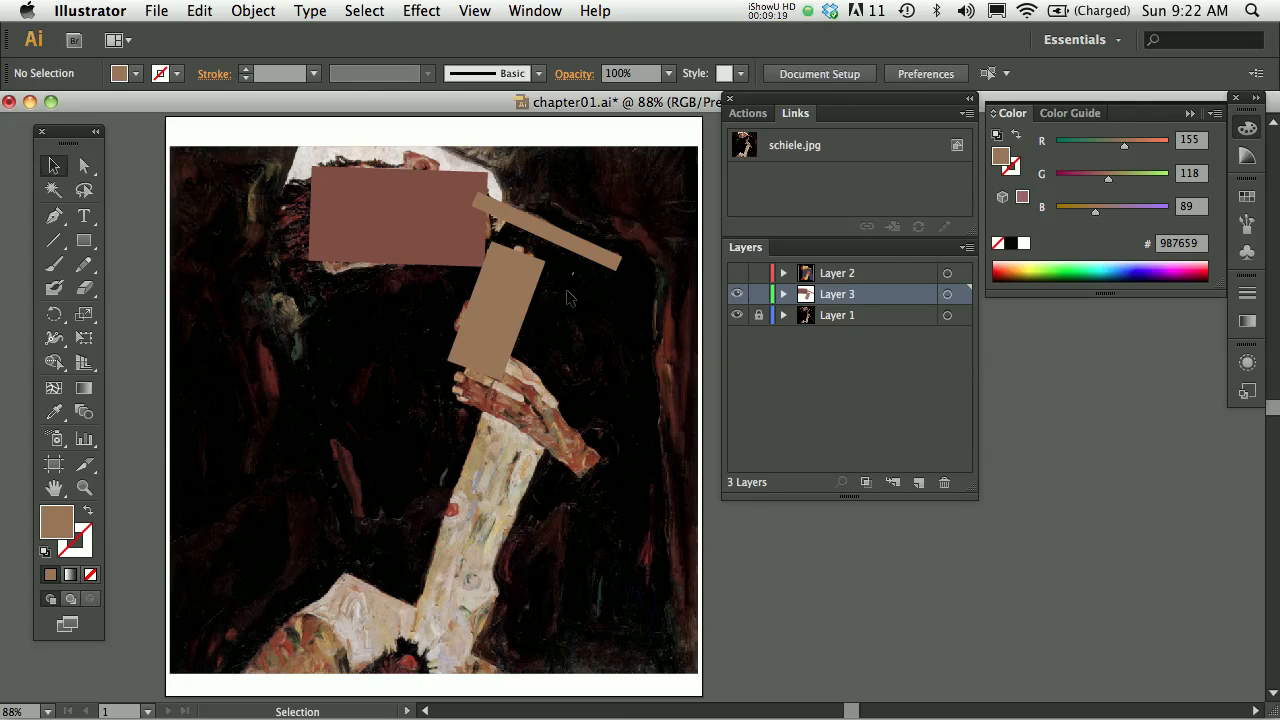
Step: Draw a rectangle over the entire artboard and fill it dark maroon 2E0E12
click(84, 240)
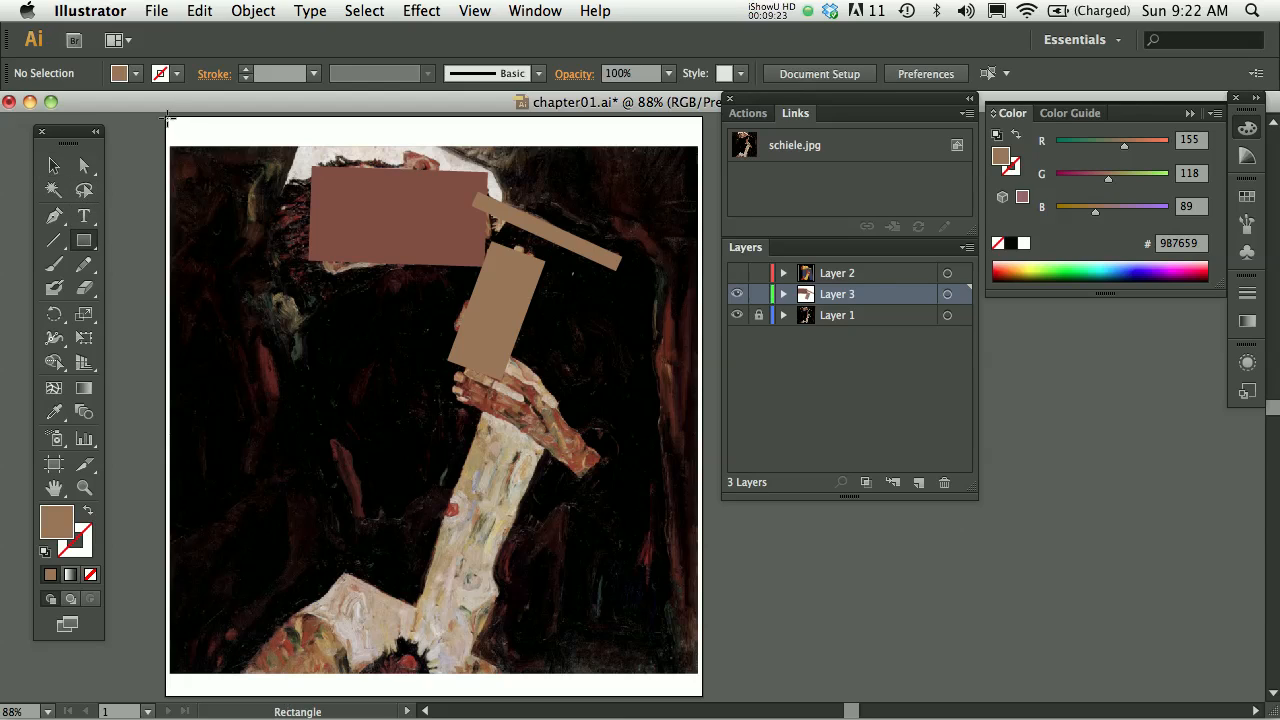
drag(168, 116, 222, 156)
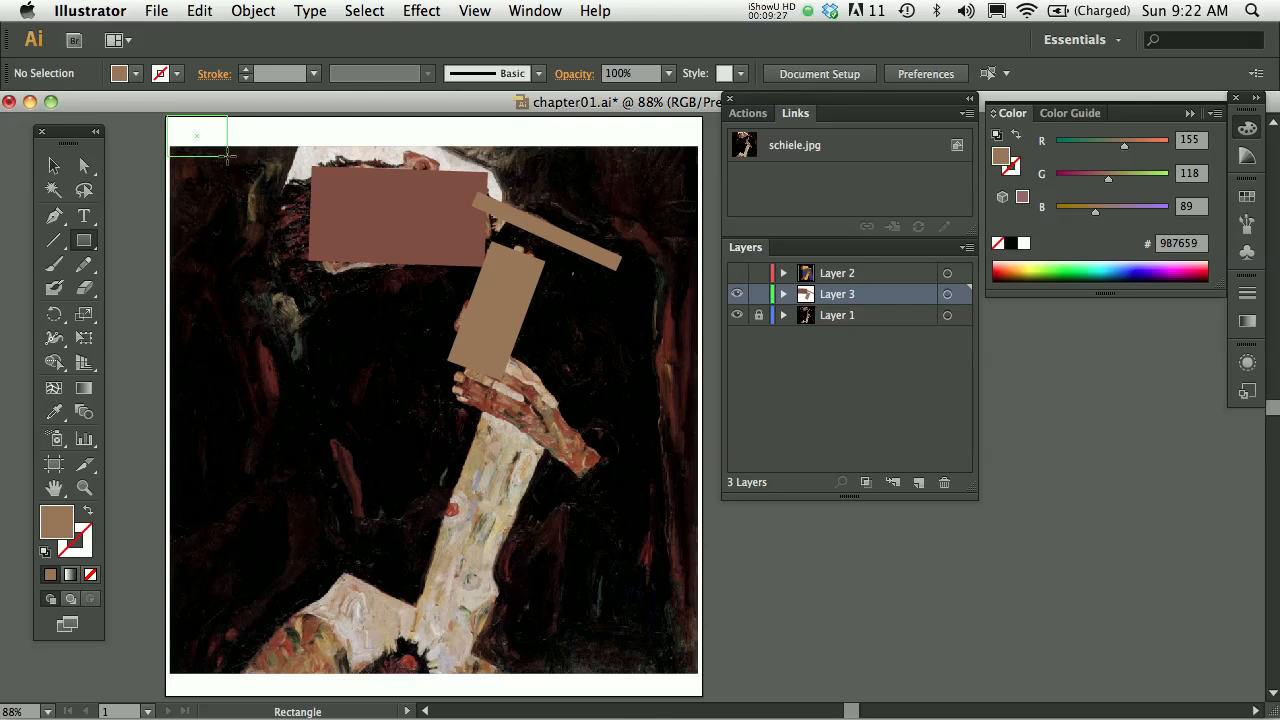
drag(228, 158, 368, 272)
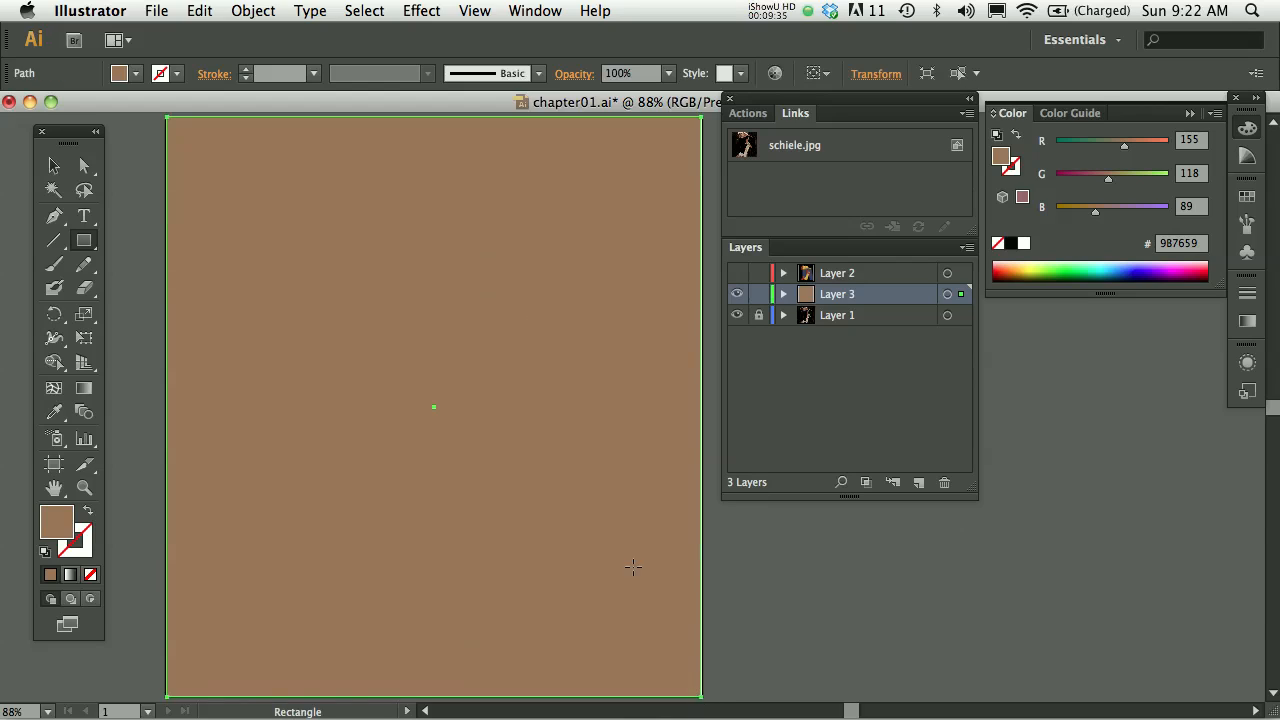
click(54, 166)
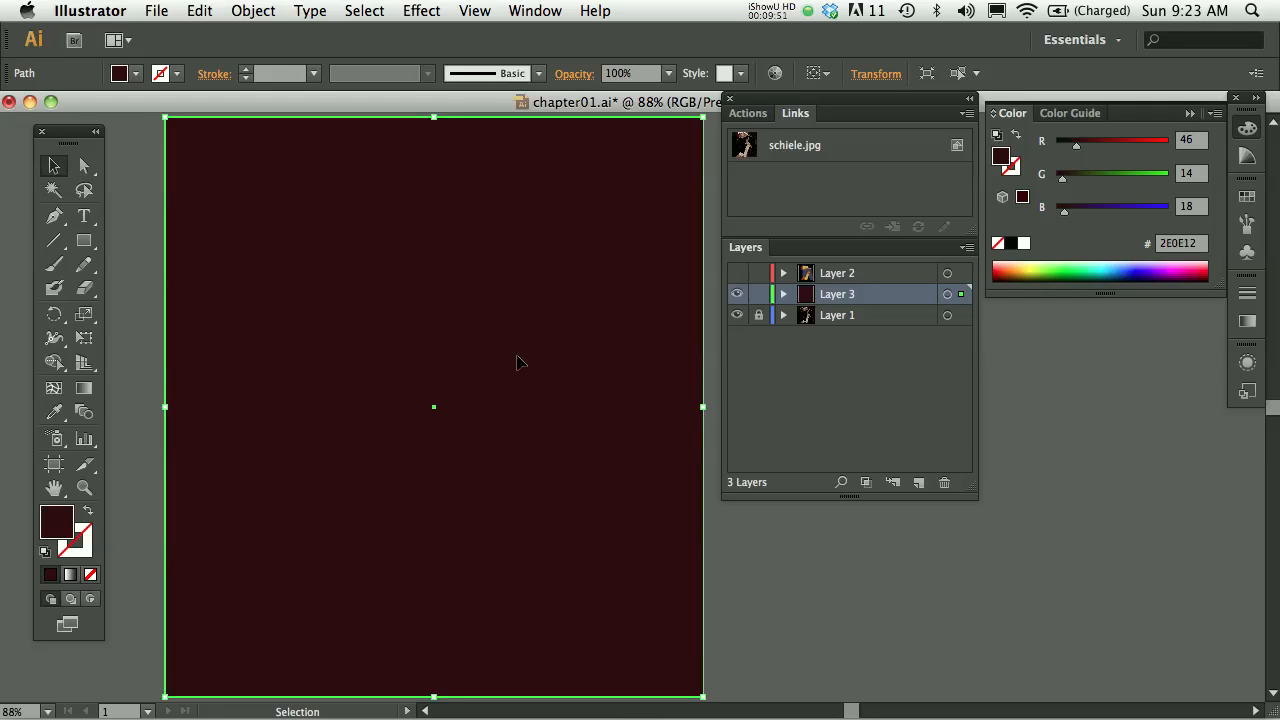
click(252, 12)
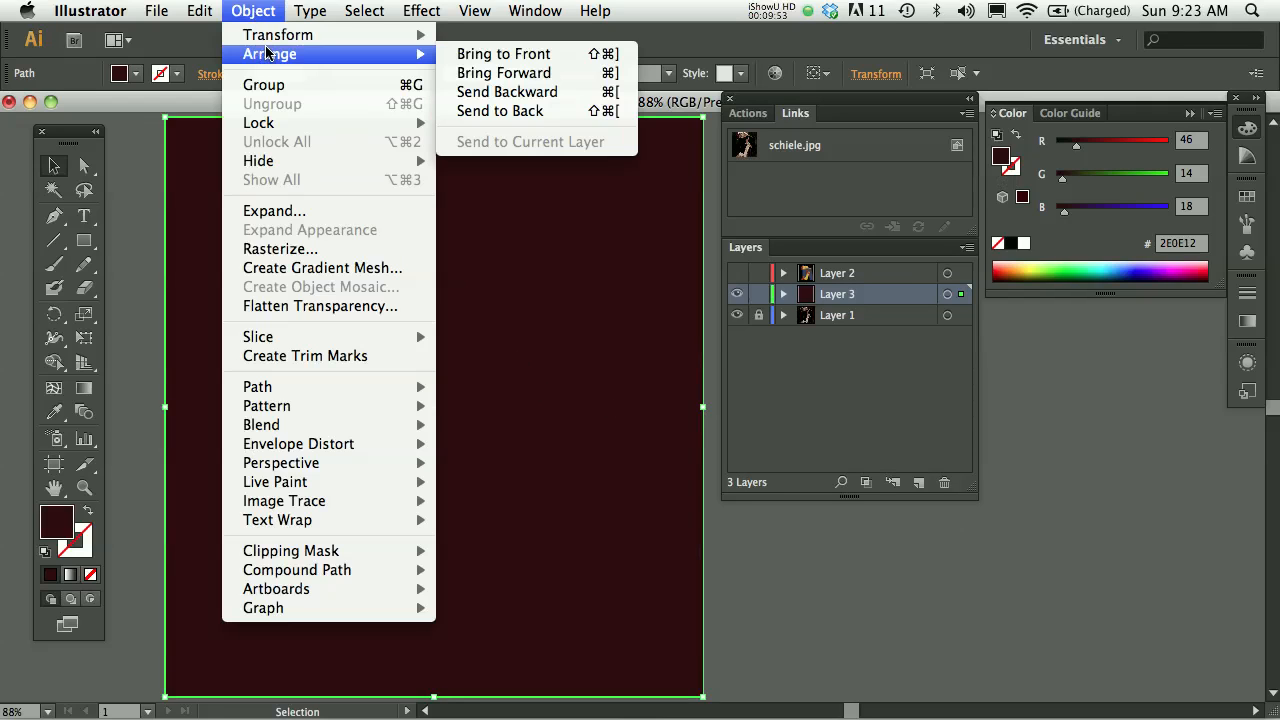
mouse_move(508, 92)
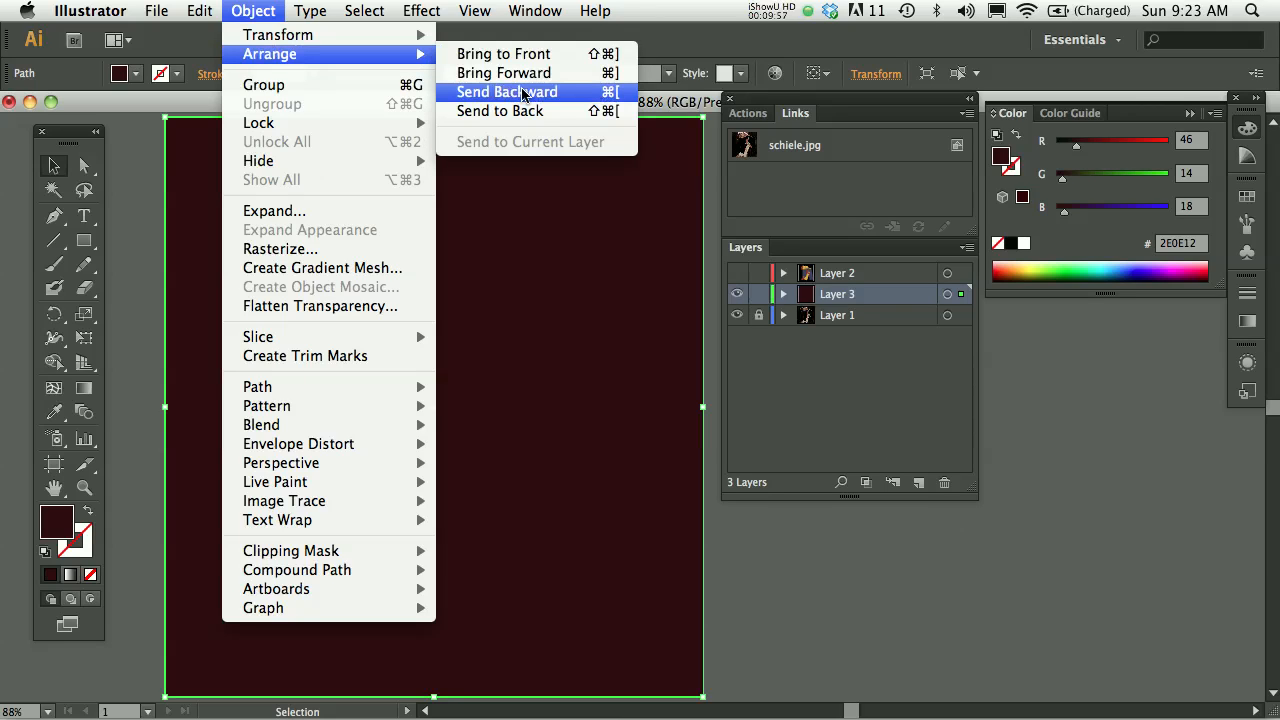
Step: Send the maroon rectangle backward until it sits behind the three colour blocks, checking Layer 3's stacking
click(364, 12)
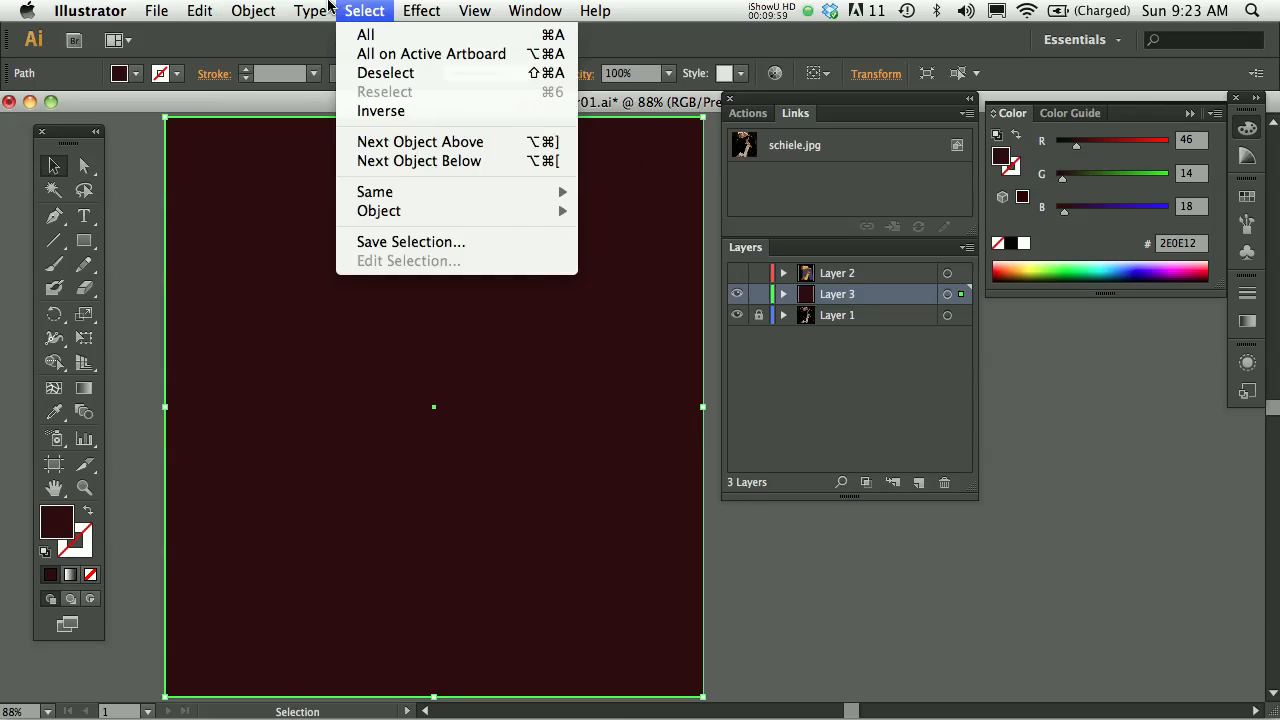
click(784, 294)
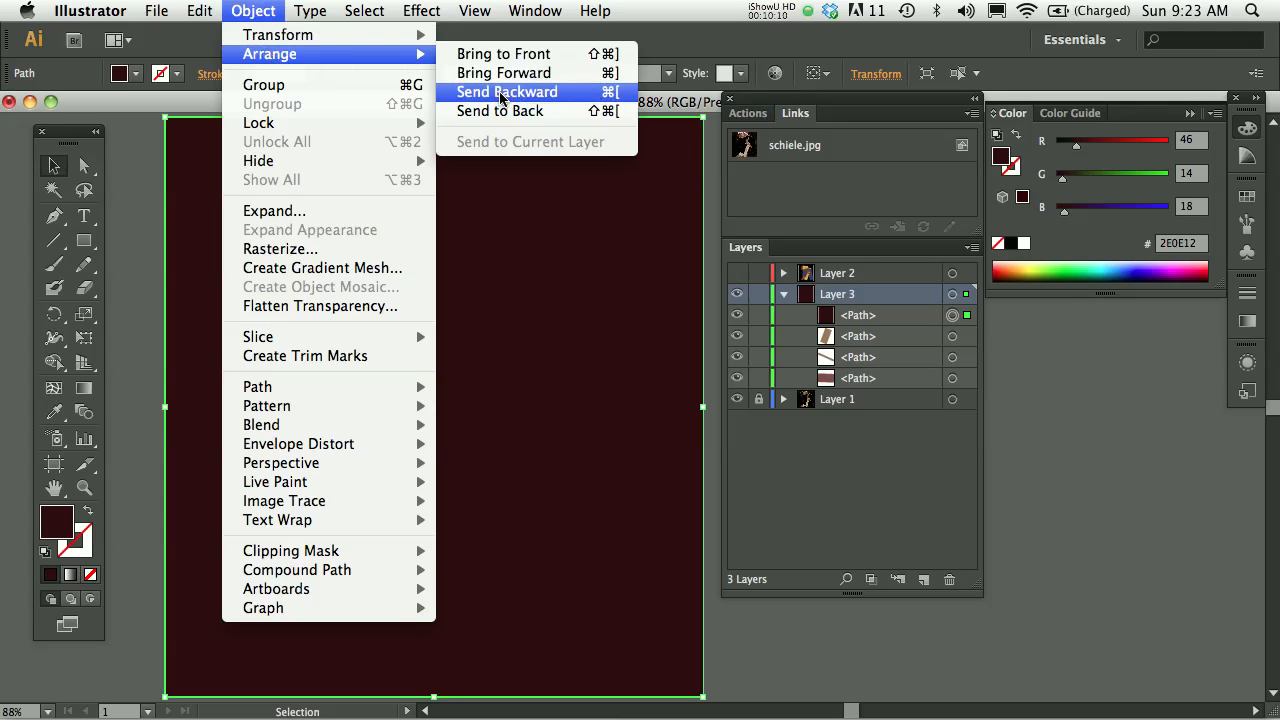
click(506, 92)
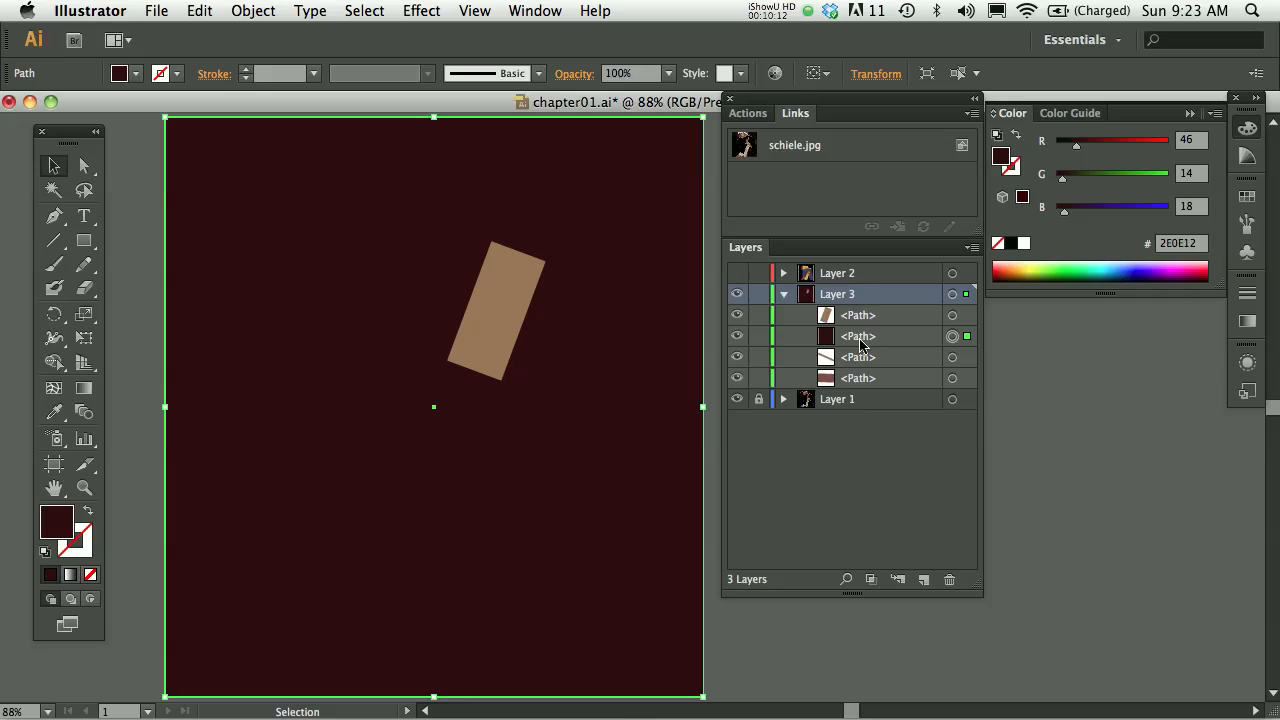
mouse_move(268, 50)
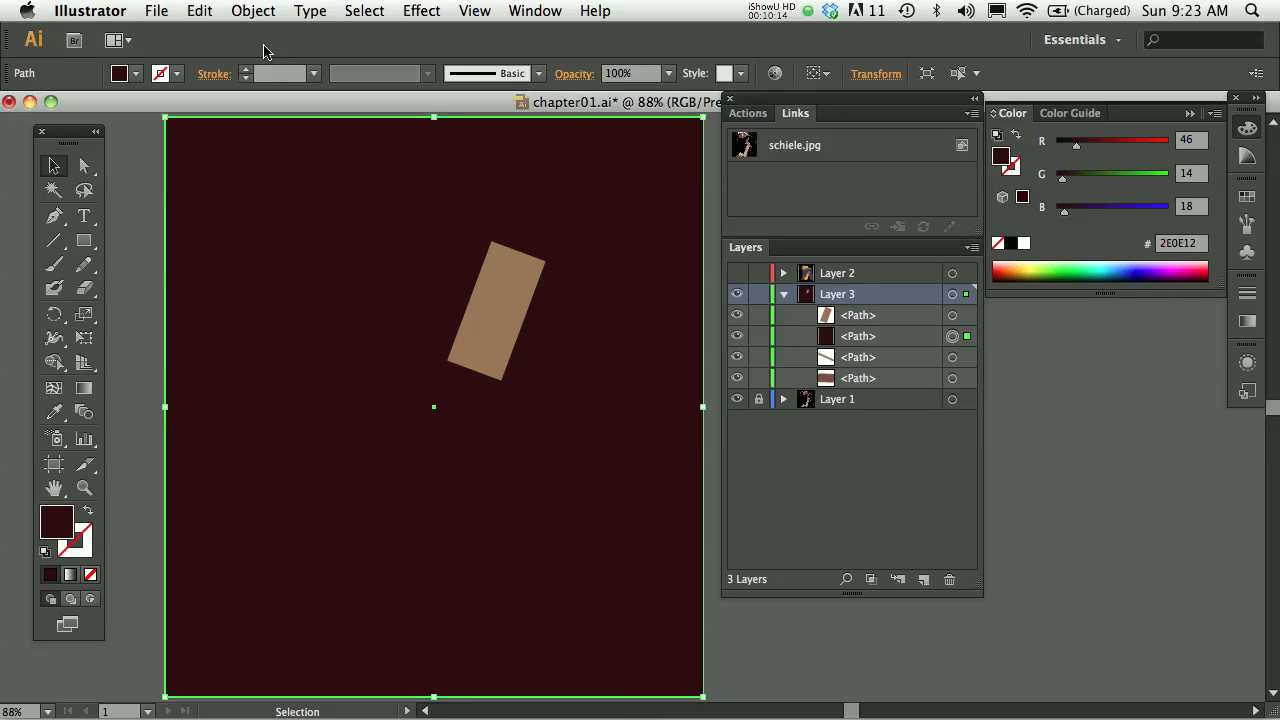
click(252, 12)
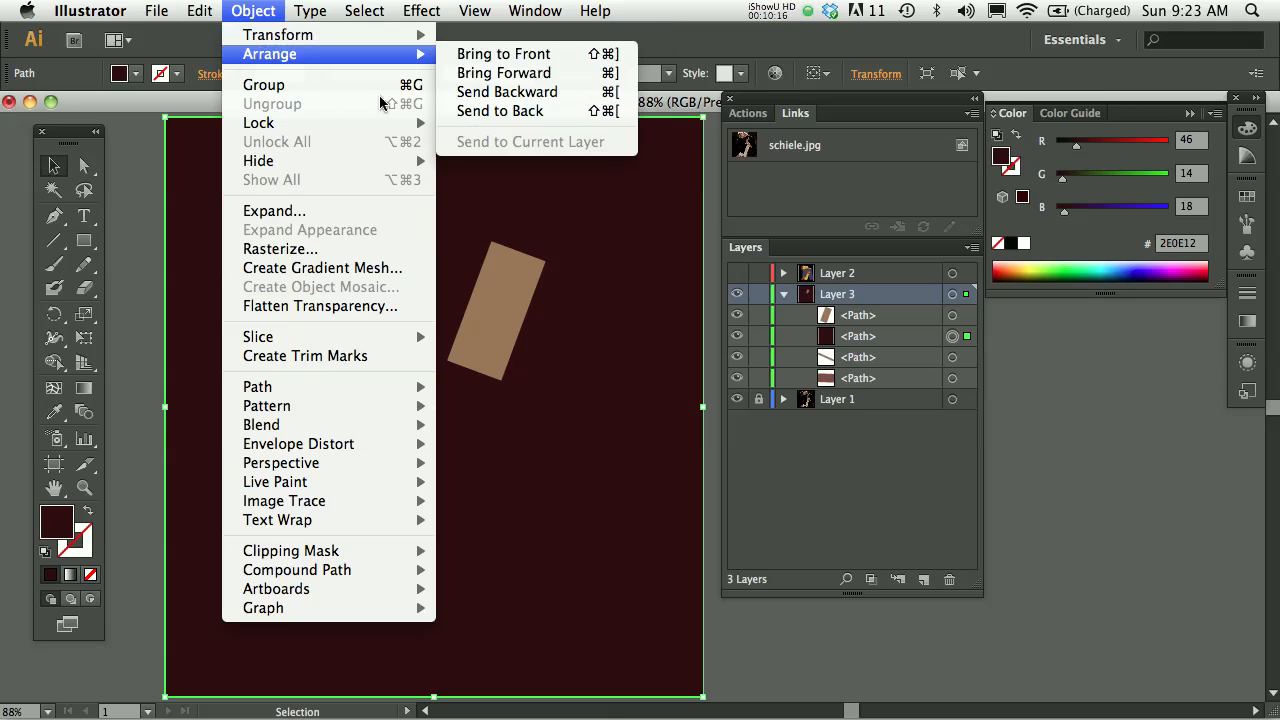
click(508, 92)
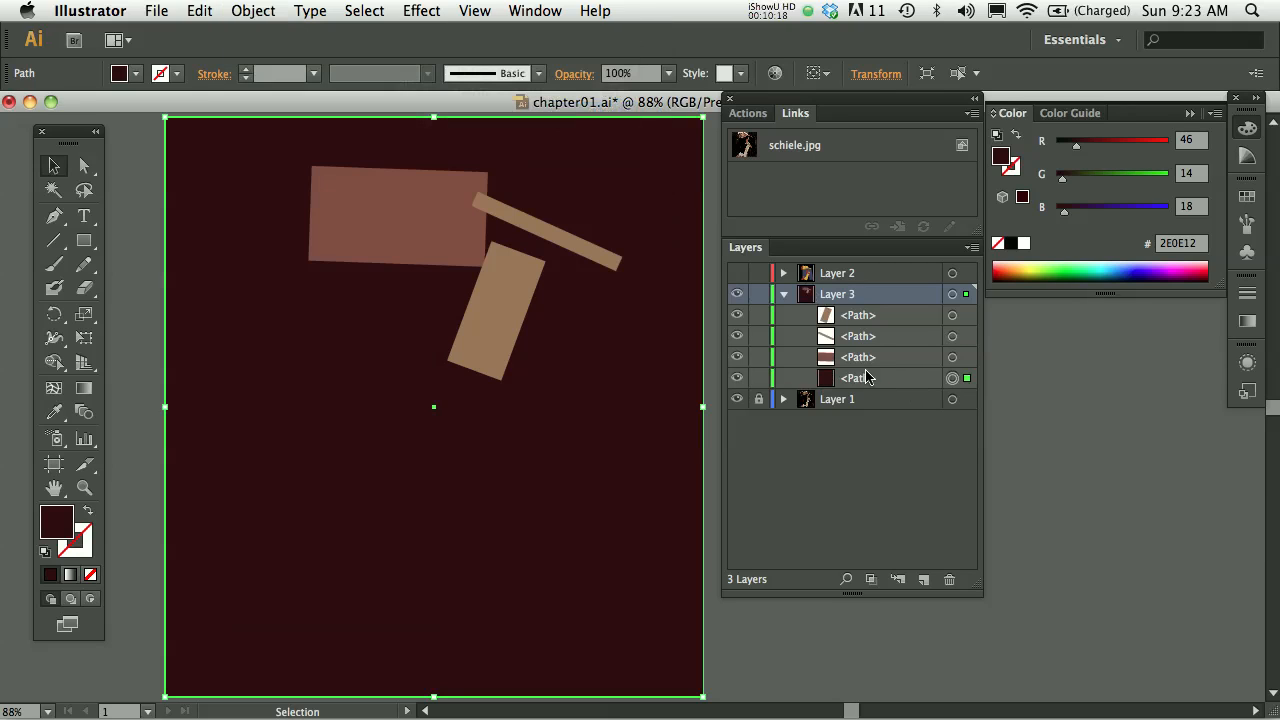
mouse_move(884, 378)
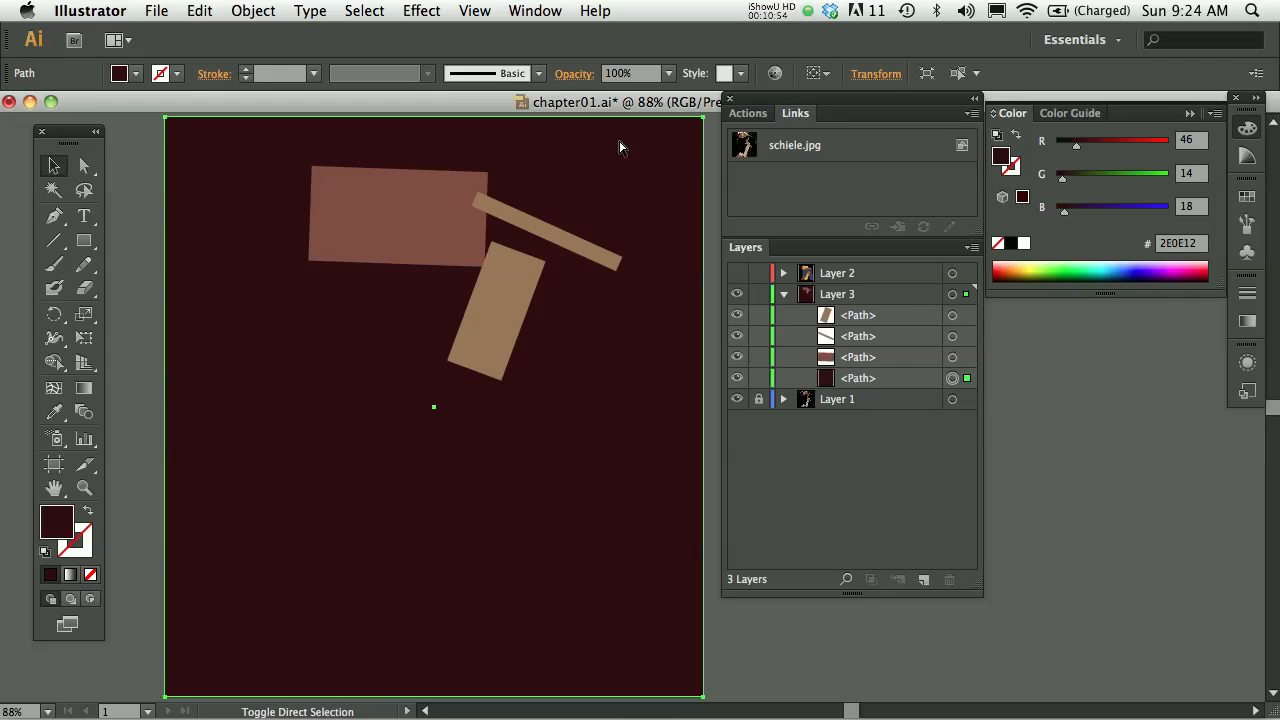
click(252, 12)
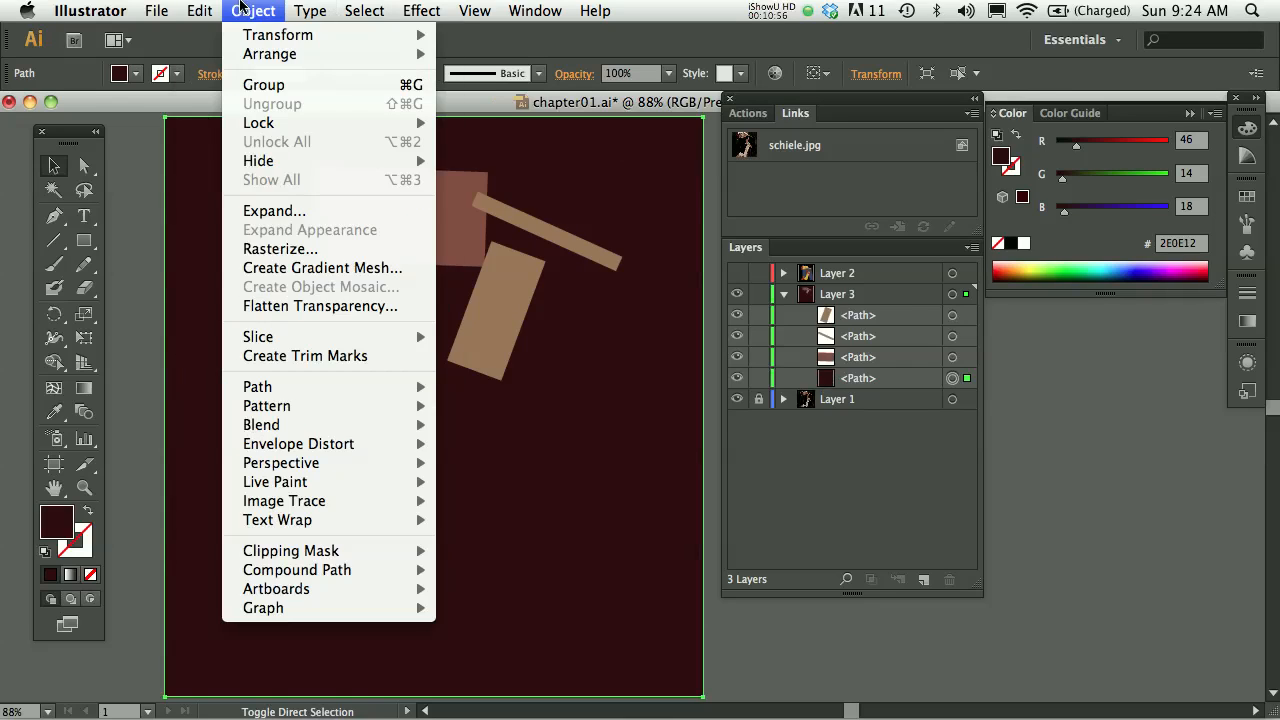
mouse_move(270, 54)
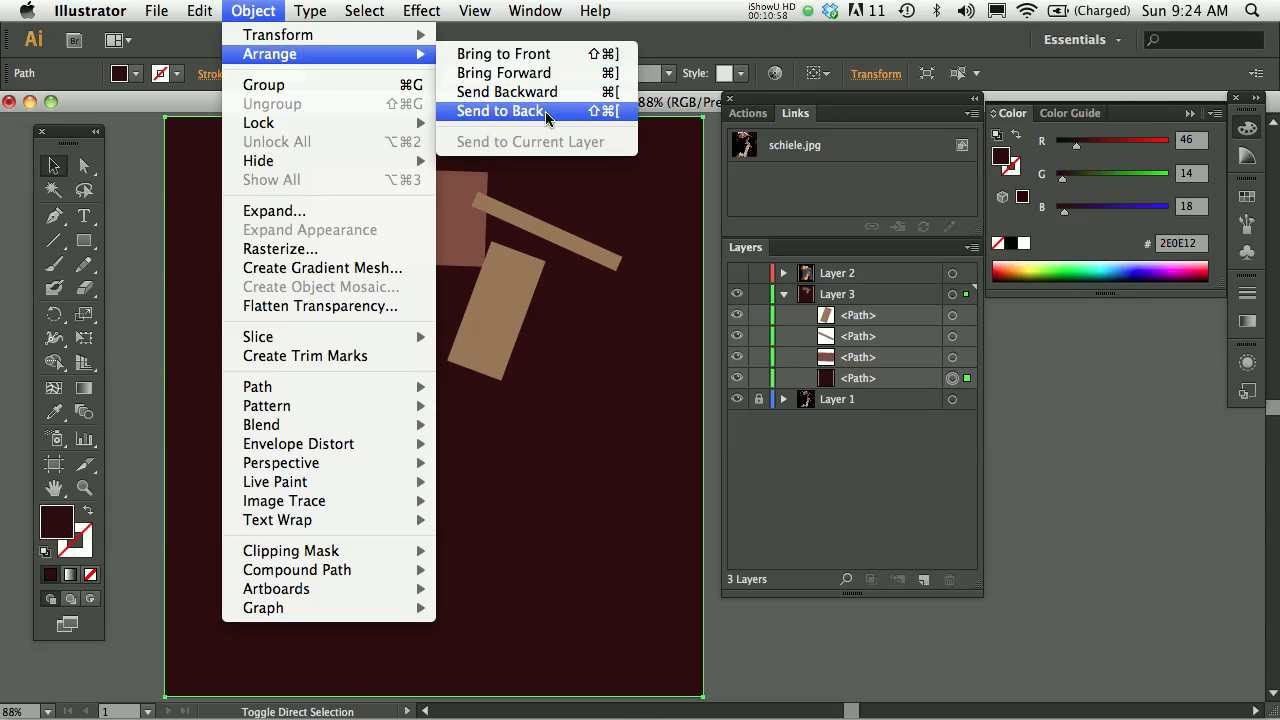
mouse_move(506, 92)
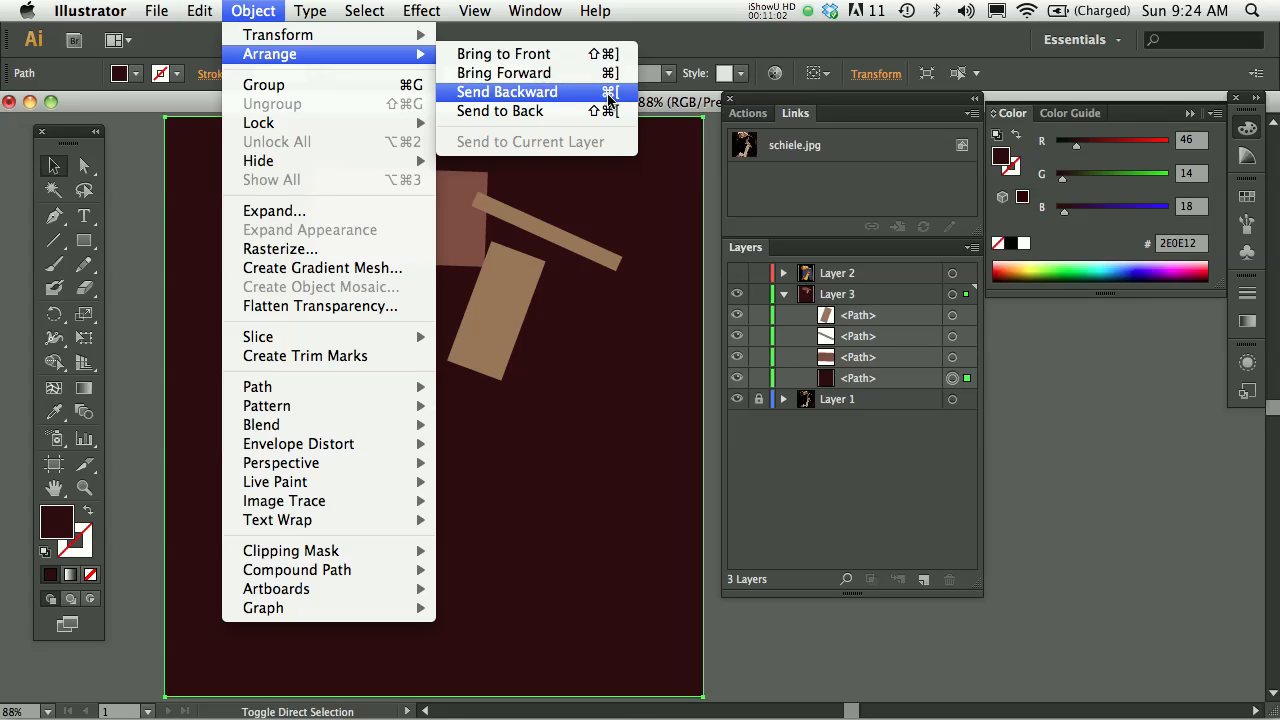
mouse_move(620, 96)
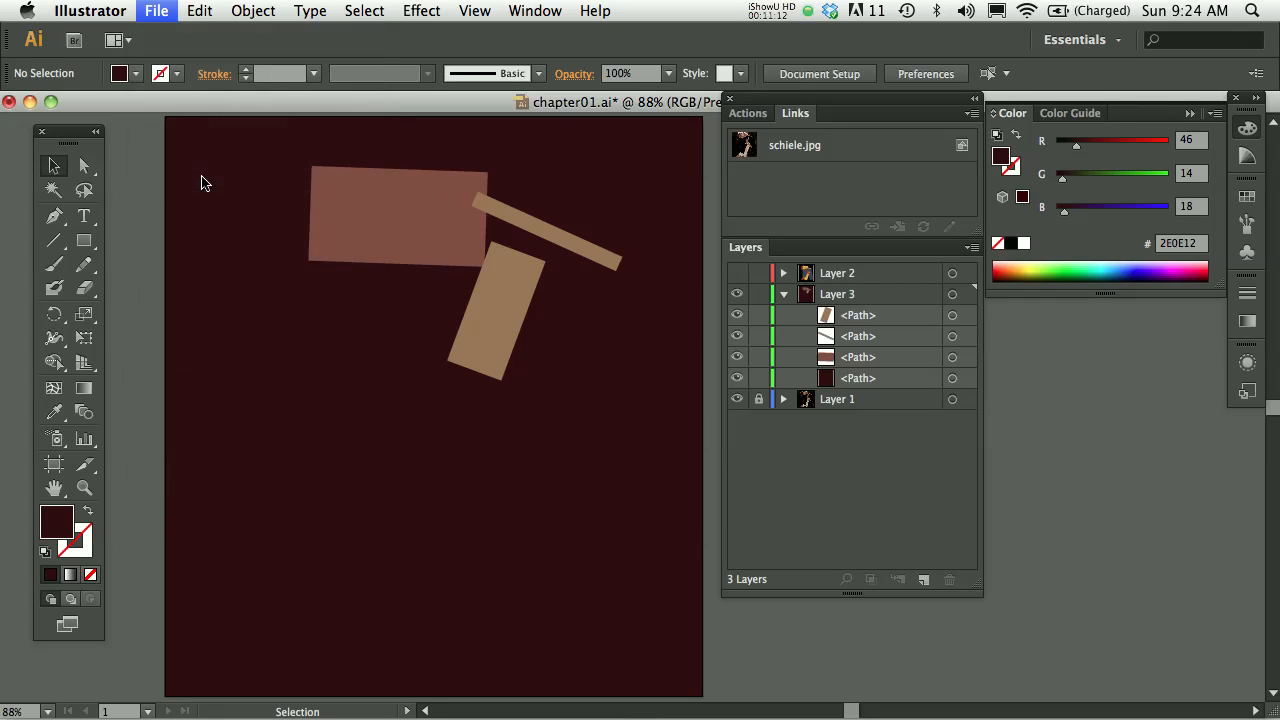
Step: Start Save As and name the file chapter01.ai on the Desktop
click(156, 12)
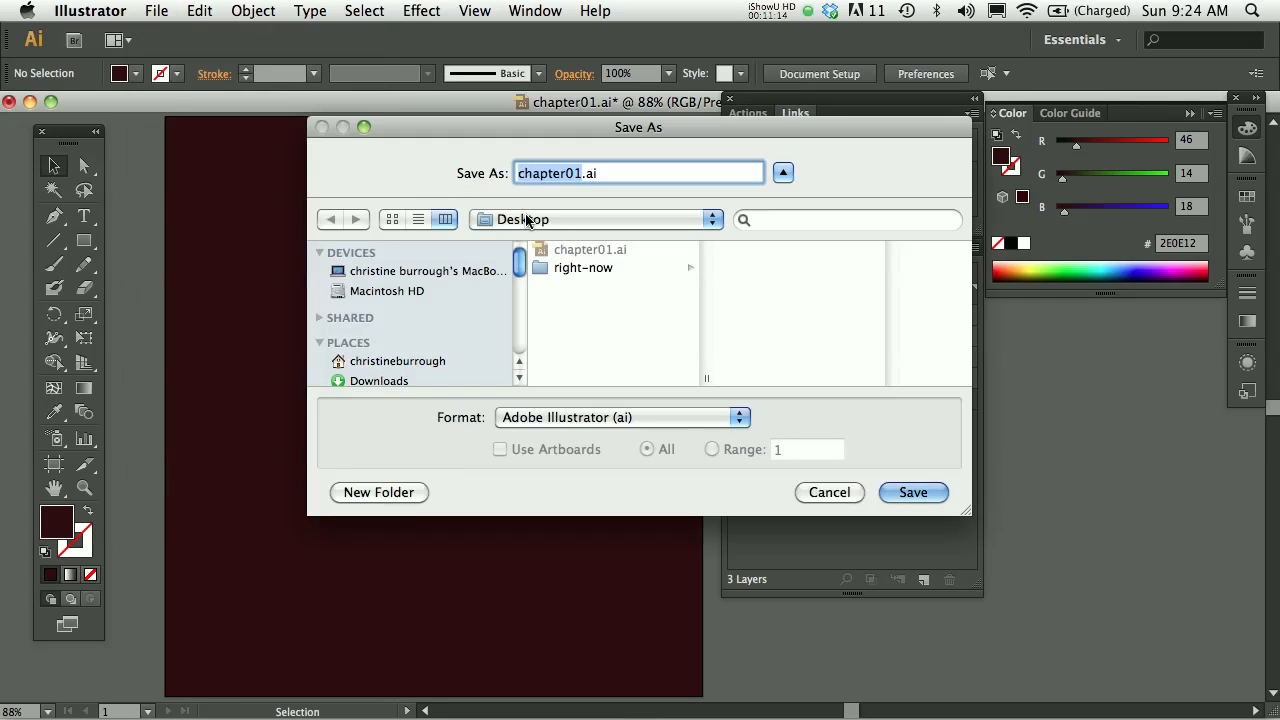
mouse_move(540, 220)
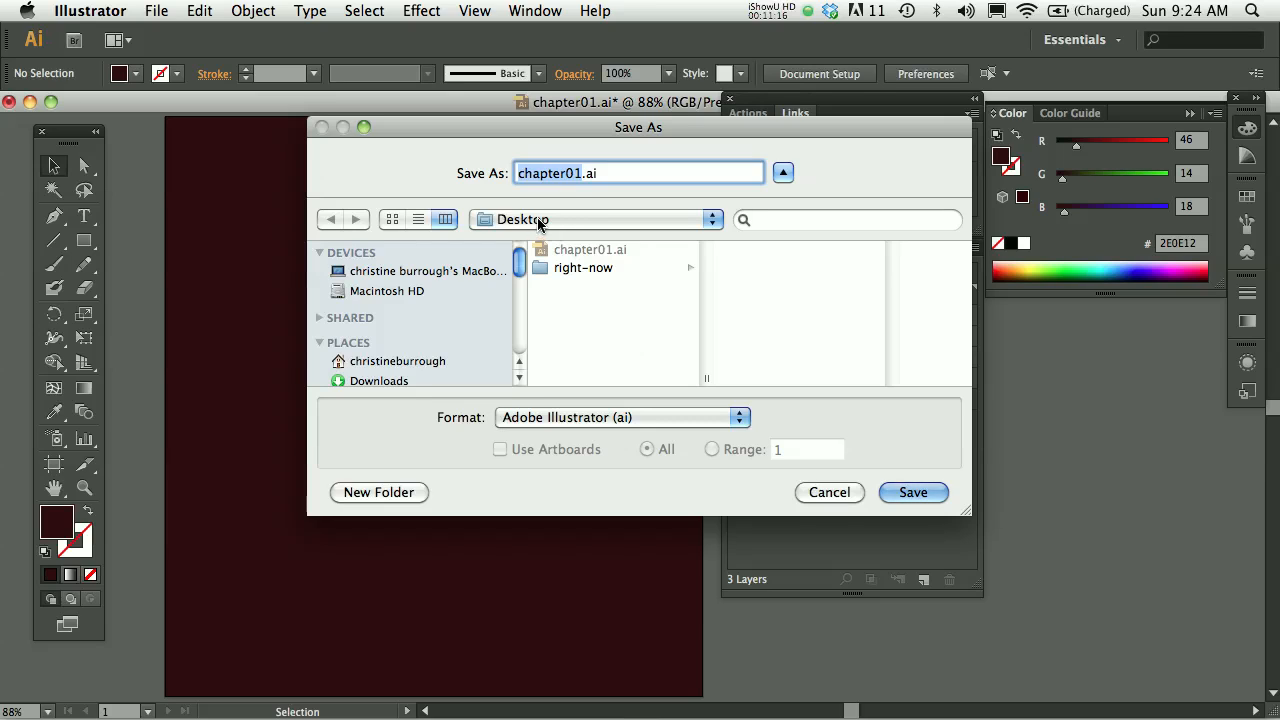
mouse_move(574, 190)
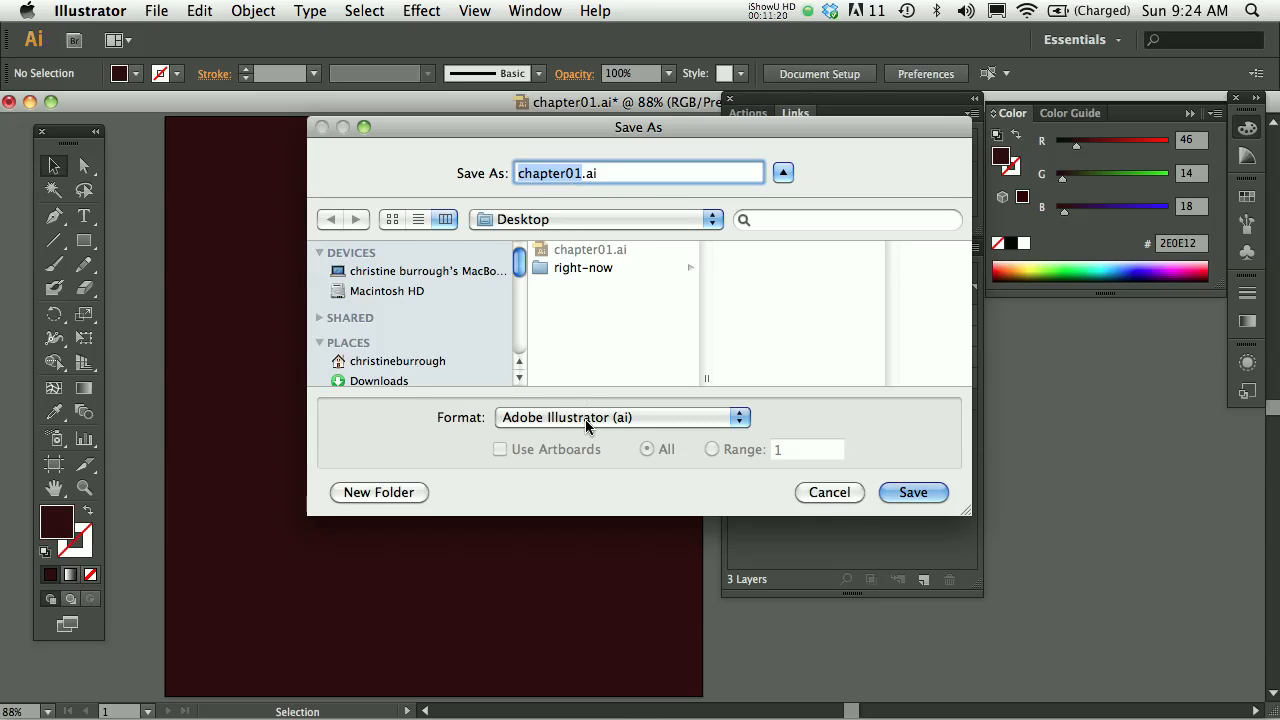
drag(638, 128, 484, 150)
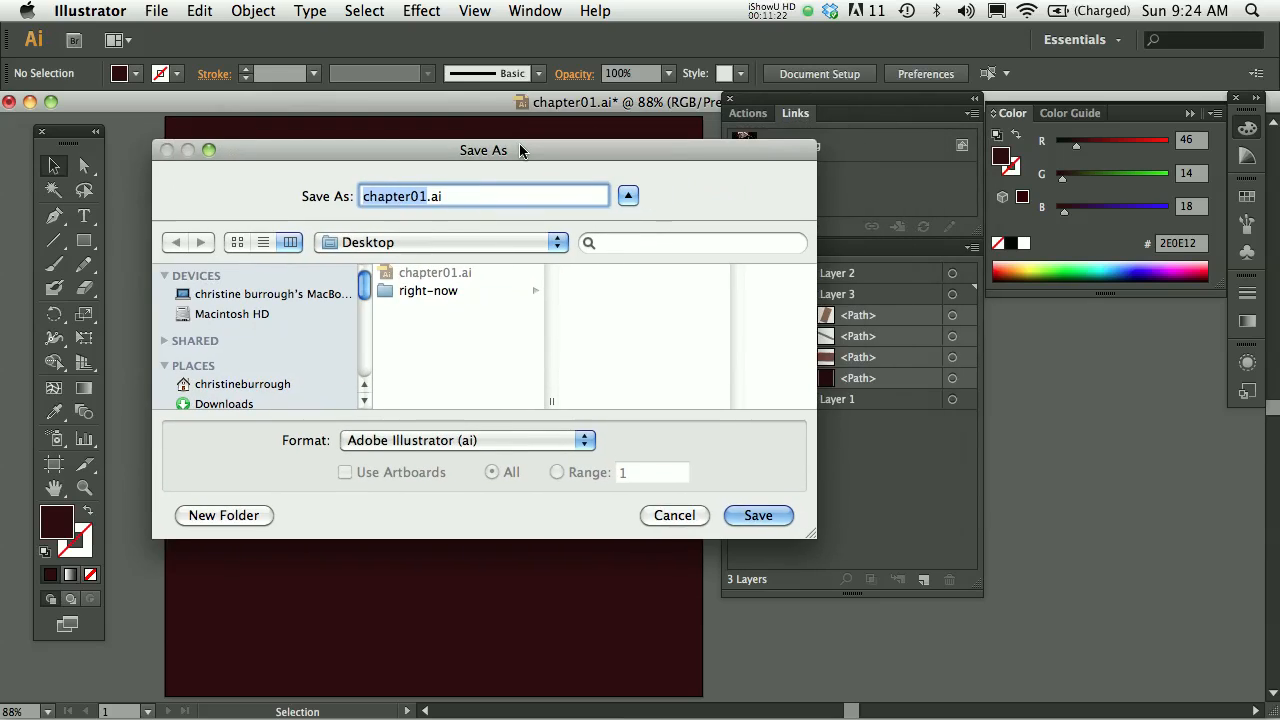
mouse_move(422, 344)
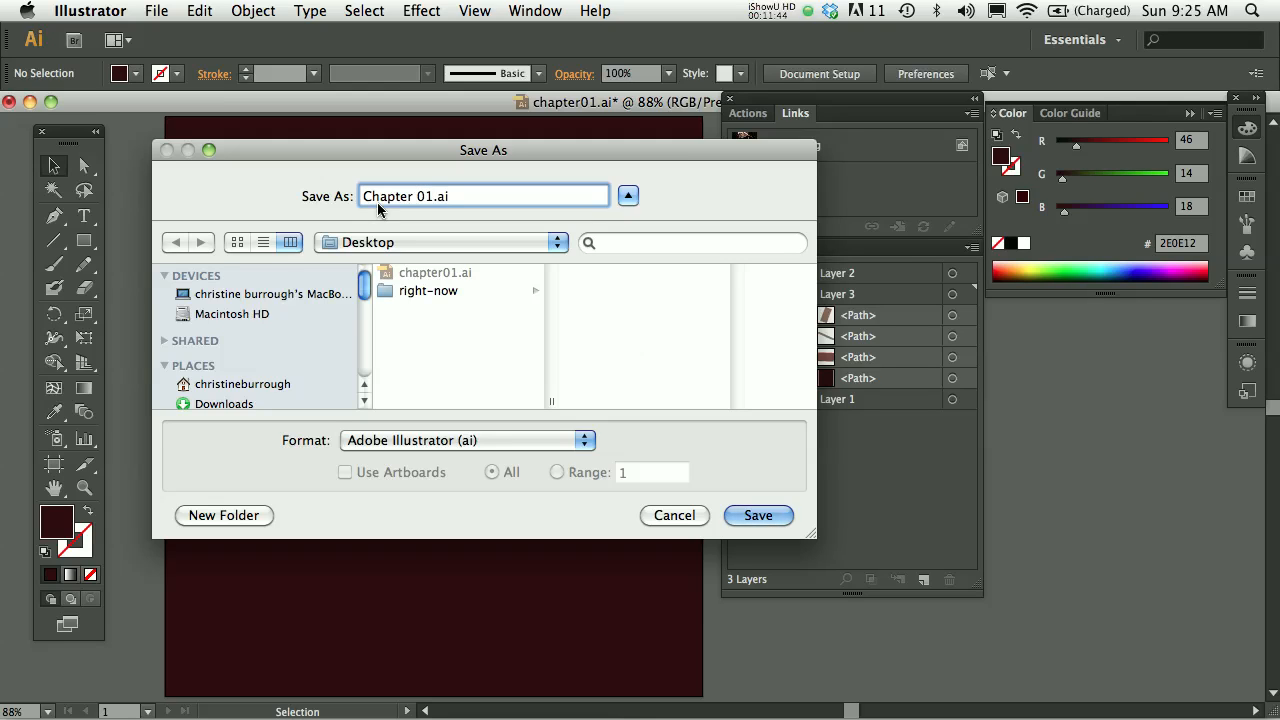
text(!!!!!!!!!!)
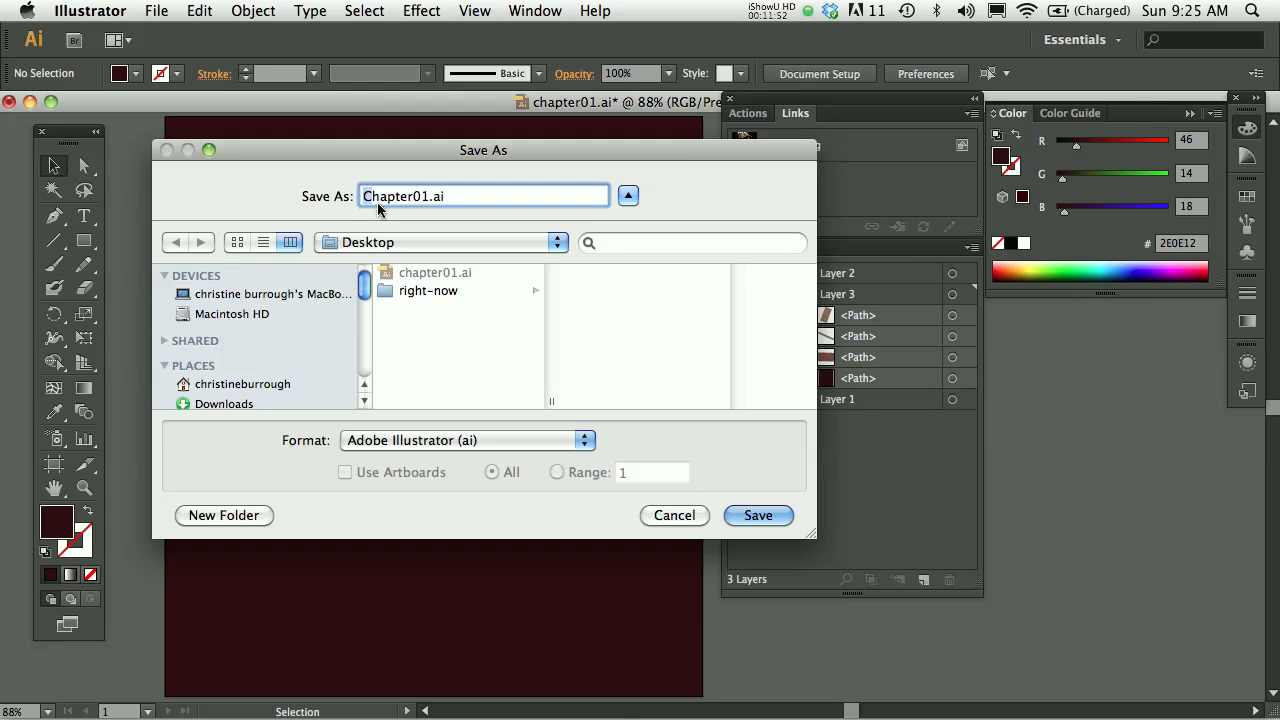
text(chapter01.ai)
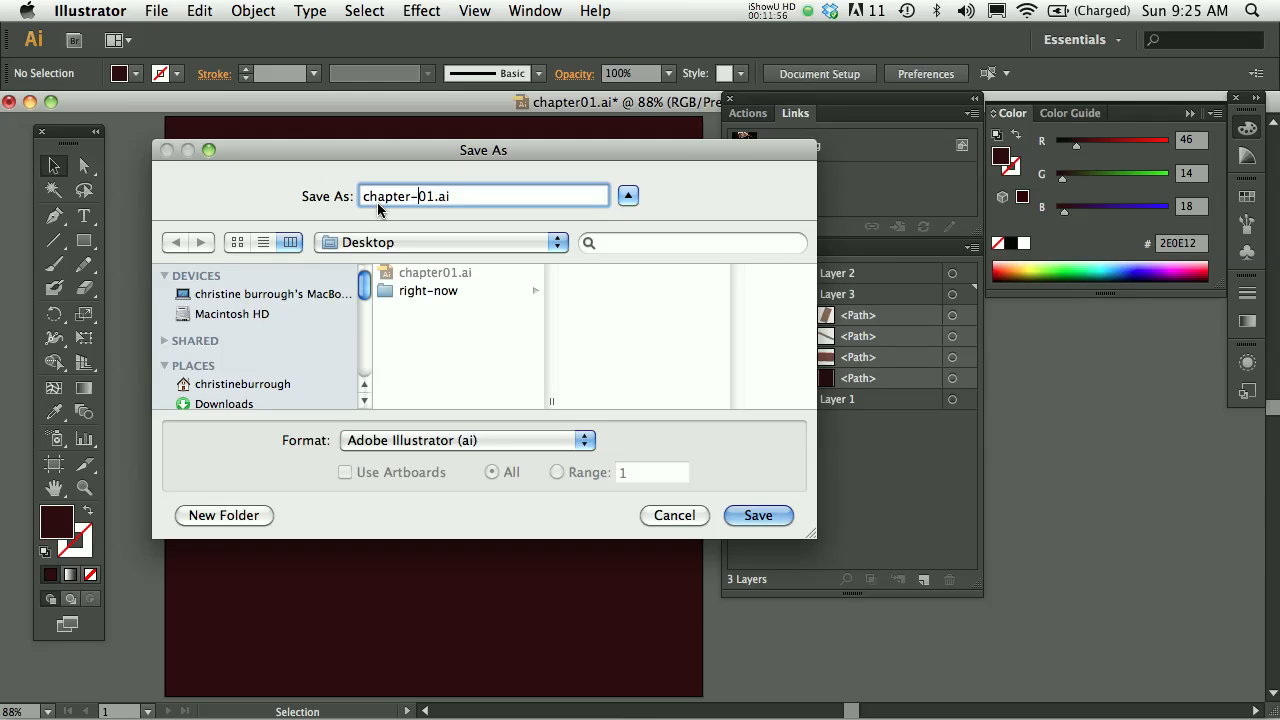
key(Backspace)
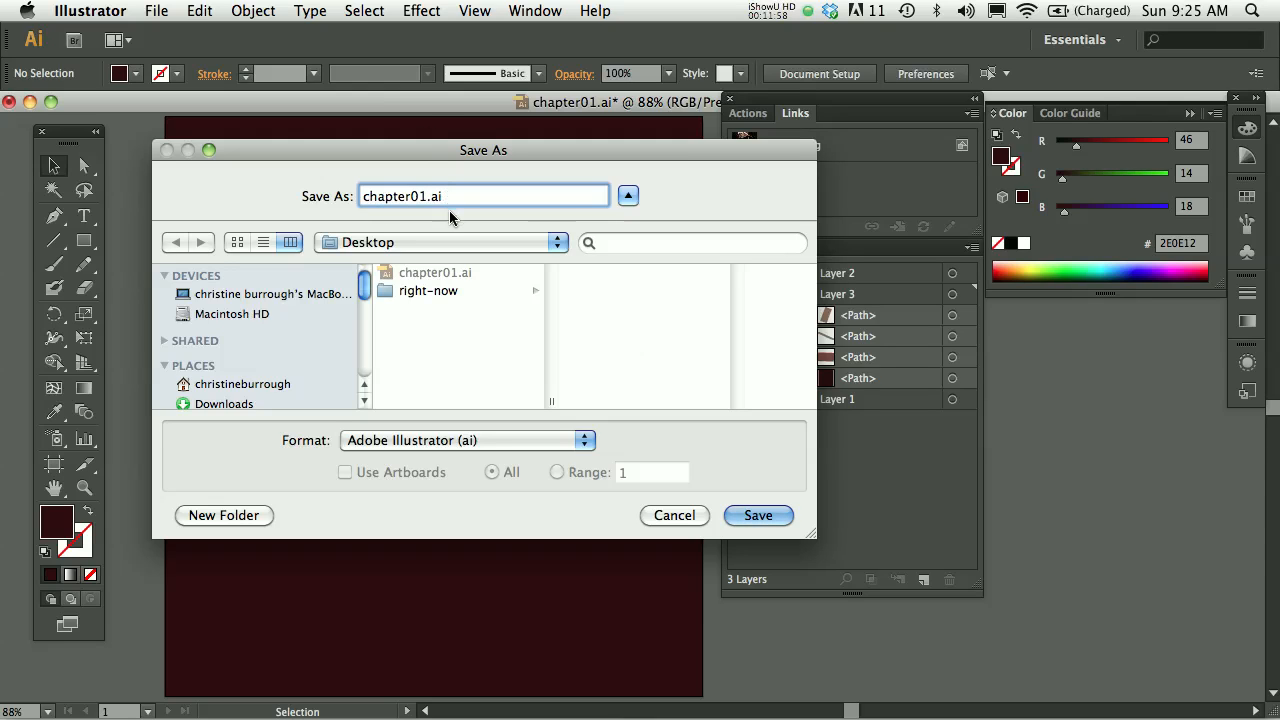
mouse_move(440, 210)
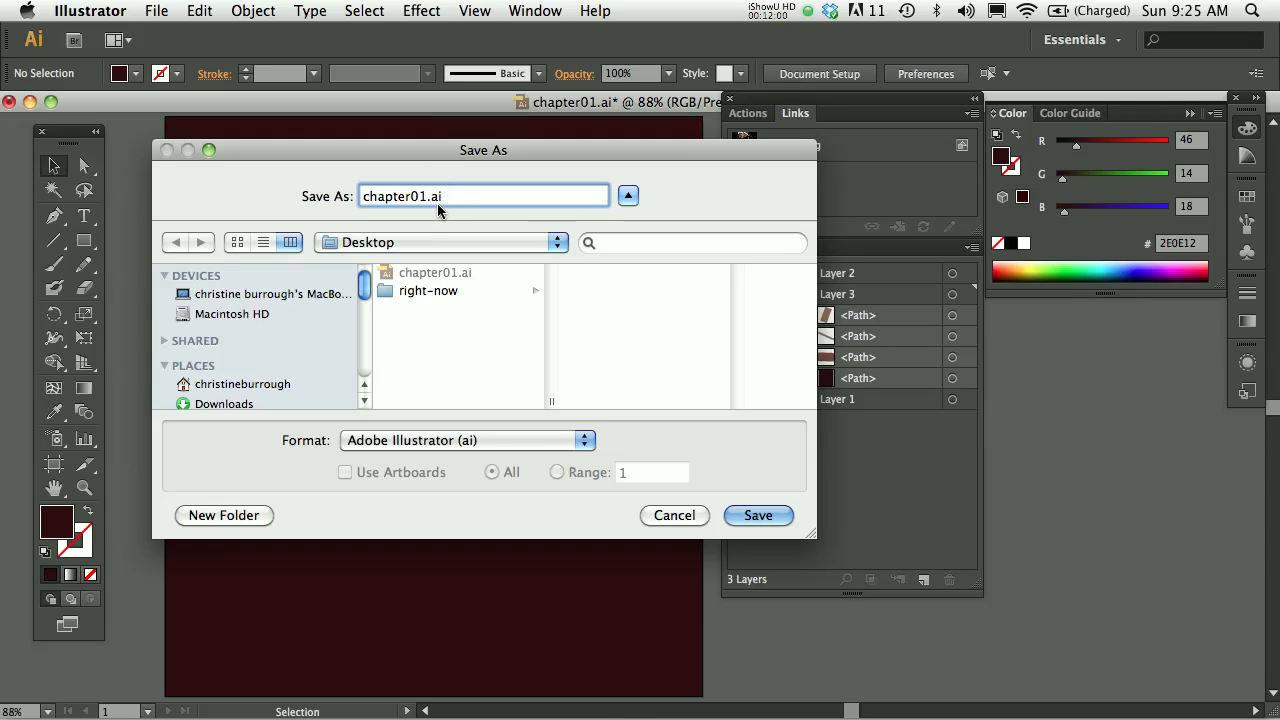
mouse_move(556, 508)
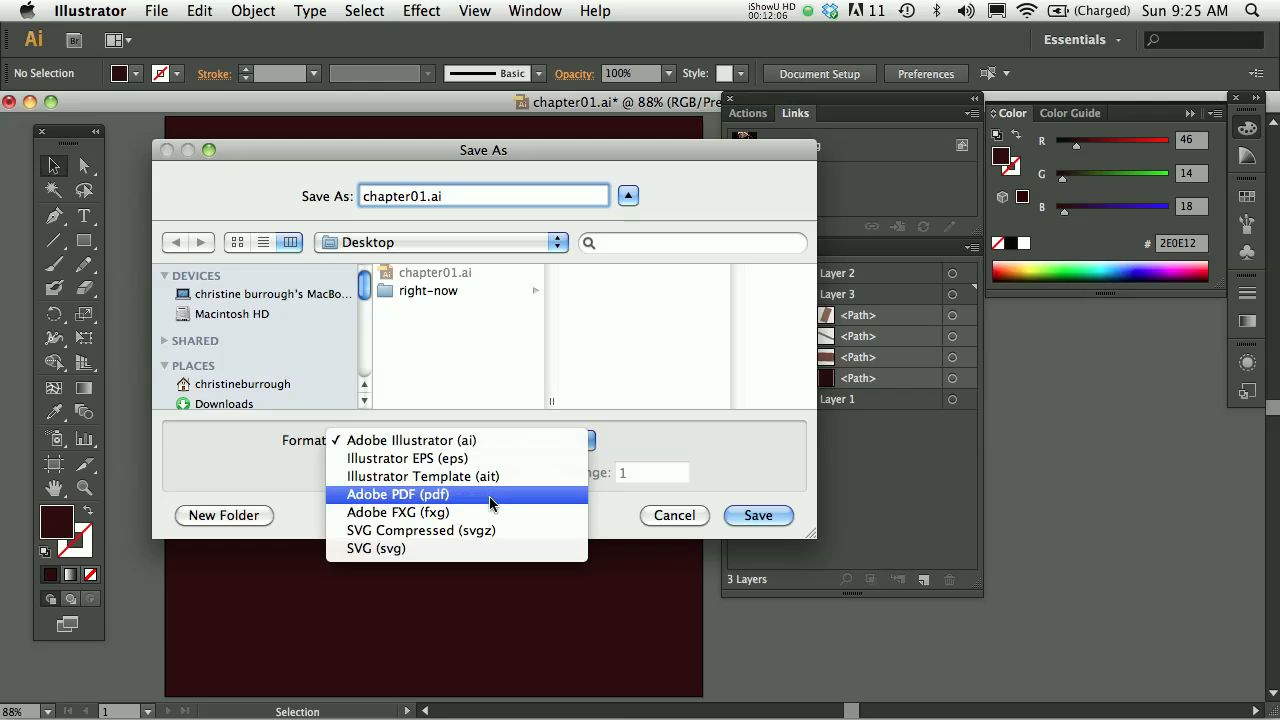
Step: Keep the Adobe Illustrator (ai) format and save, reaching the replace-file prompt
click(412, 440)
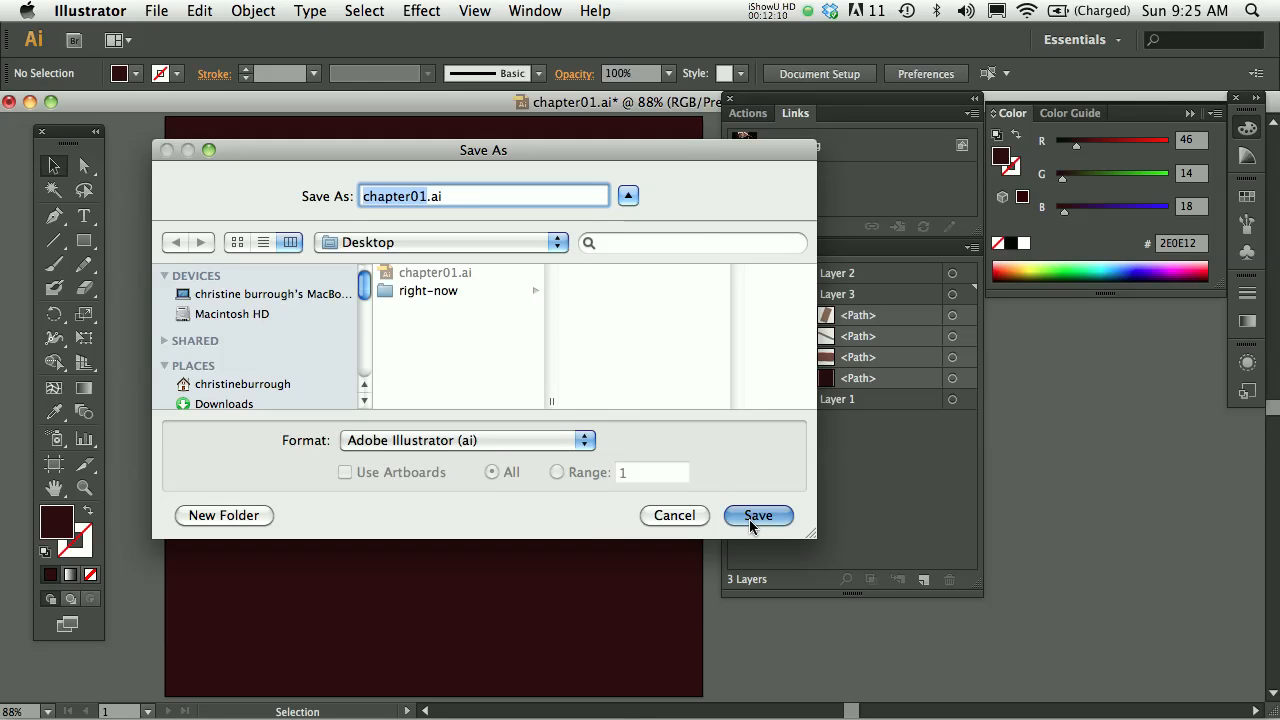
click(756, 516)
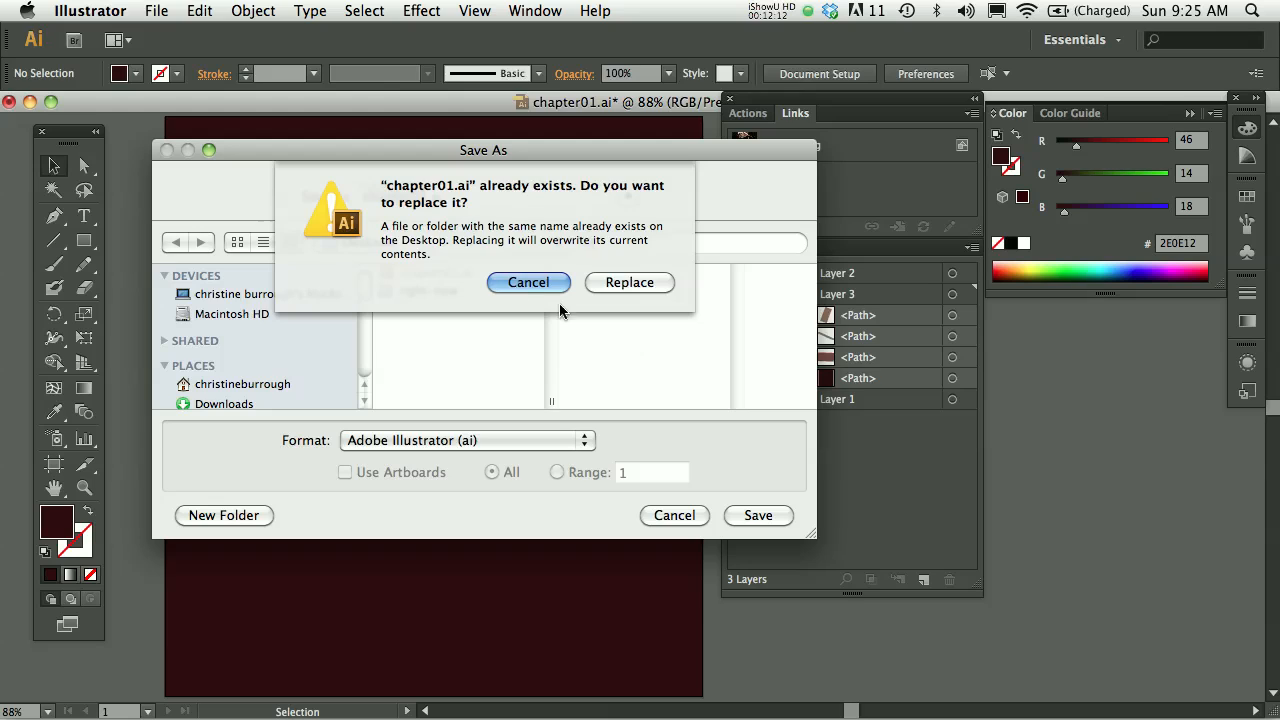
Step: Replace the existing chapter01.ai and save it with the Illustrator CS6 version option
click(628, 282)
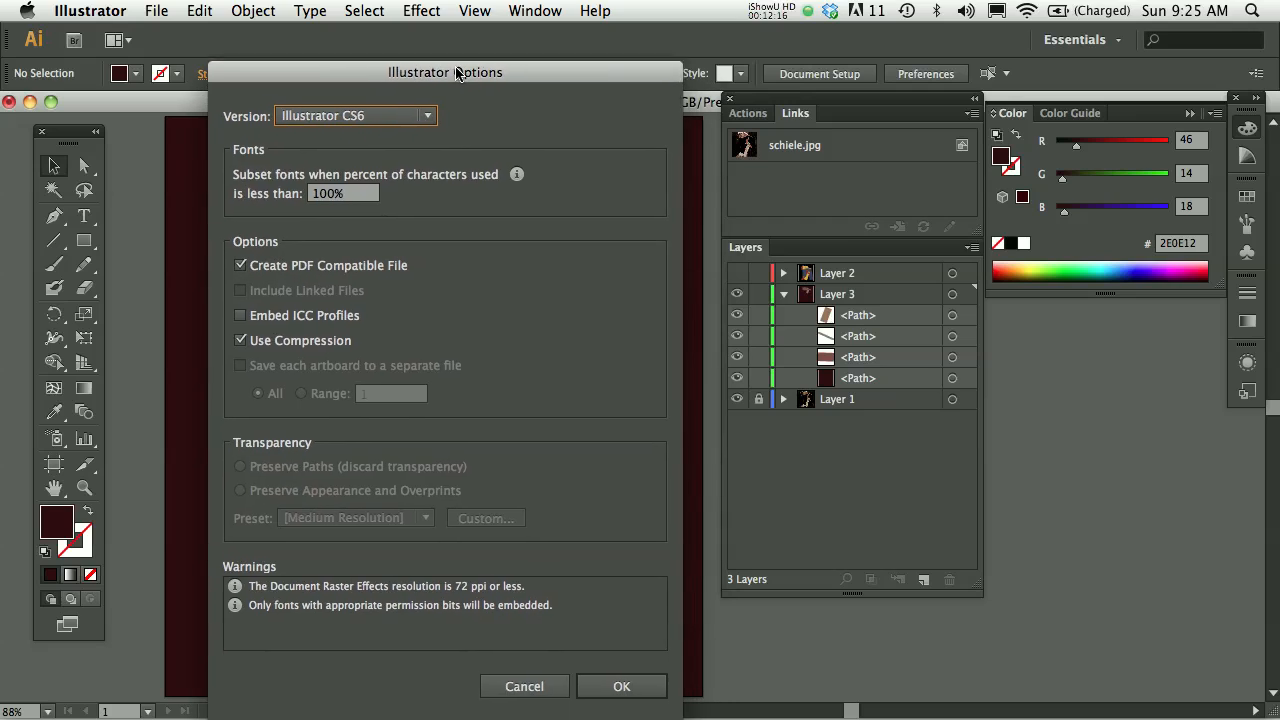
drag(456, 72, 448, 54)
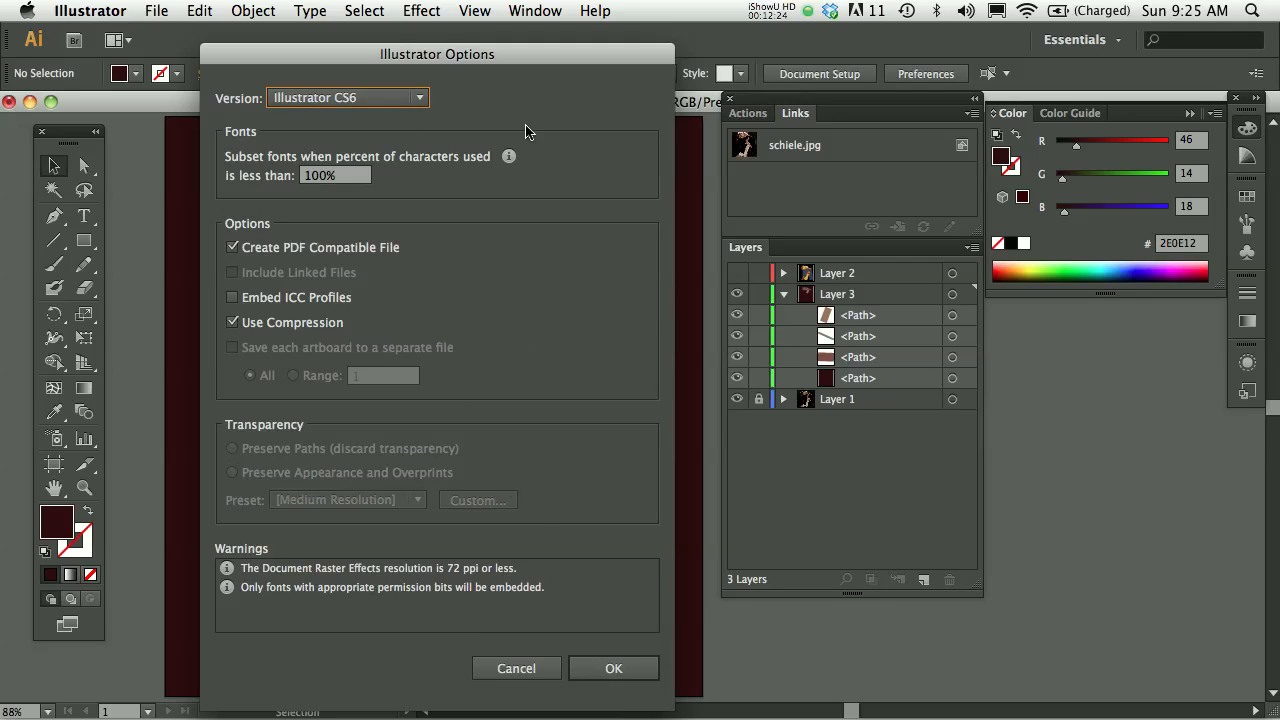
mouse_move(462, 172)
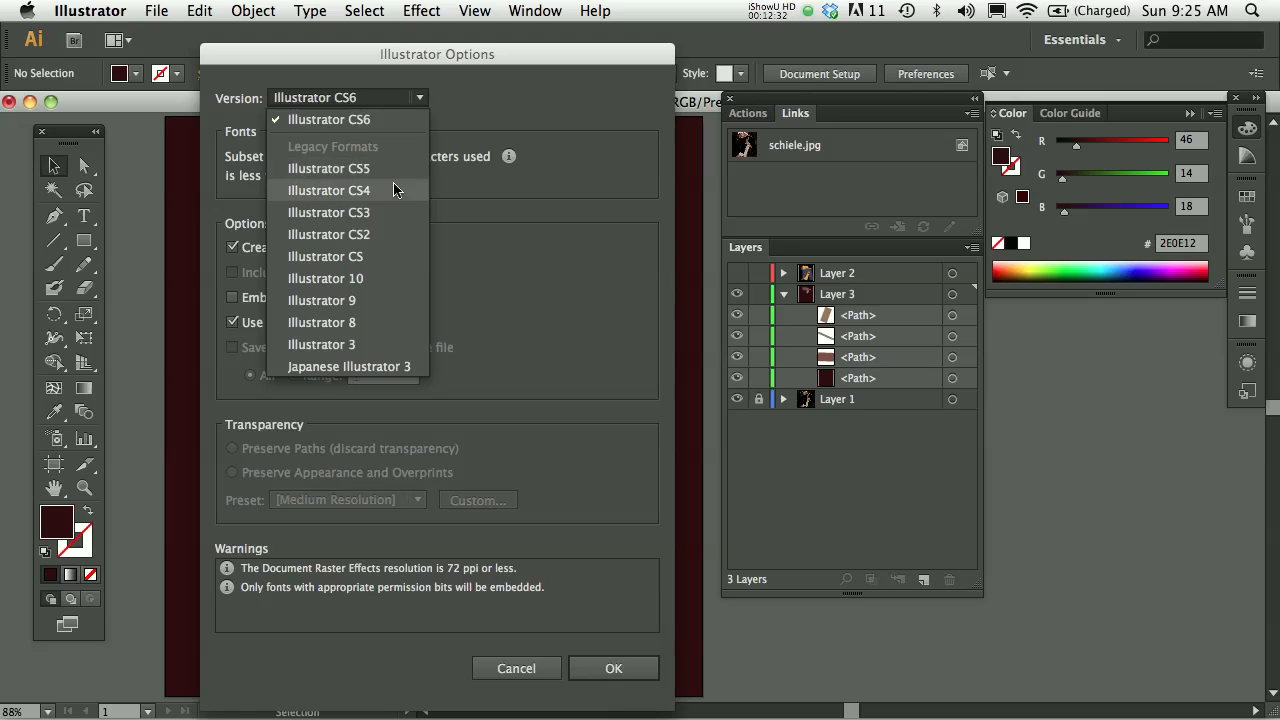
mouse_move(404, 120)
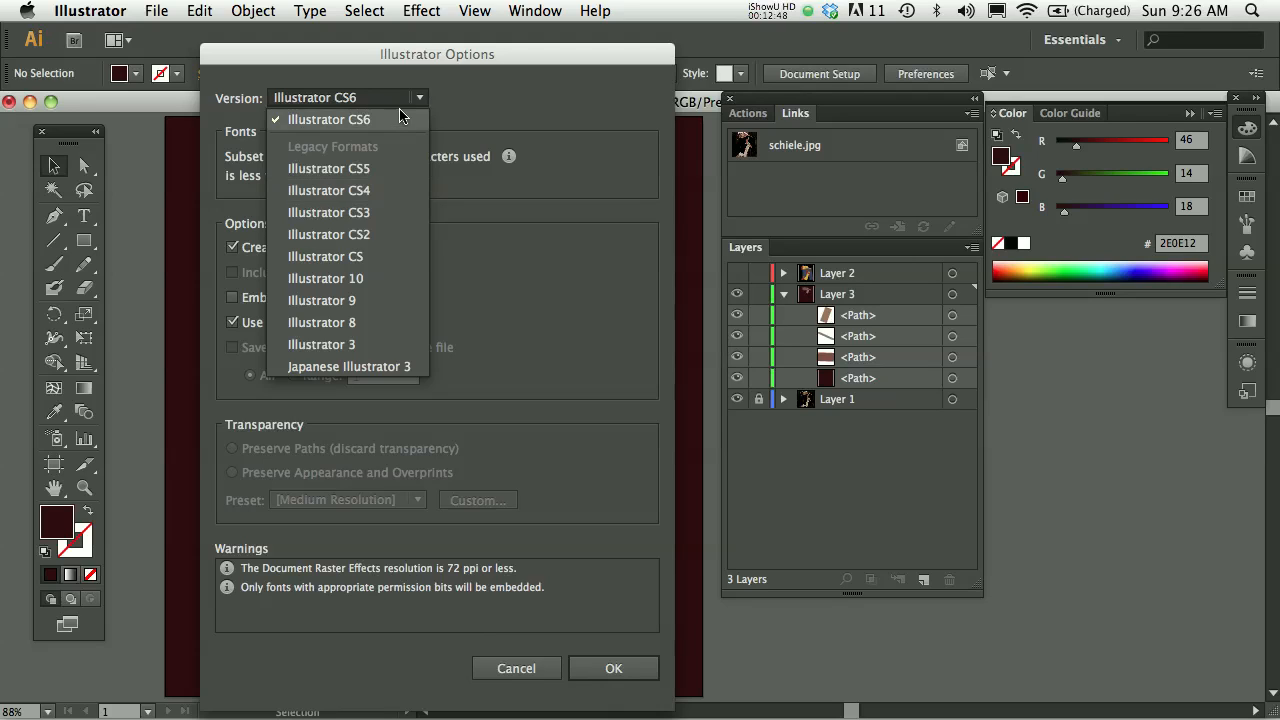
click(328, 120)
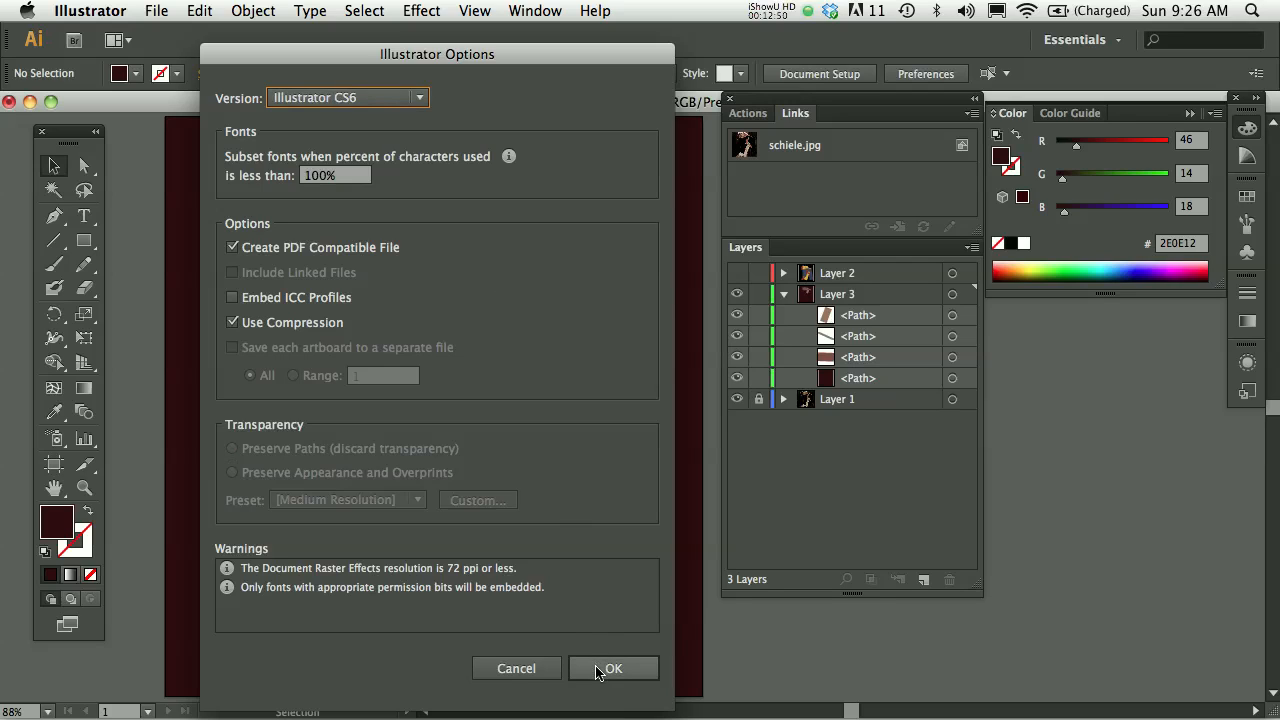
click(612, 668)
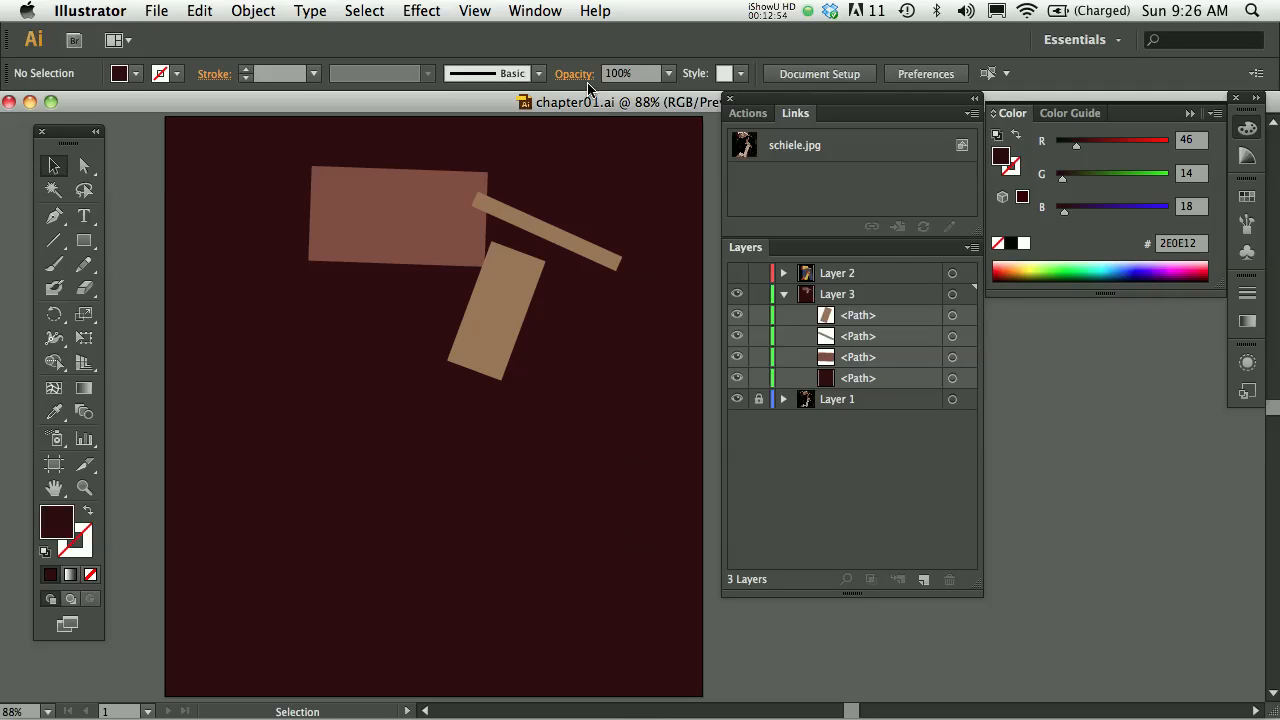
mouse_move(608, 120)
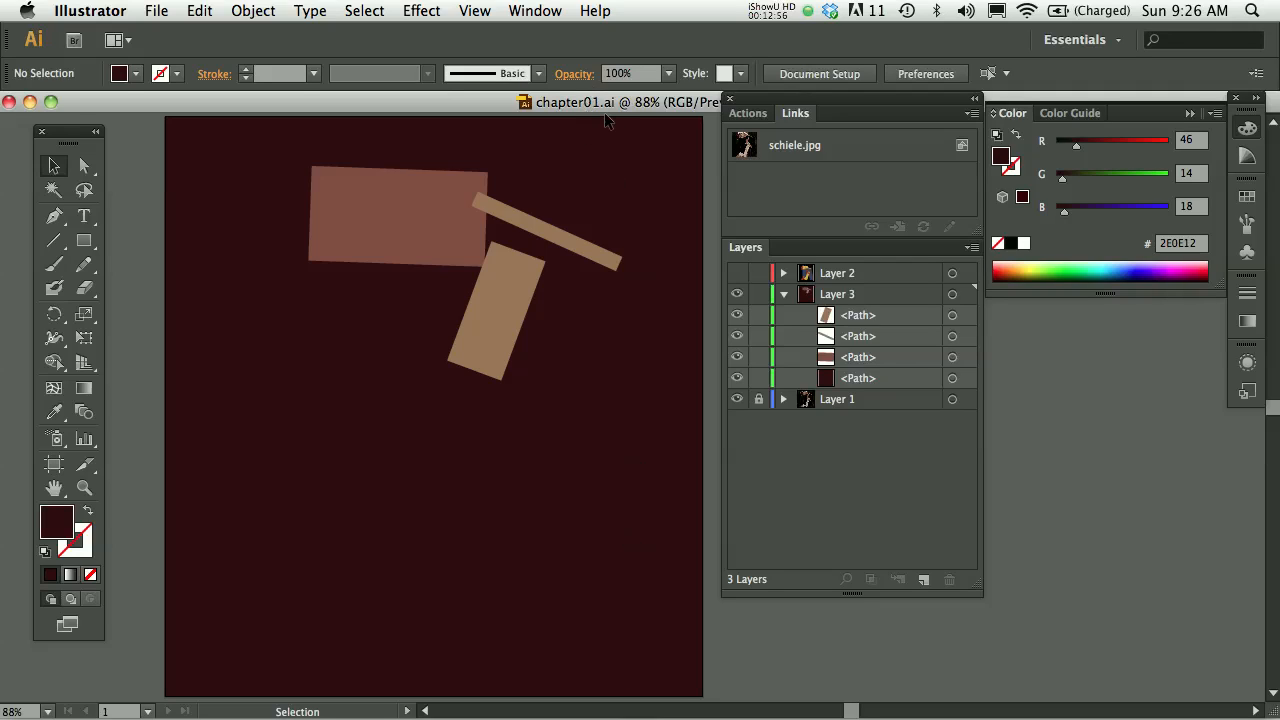
mouse_move(600, 128)
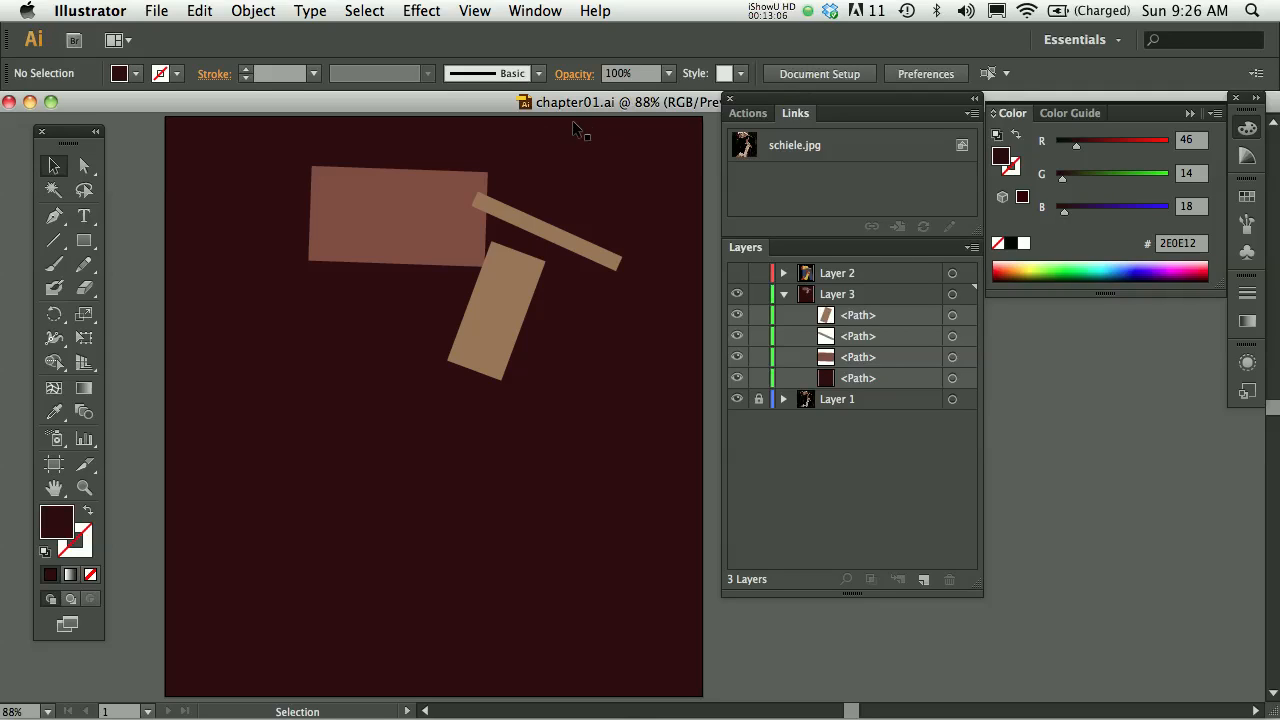
mouse_move(358, 120)
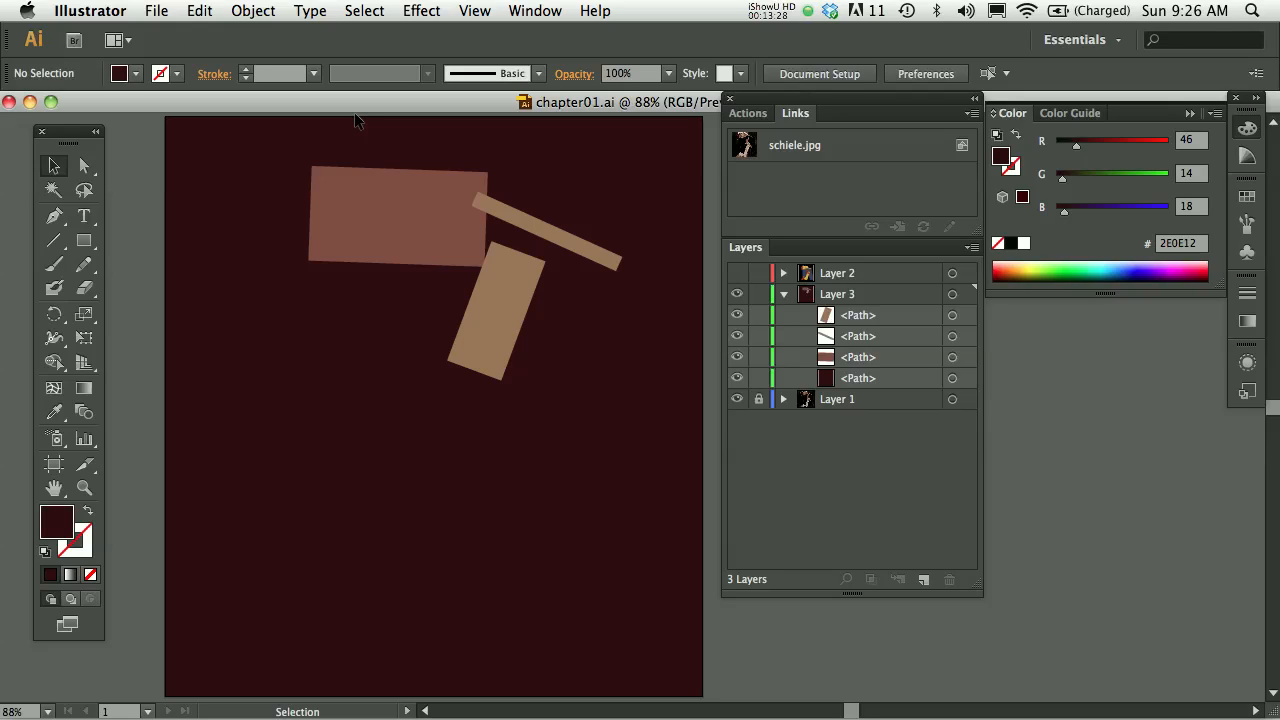
mouse_move(156, 12)
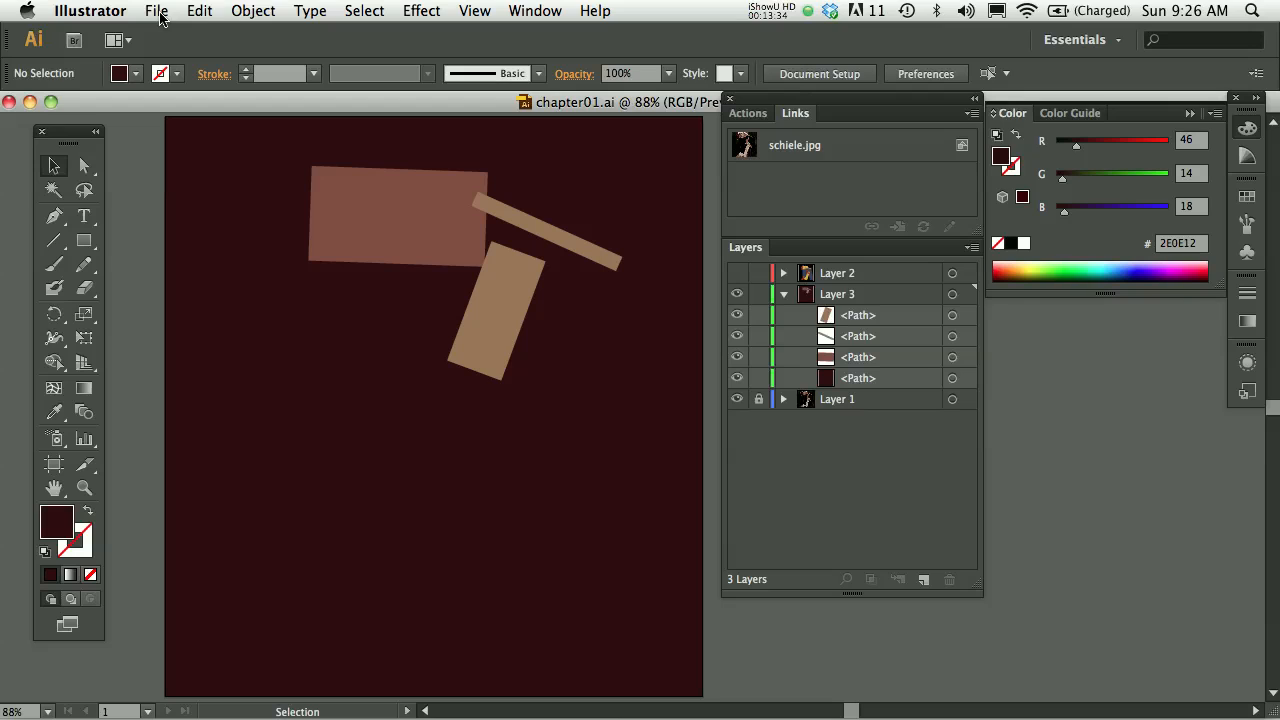
Step: Save a copy as chapter01.pdf on the Desktop in Adobe PDF format
click(156, 12)
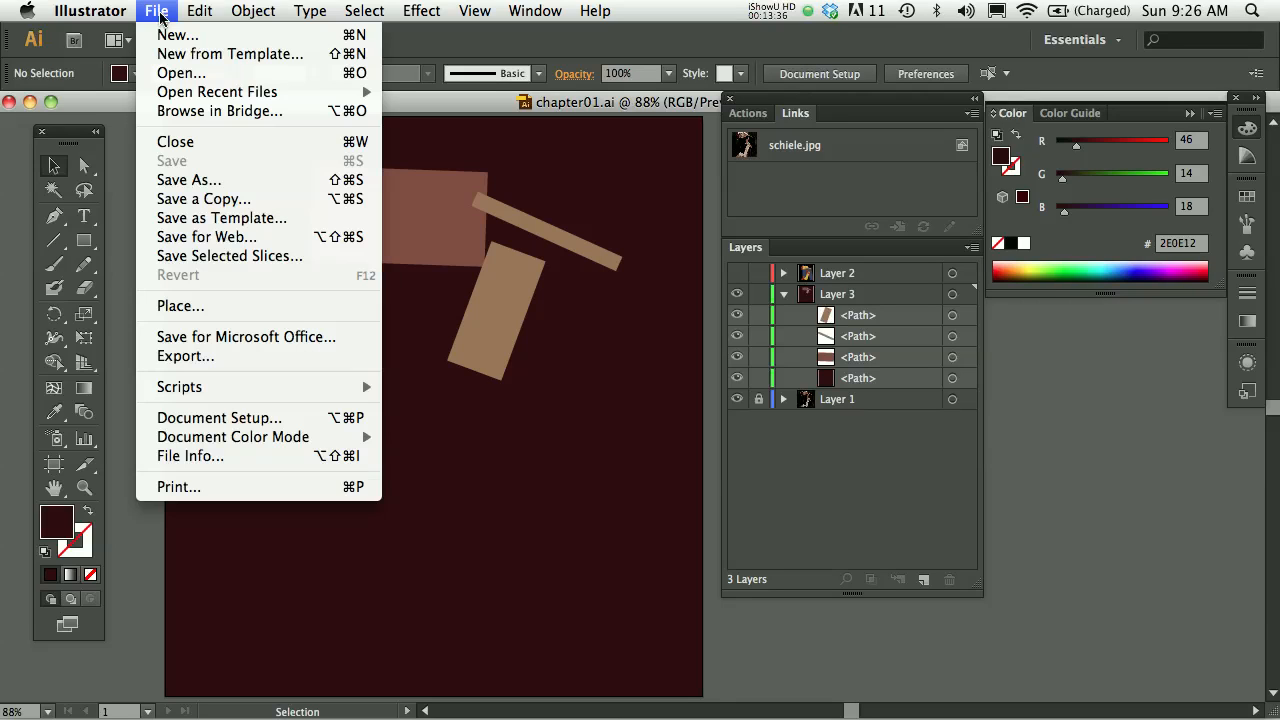
mouse_move(188, 180)
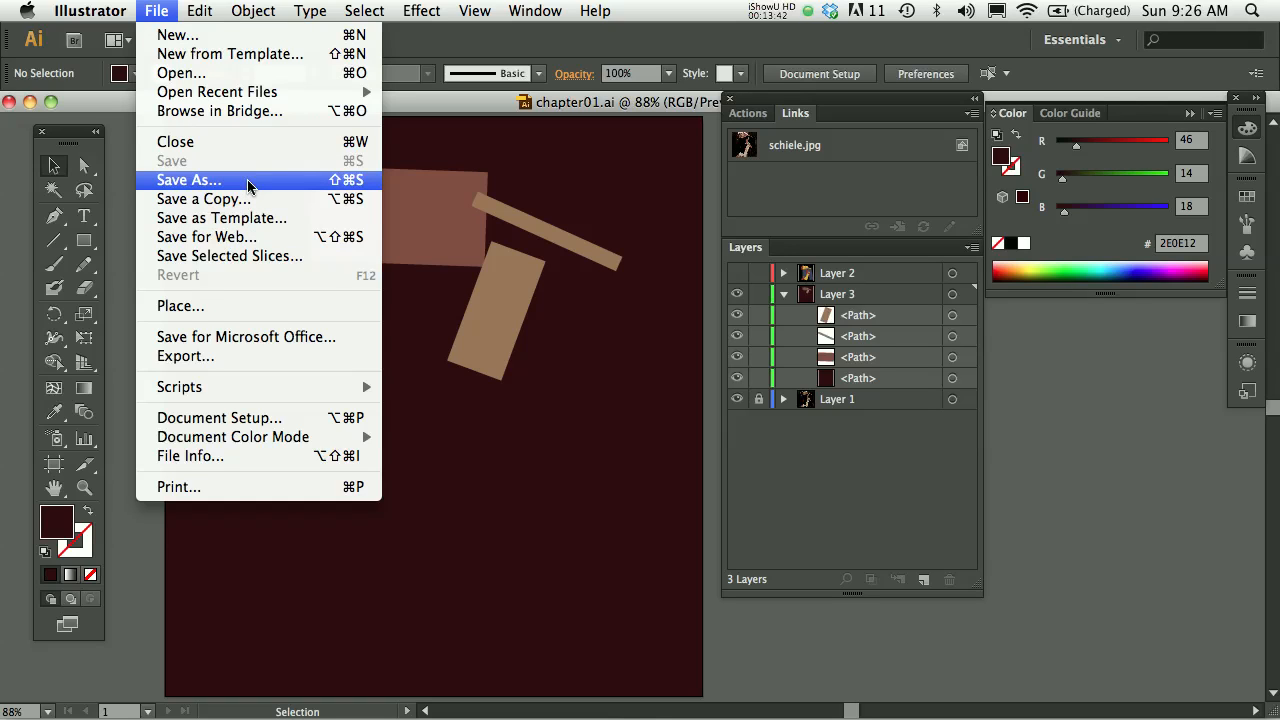
click(188, 180)
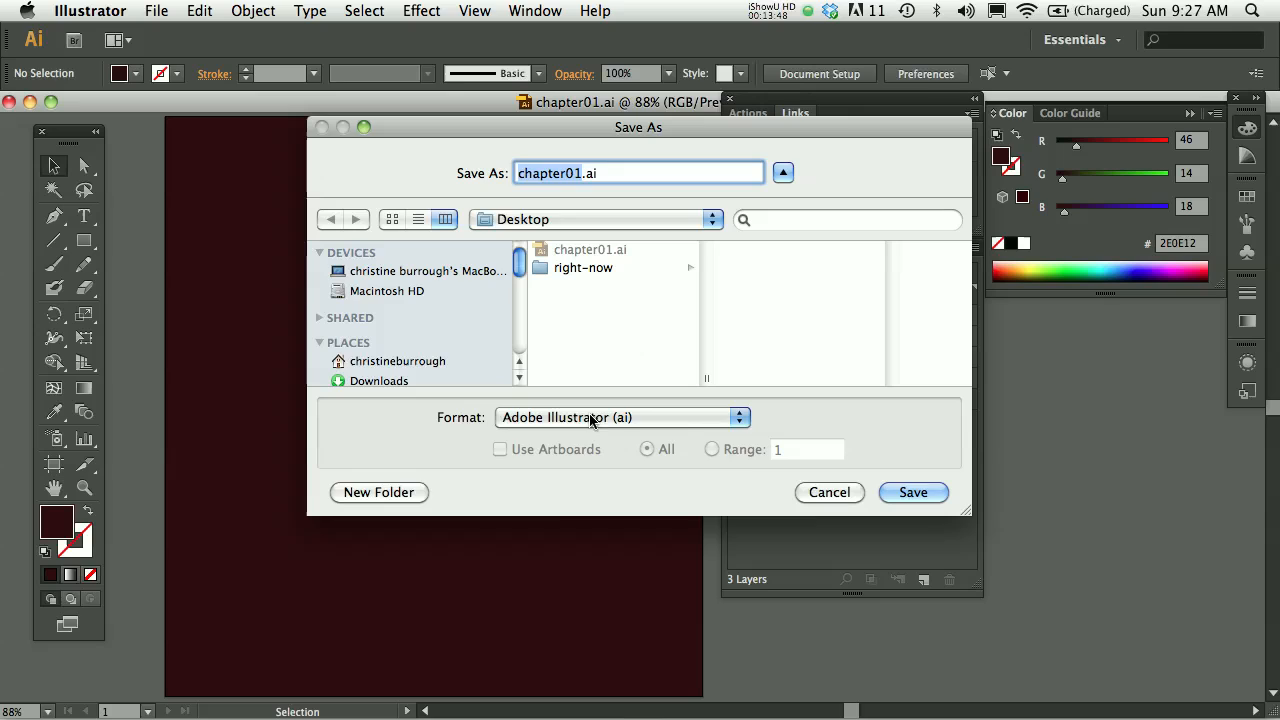
click(620, 418)
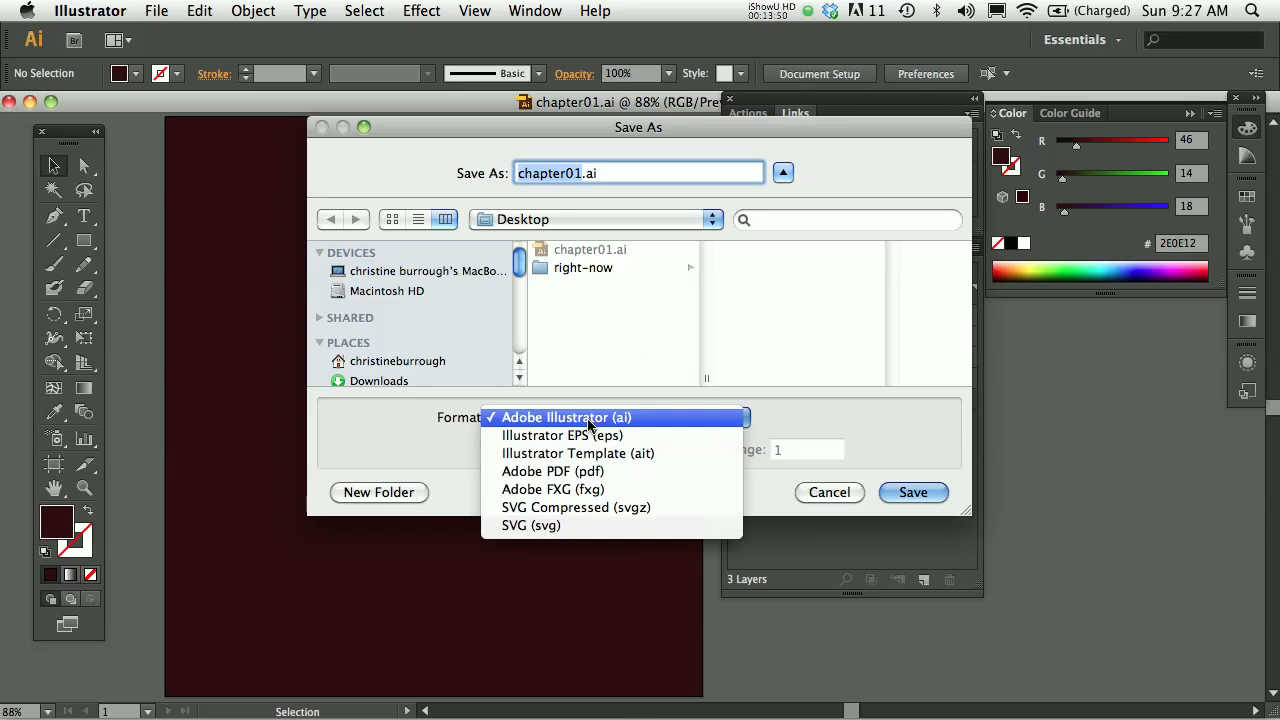
mouse_move(604, 472)
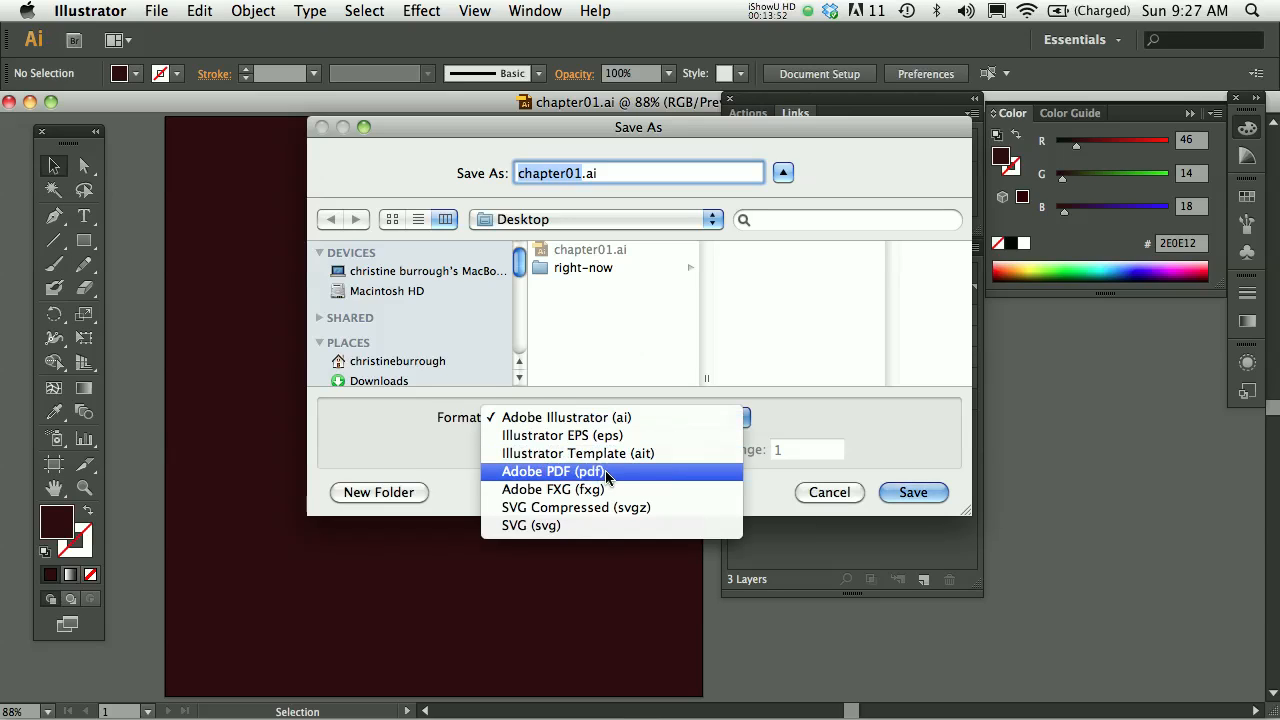
click(552, 472)
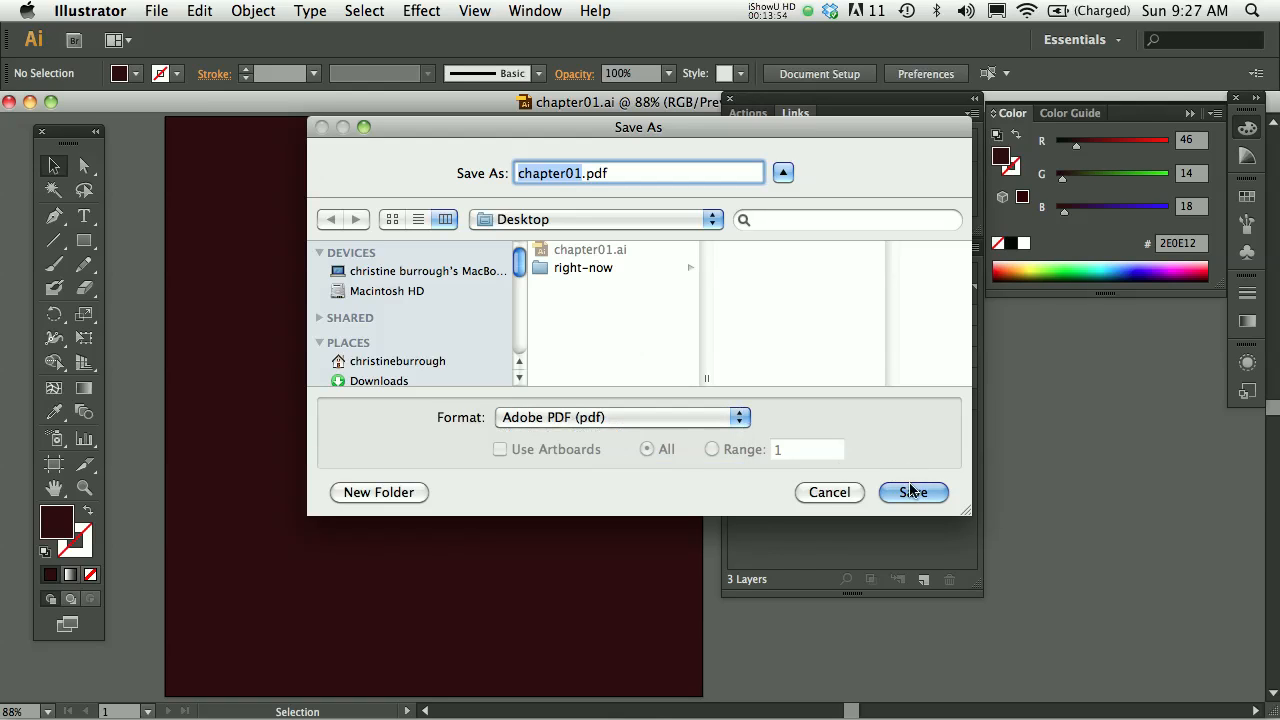
click(912, 492)
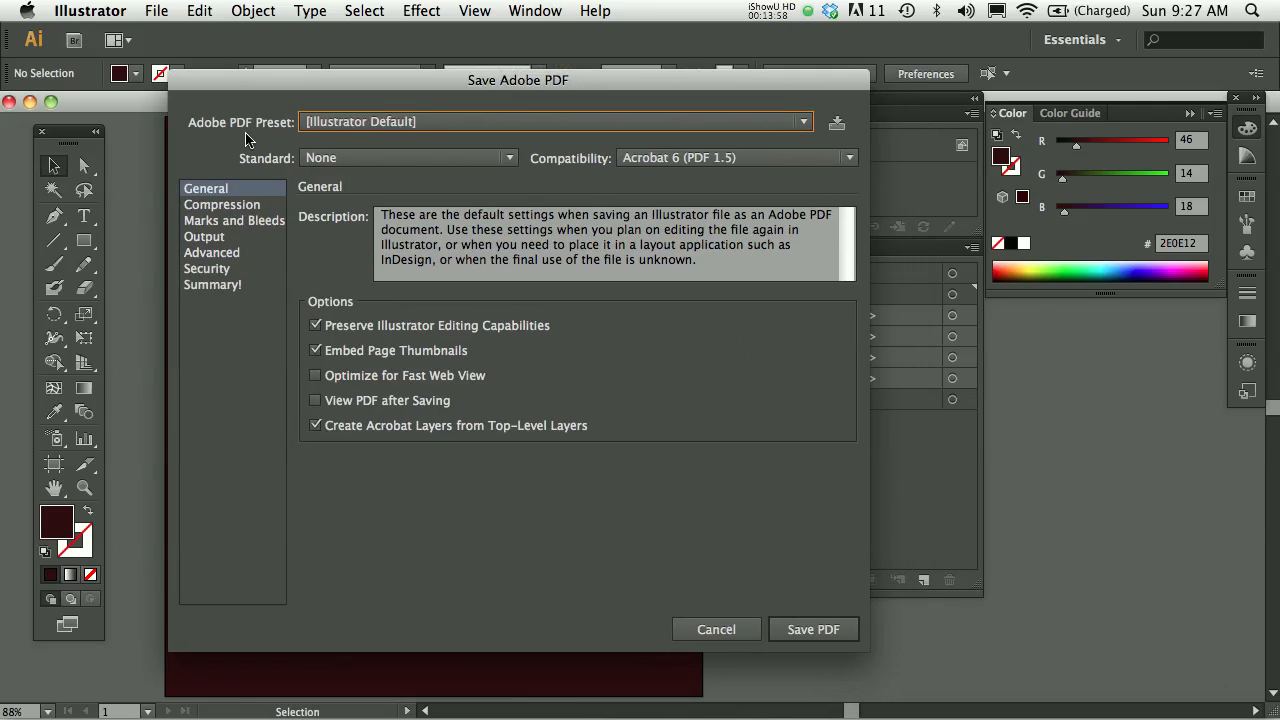
mouse_move(650, 488)
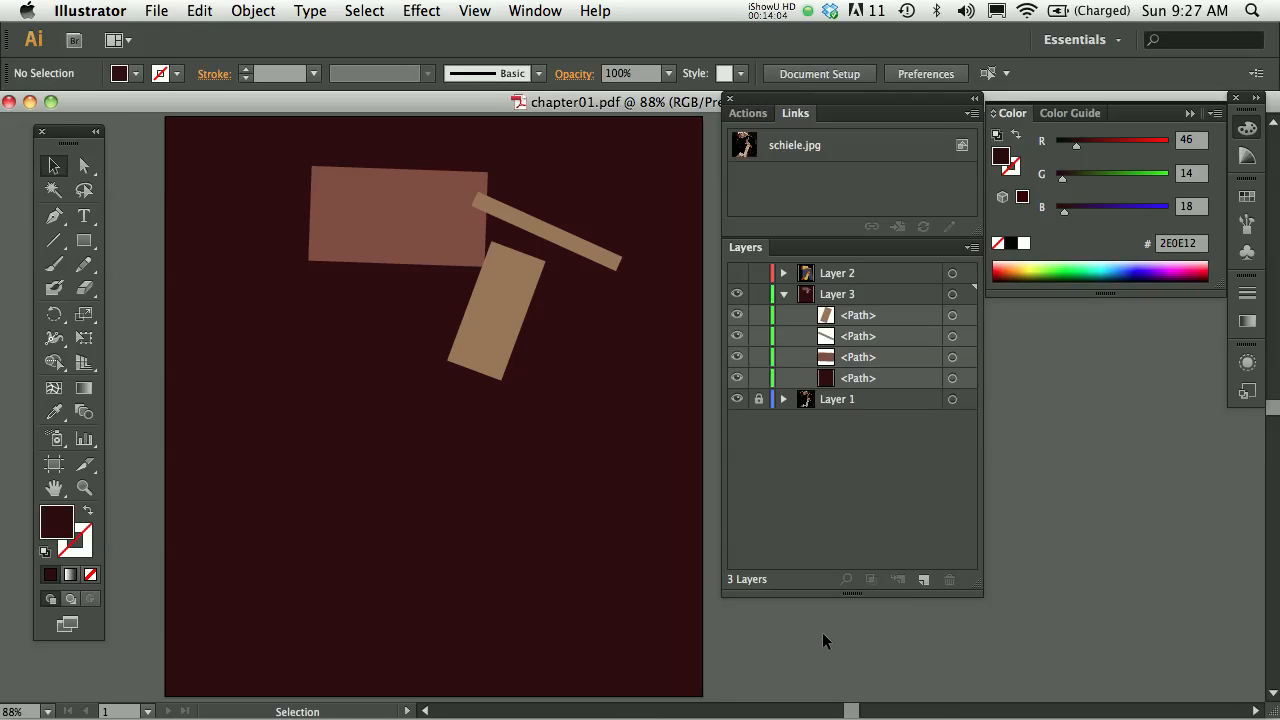
Step: Switch to Finder and check chapter01.ai and chapter01.pdf on the Desktop, opening the PDF
key(cmd+tab)
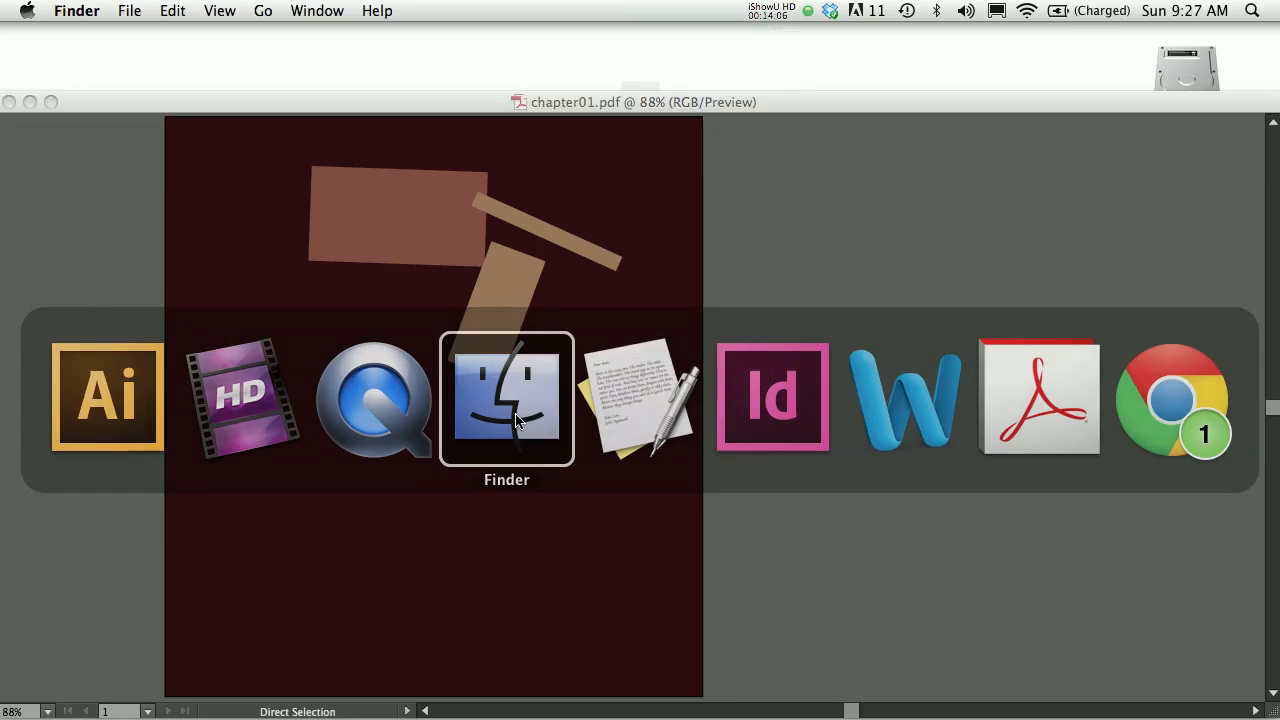
click(506, 396)
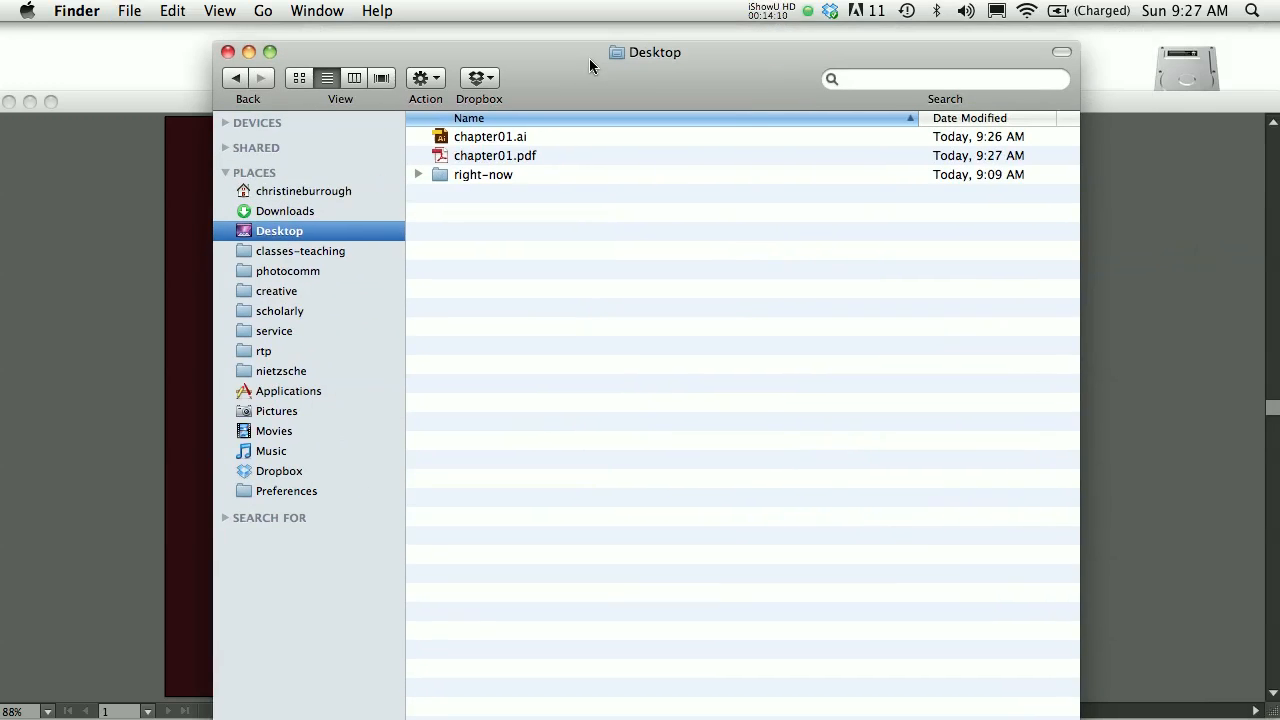
click(490, 136)
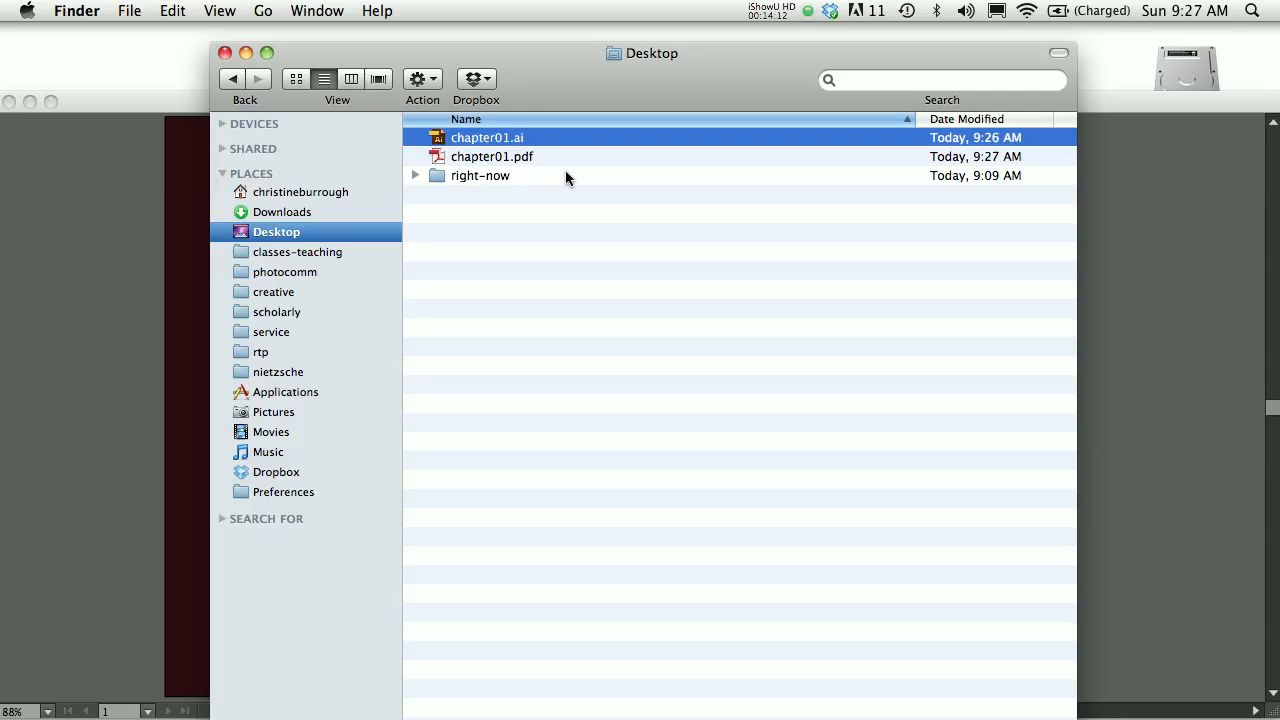
click(492, 156)
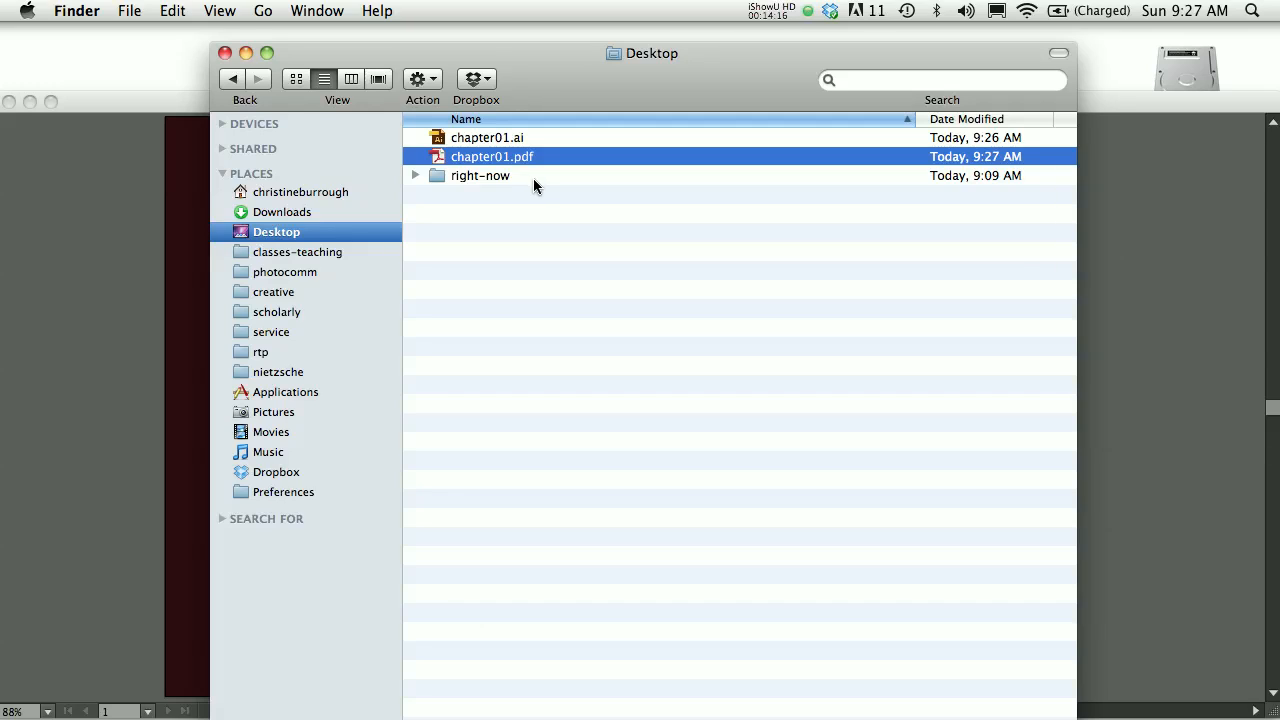
mouse_move(518, 186)
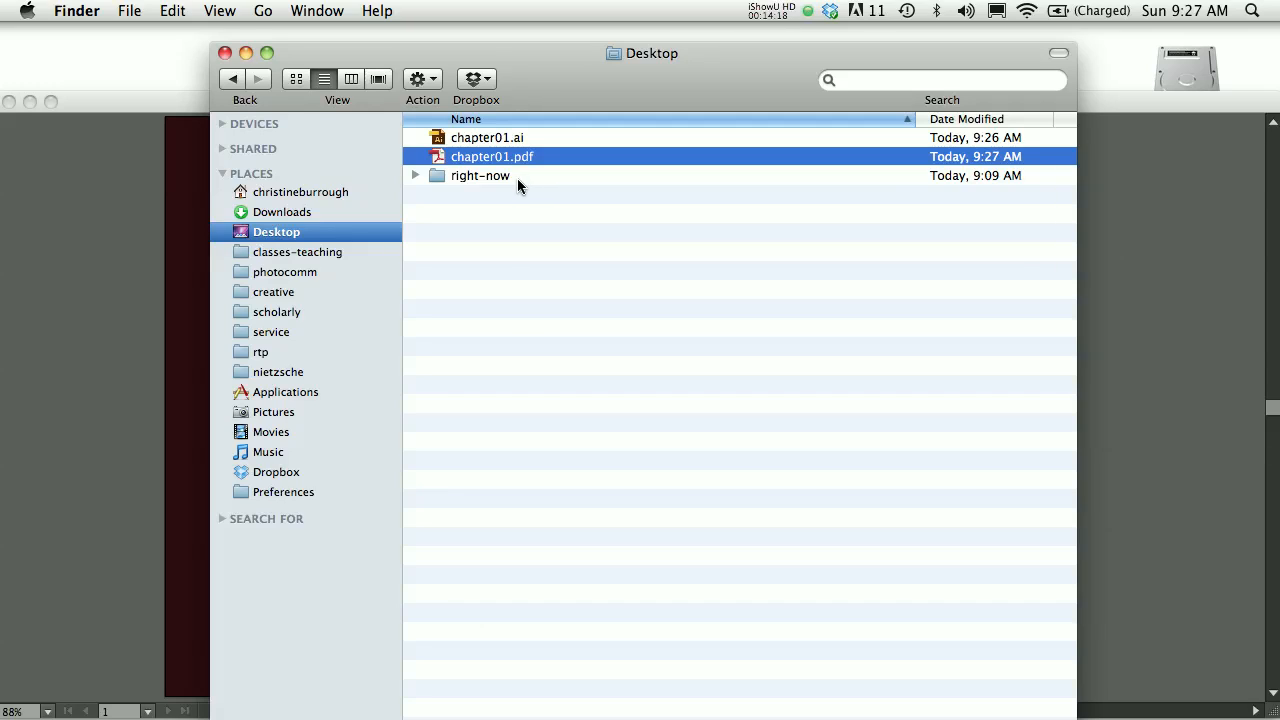
double_click(492, 156)
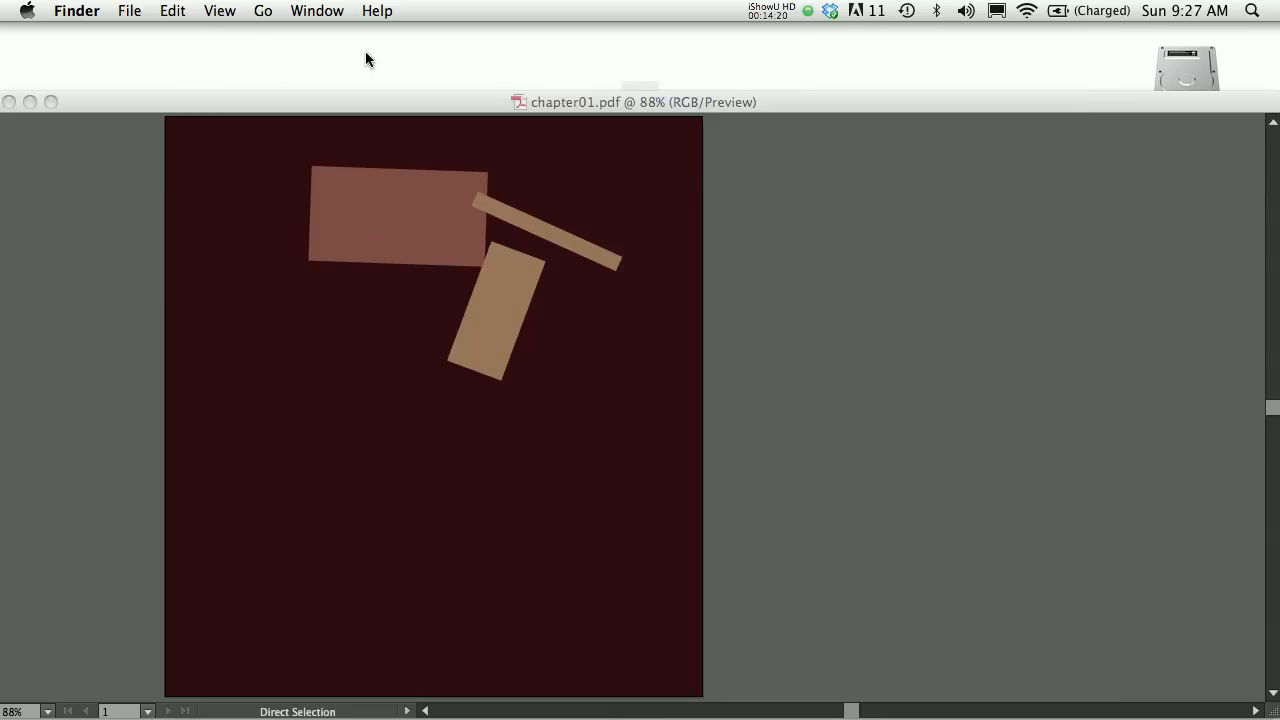